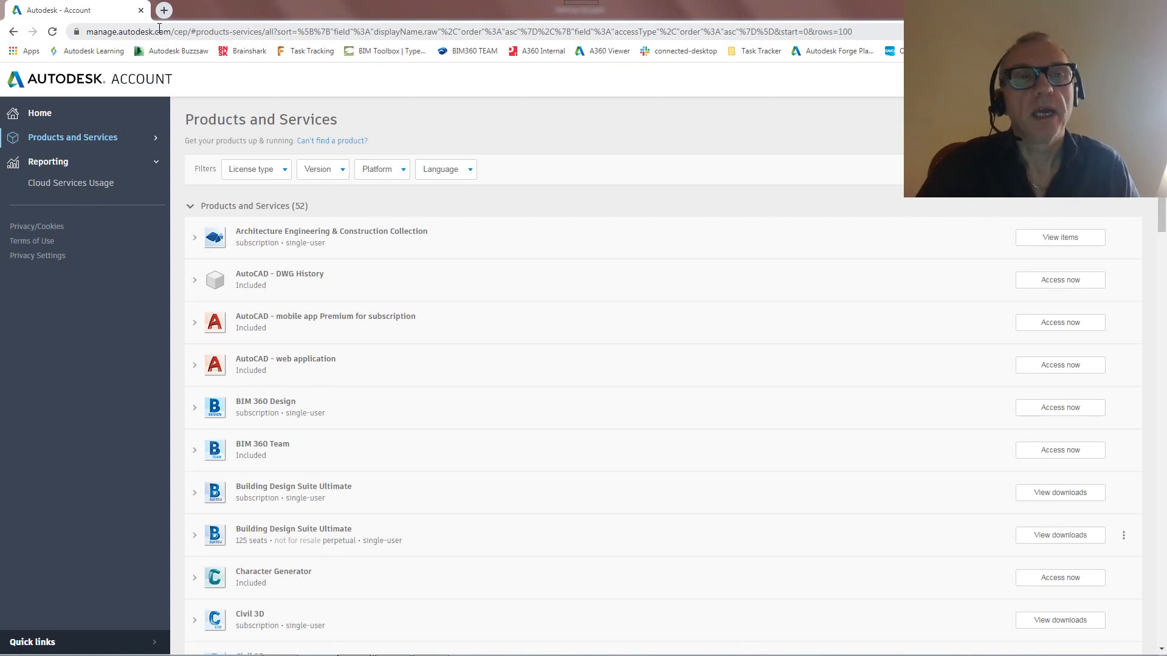
mouse_move(396, 344)
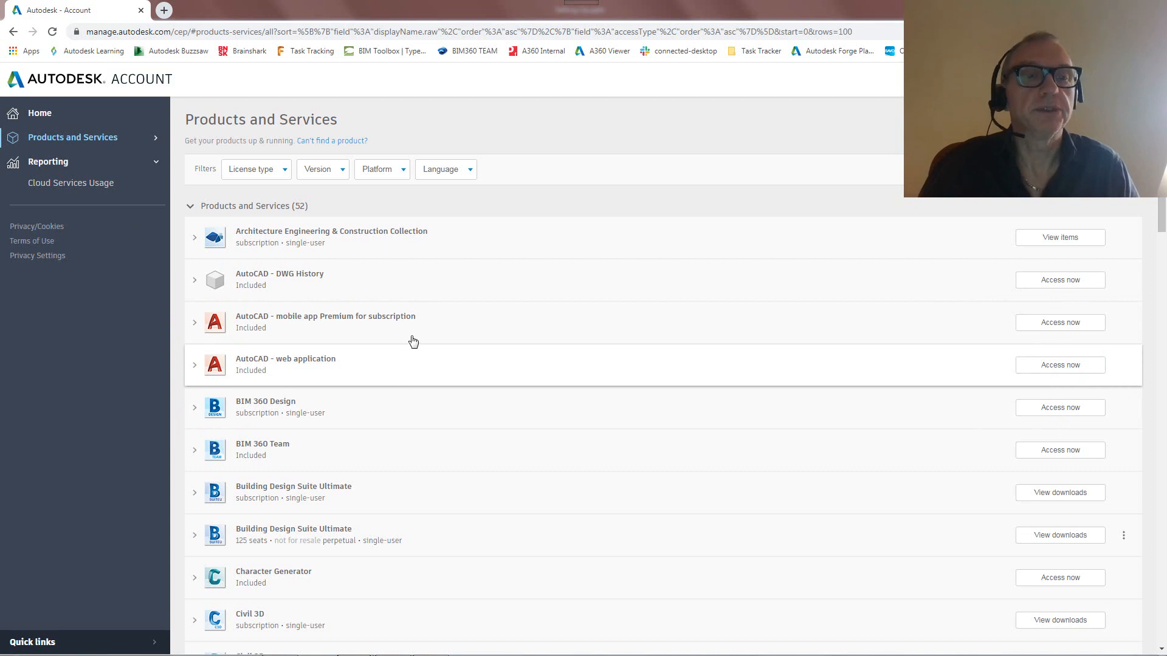
mouse_move(438, 340)
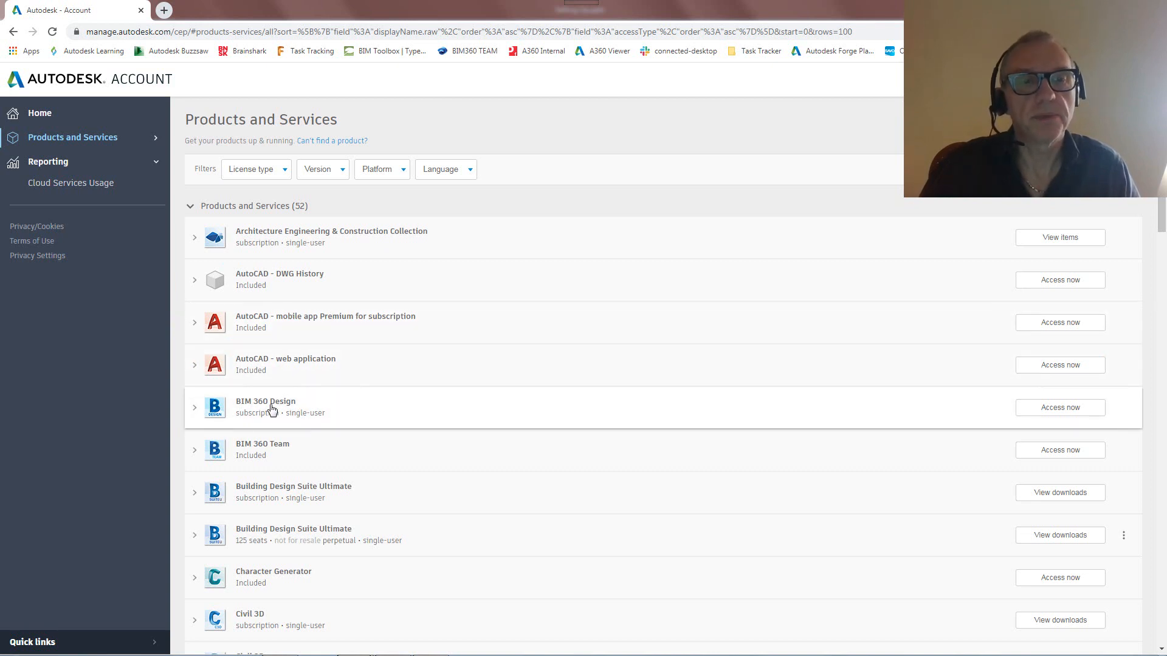
Expand Cloud Models for Revit and highlight 'non-workshared models' in its description
scroll(down, 3)
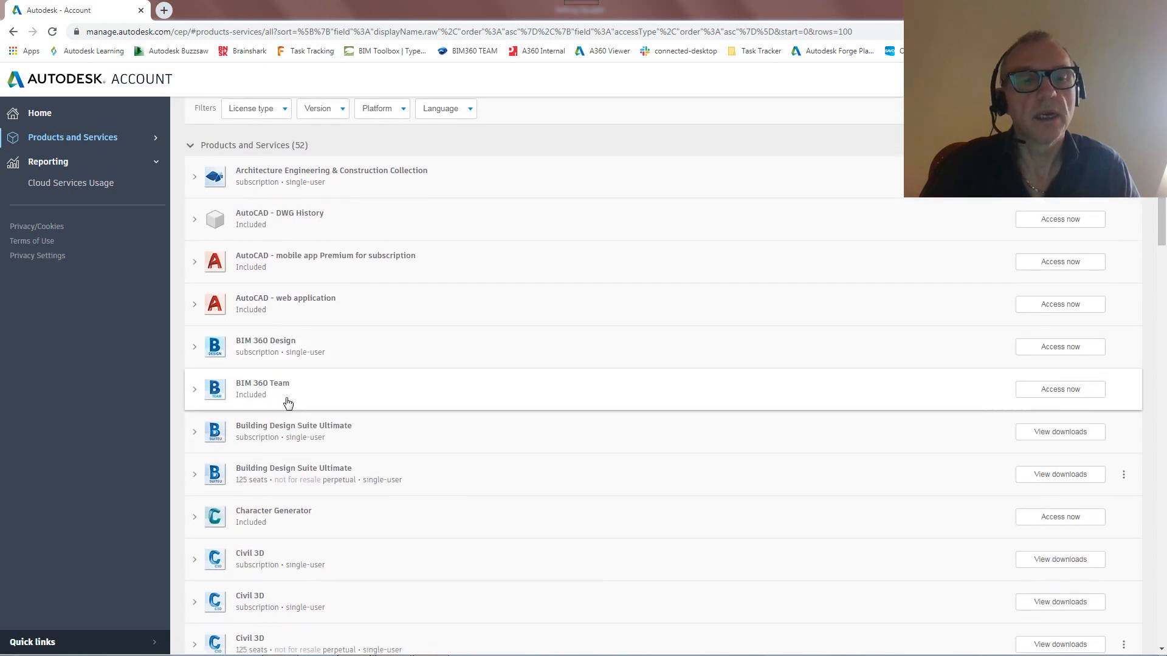
scroll(down, 3)
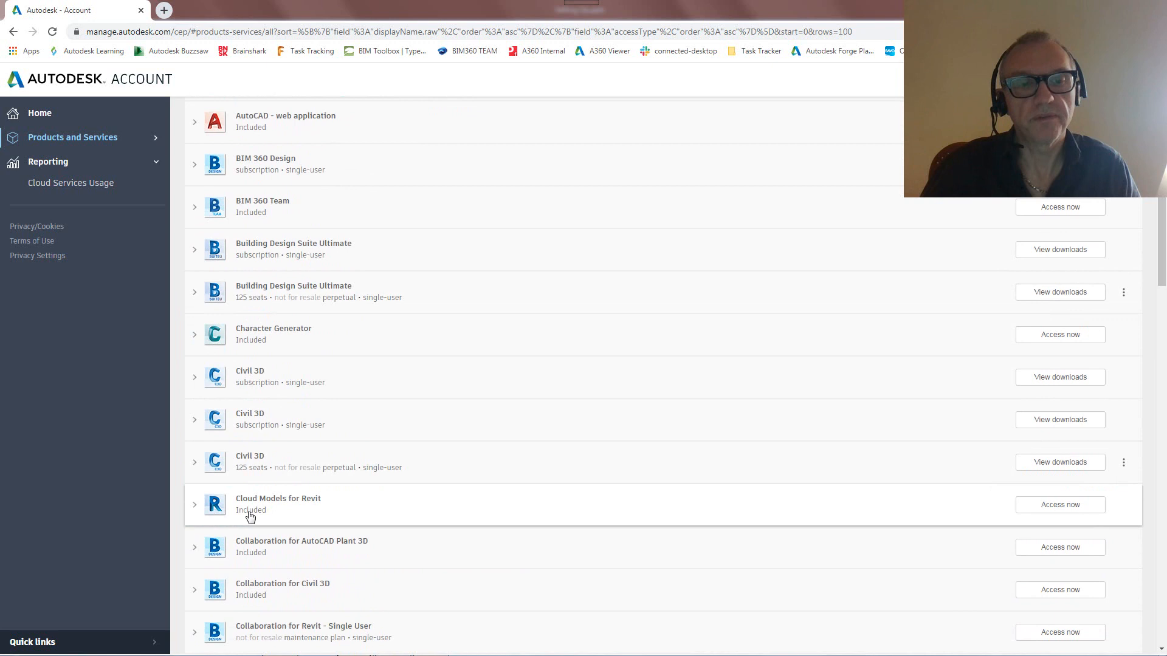
mouse_move(235, 513)
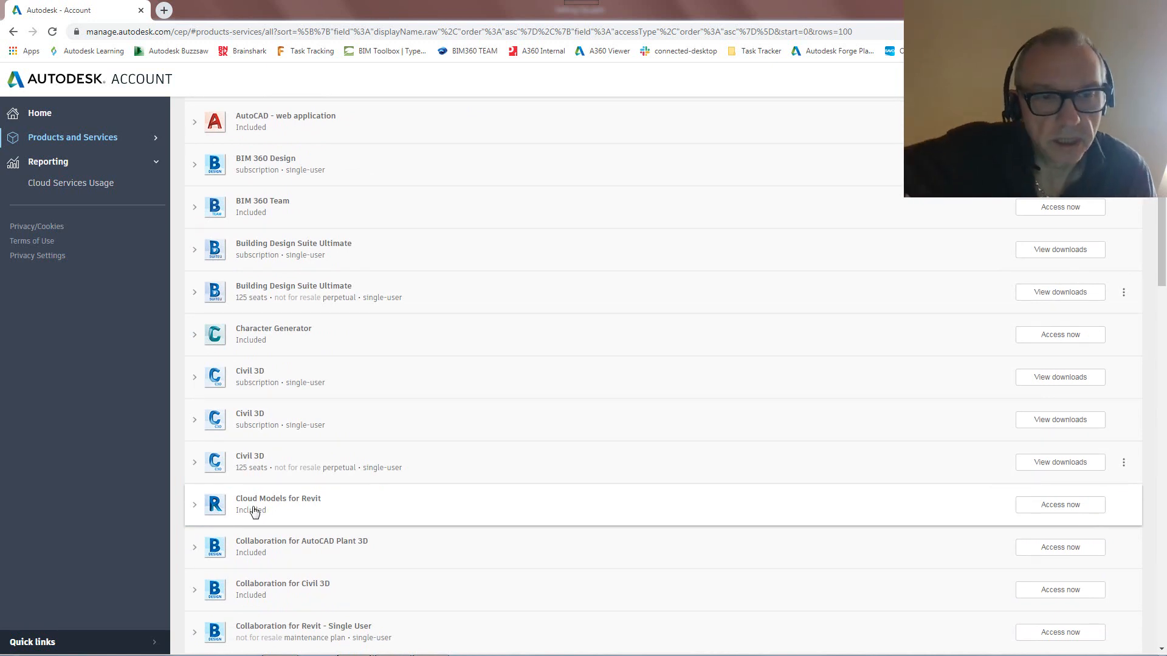
mouse_move(265, 514)
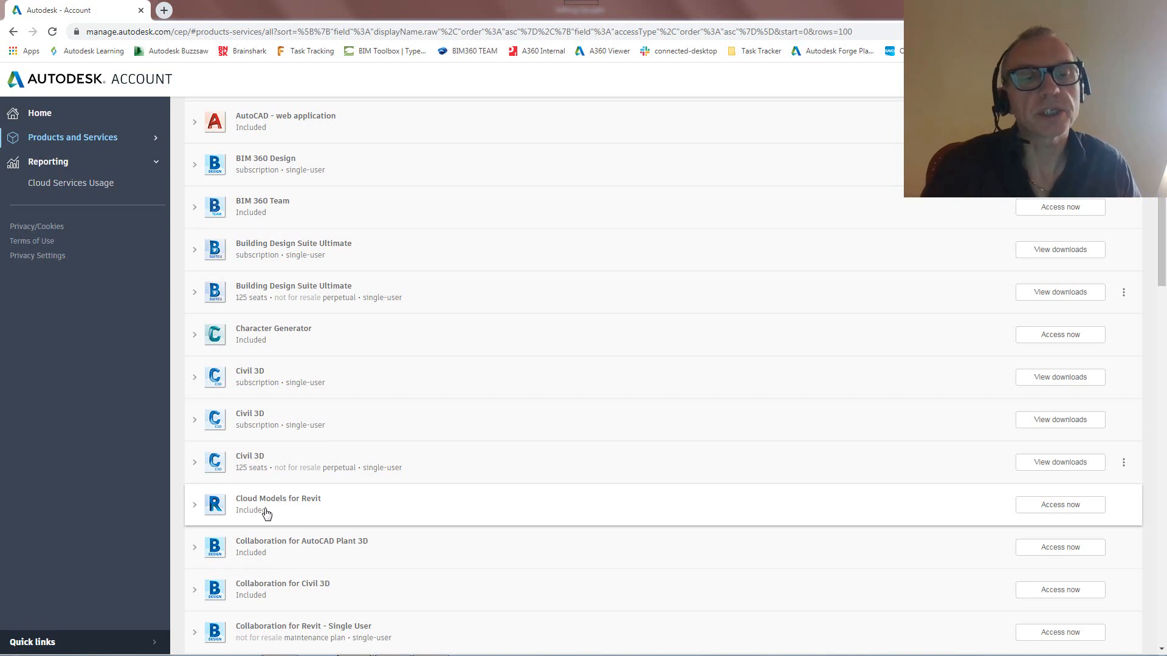
mouse_move(261, 516)
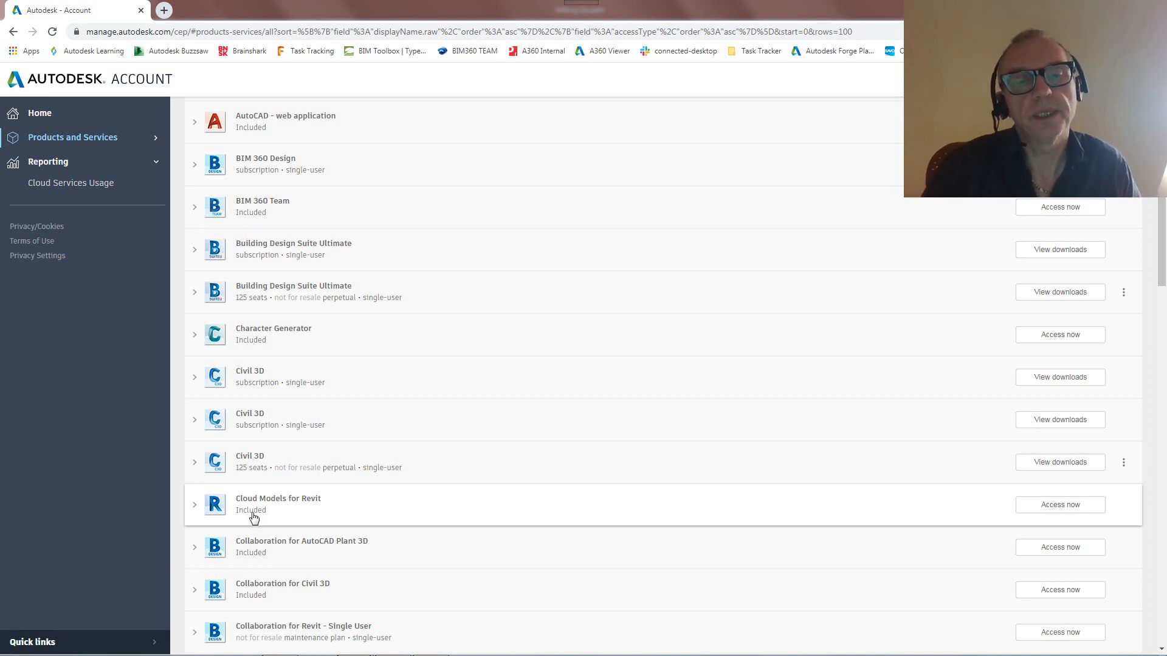
mouse_move(262, 516)
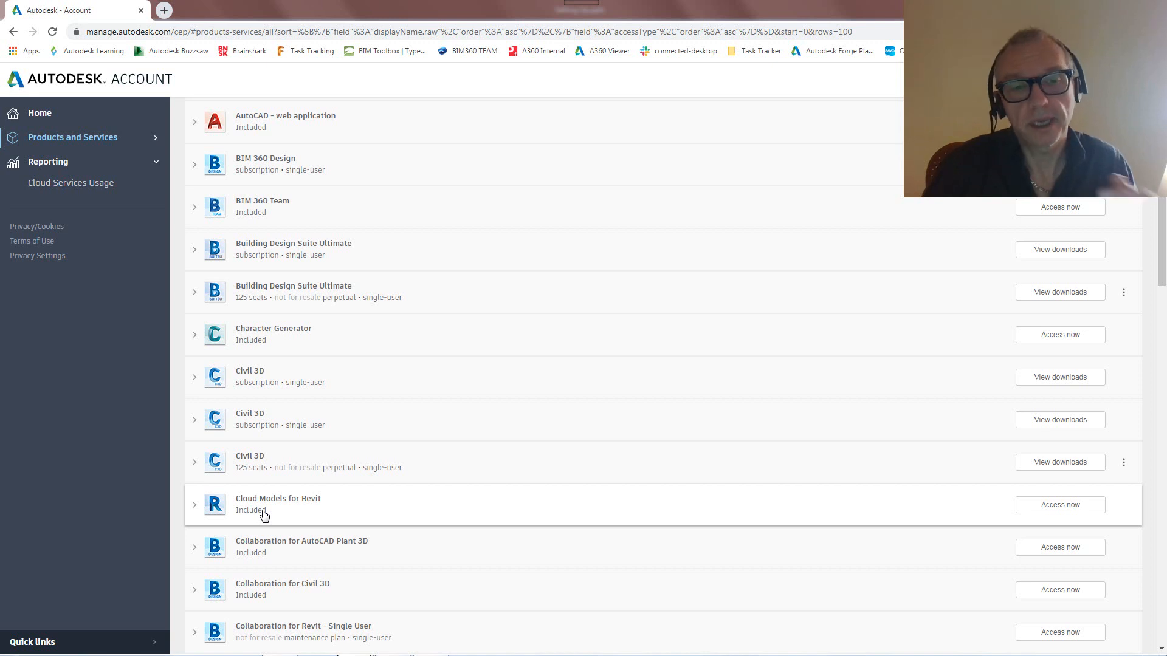
mouse_move(296, 508)
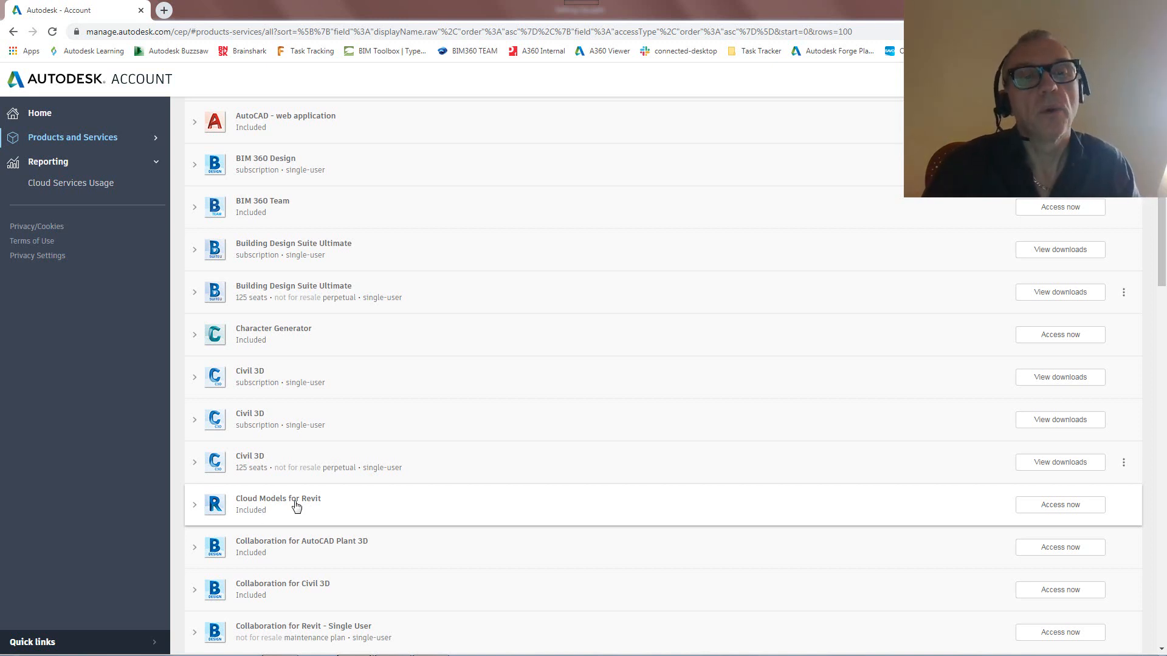
mouse_move(256, 510)
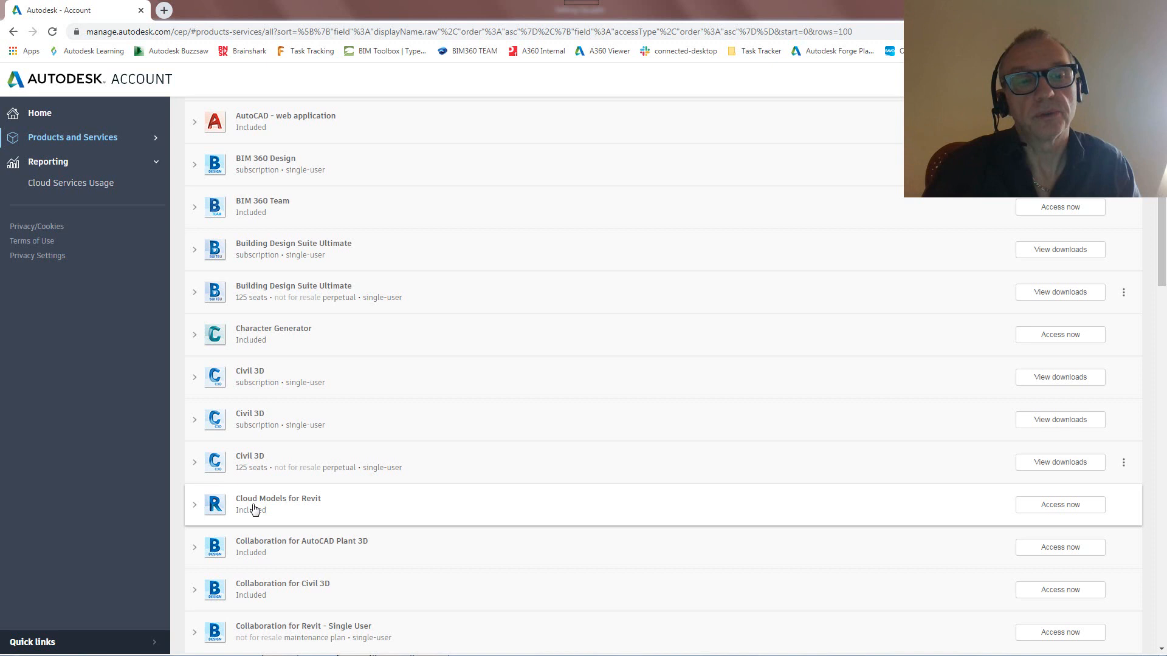
mouse_move(277, 508)
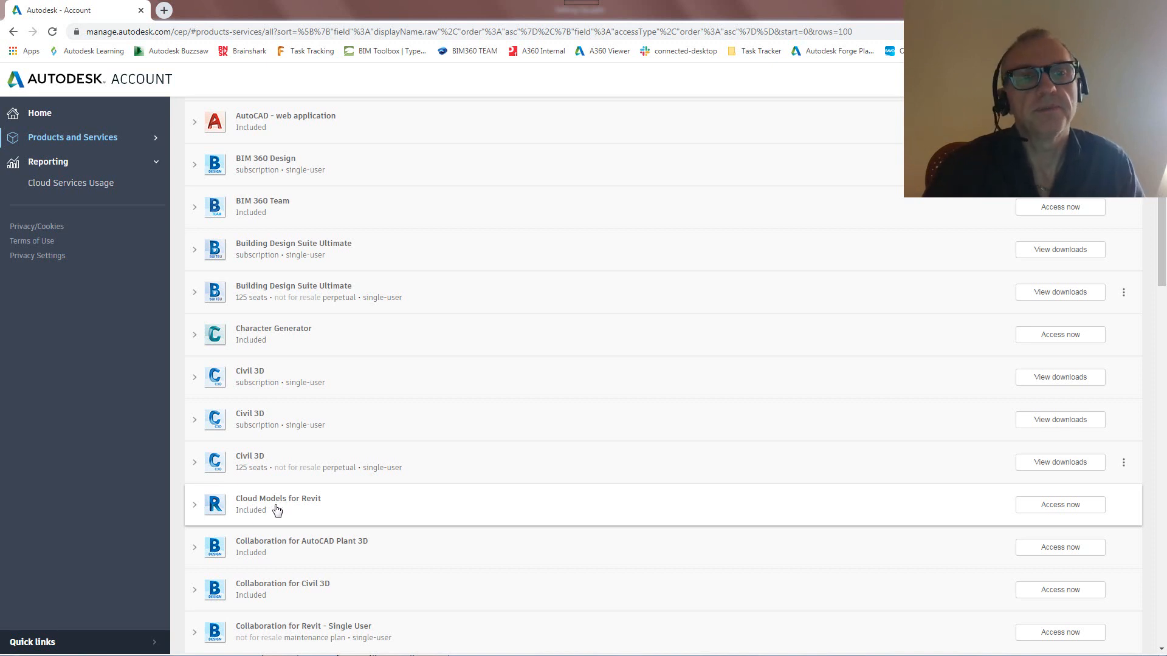
mouse_move(249, 164)
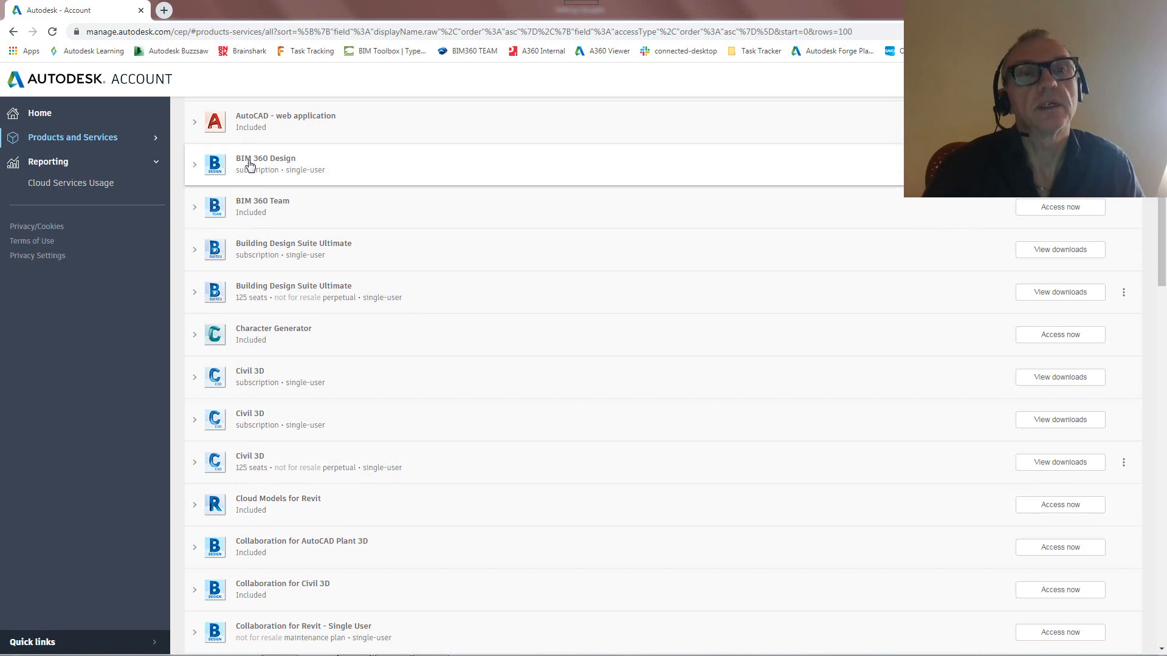
mouse_move(292, 172)
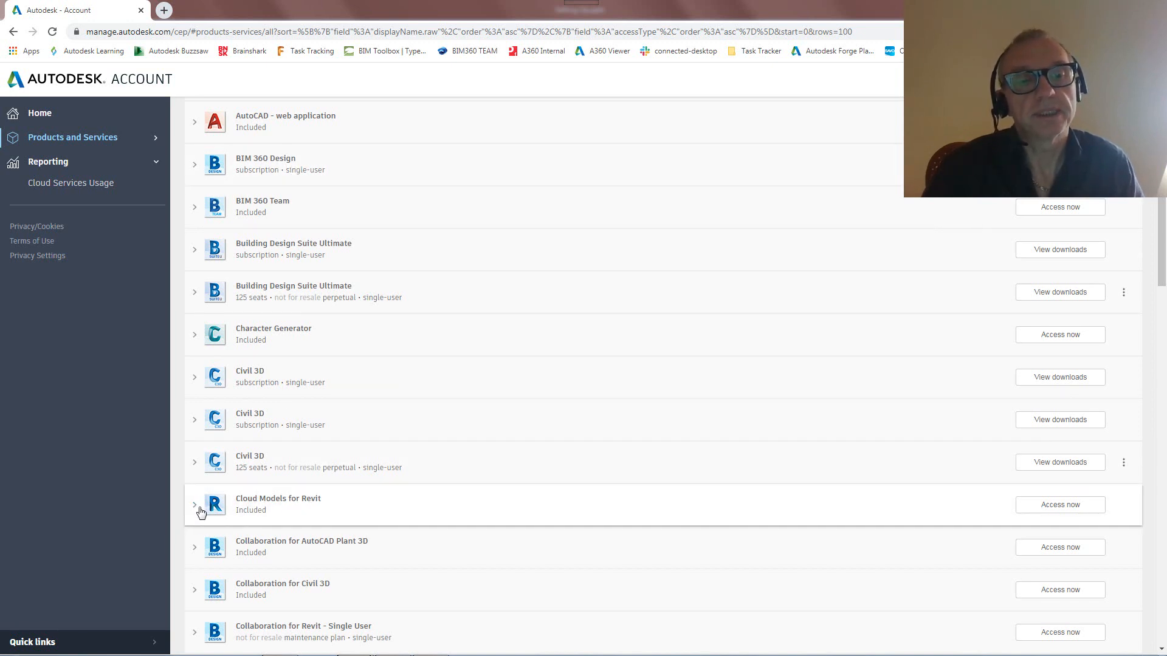
click(195, 506)
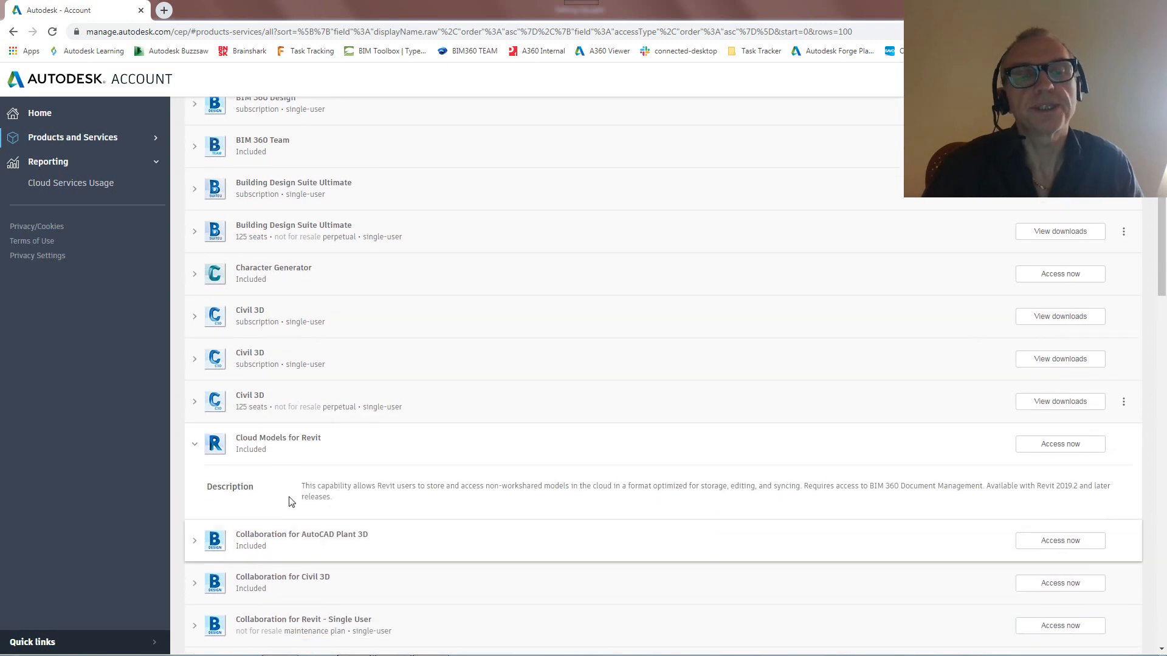
mouse_move(387, 487)
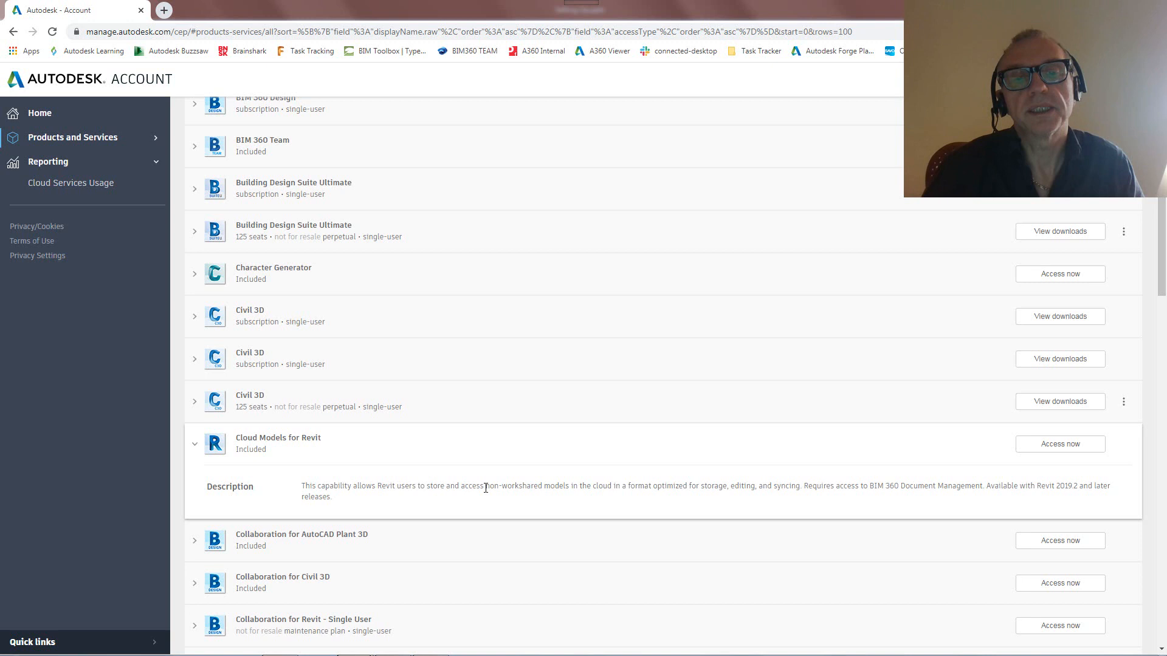
double_click(513, 486)
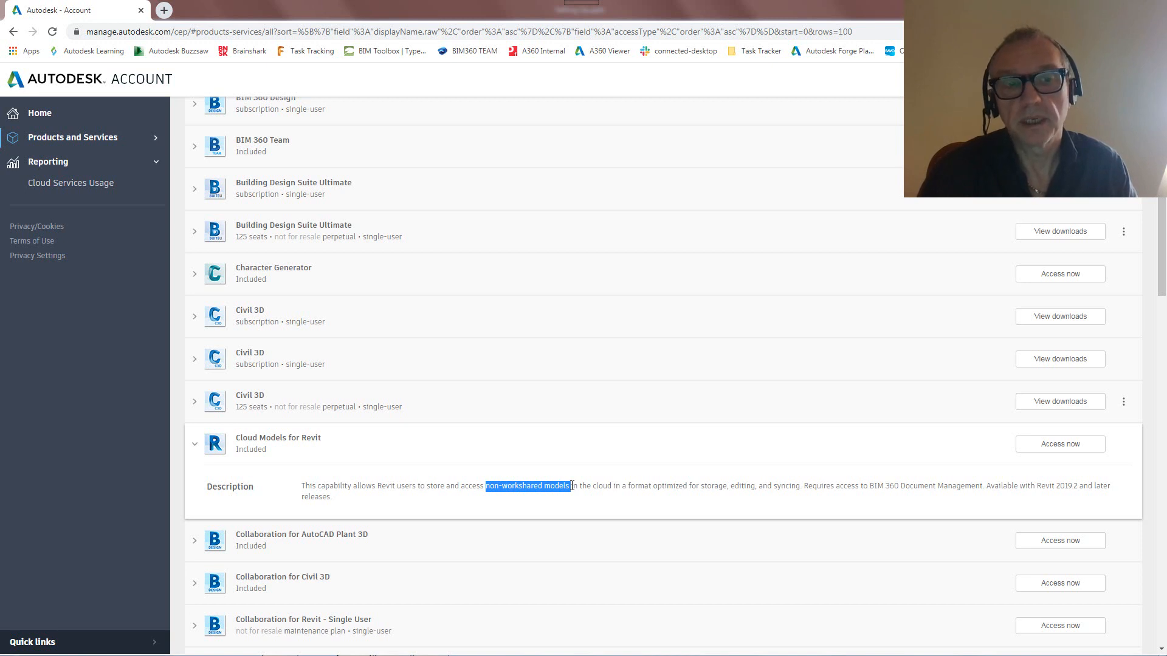
mouse_move(354, 461)
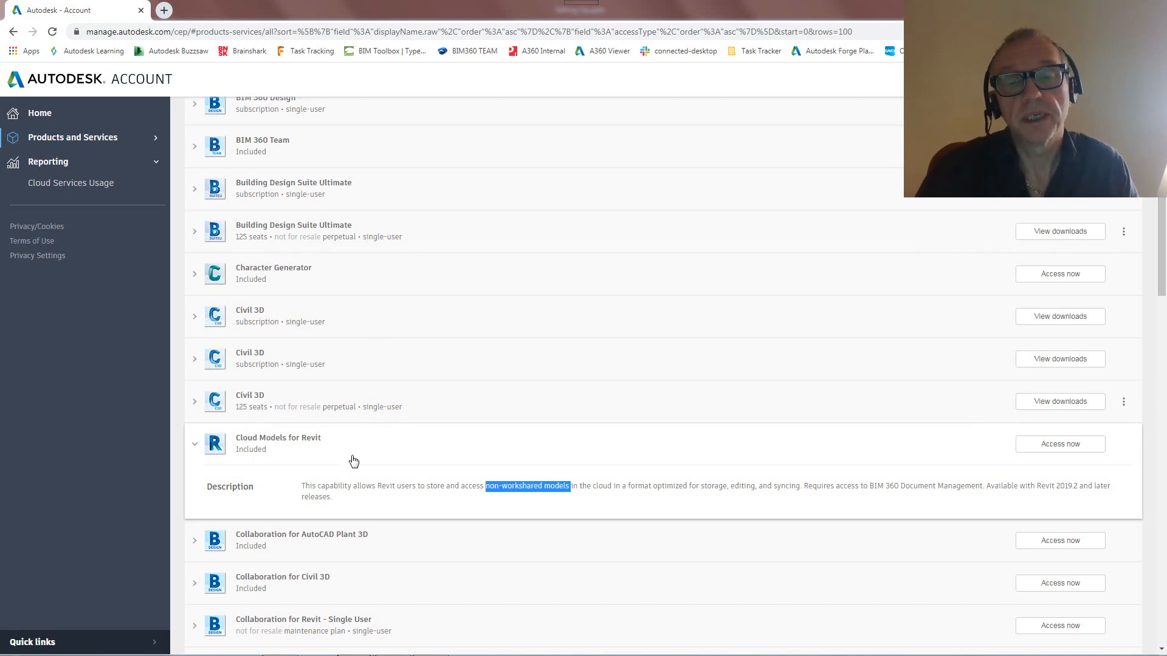
mouse_move(305, 467)
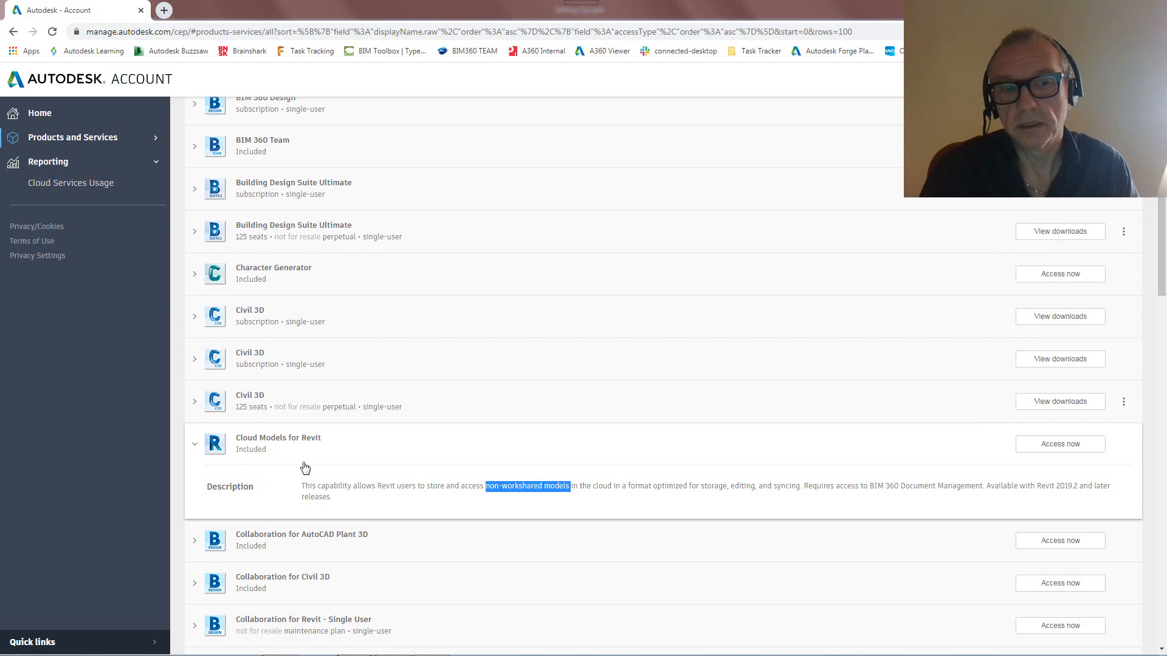
mouse_move(324, 456)
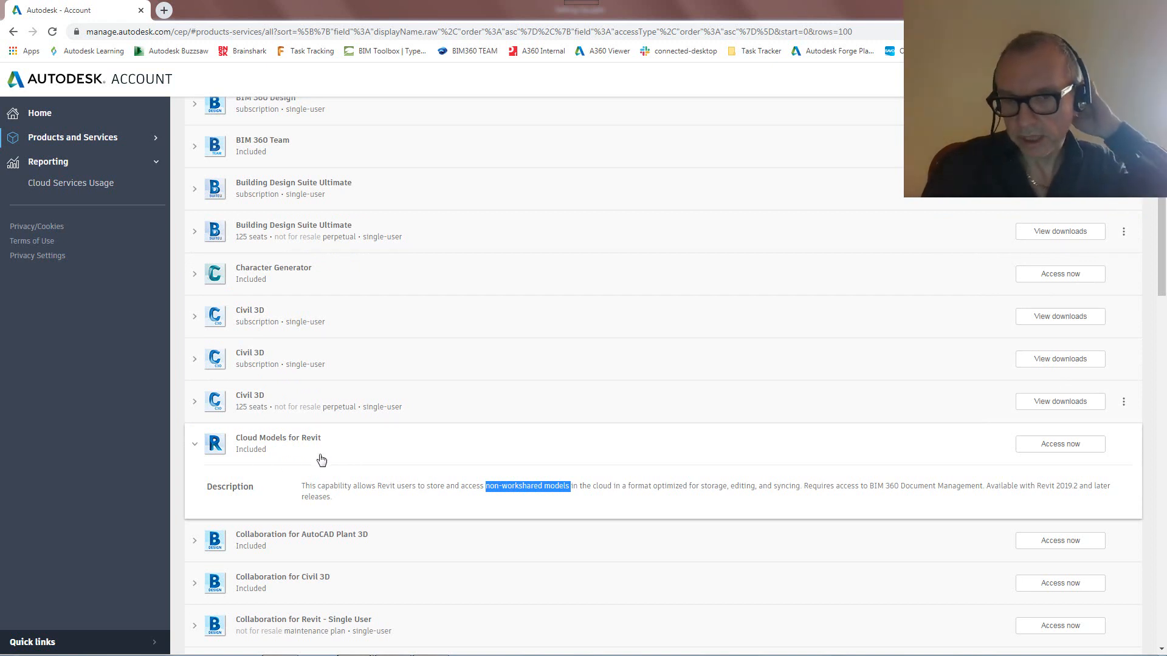
mouse_move(506, 499)
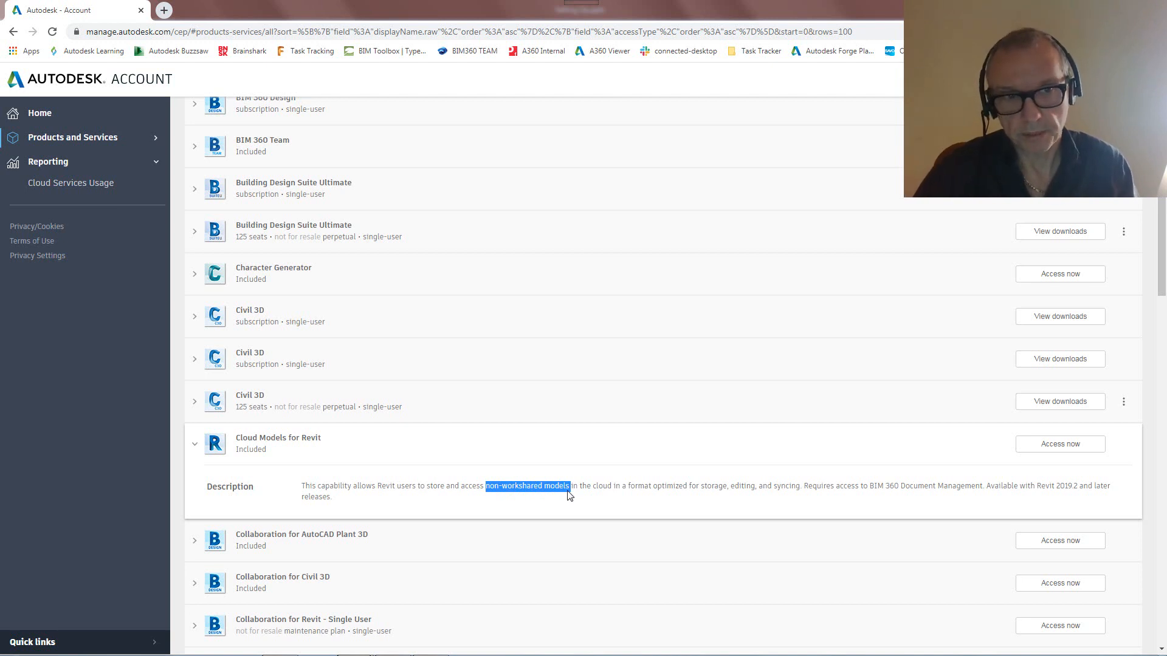
mouse_move(359, 451)
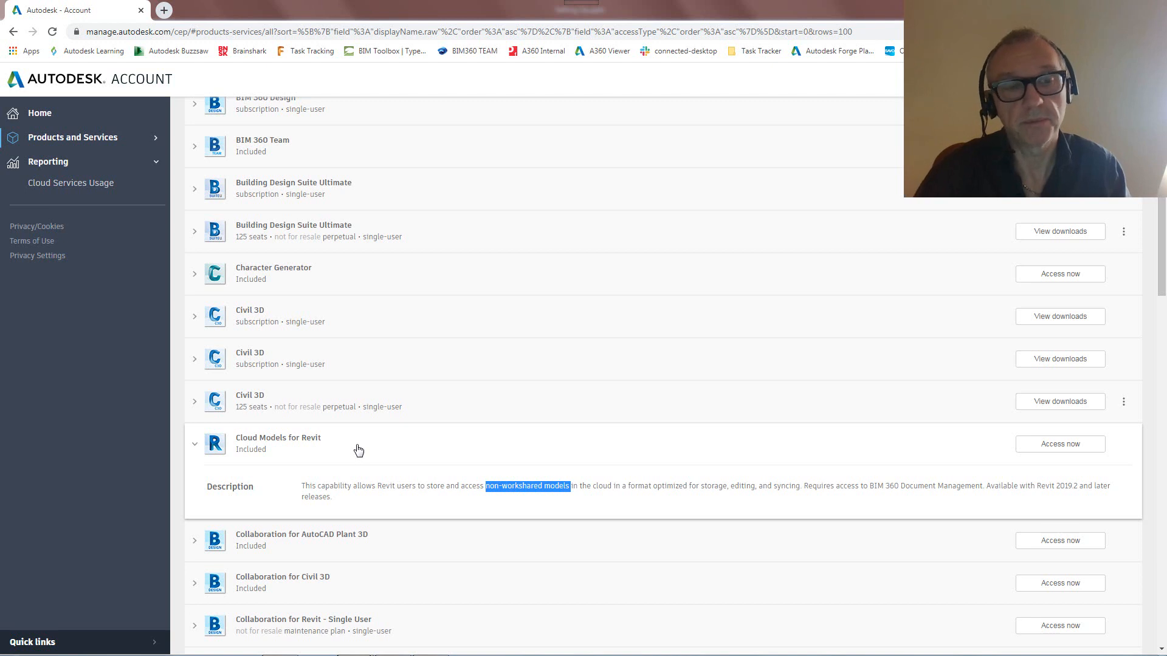
mouse_move(351, 450)
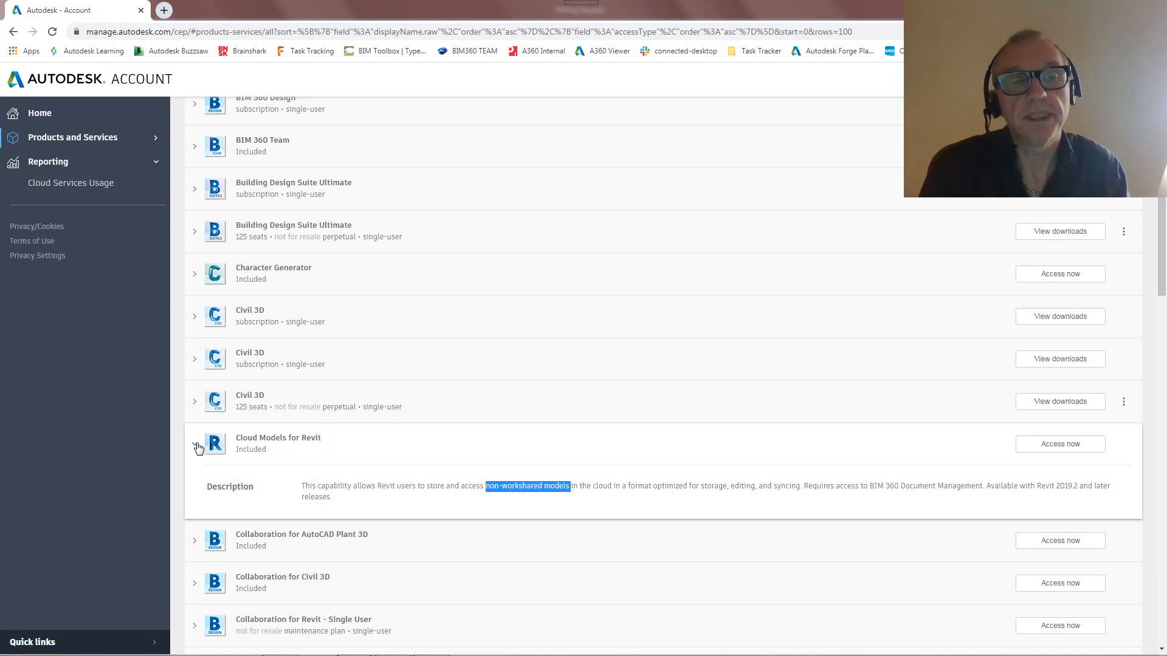
Collapse Cloud Models for Revit and scroll the product list back up to BIM 360 Design
click(194, 444)
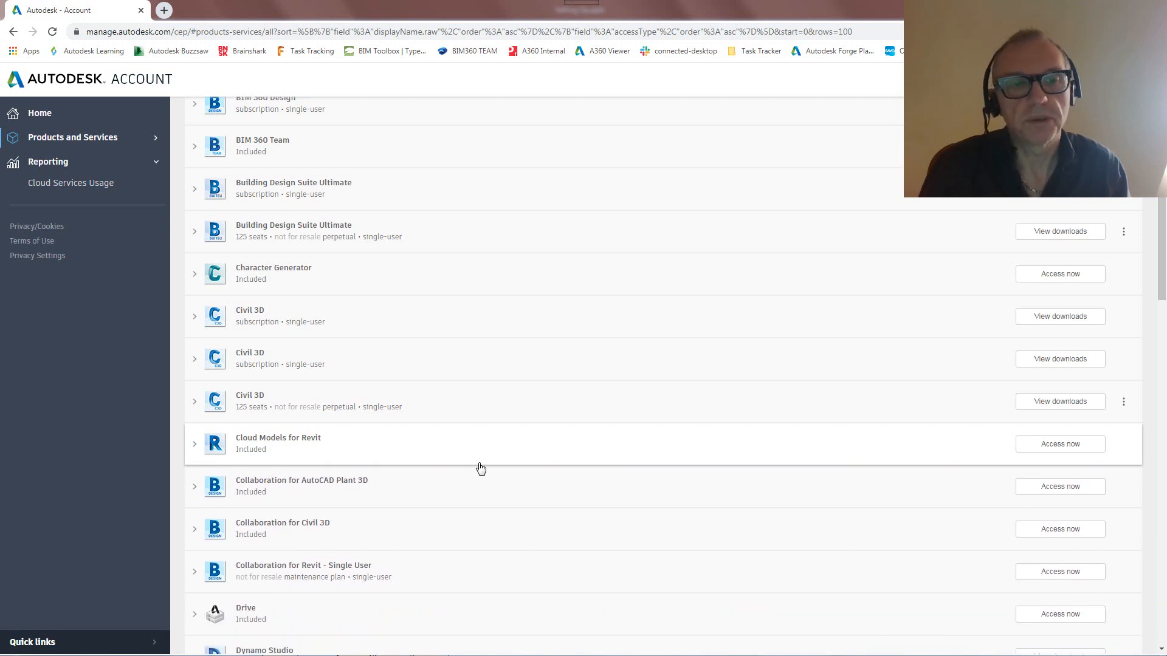
scroll(up, 3)
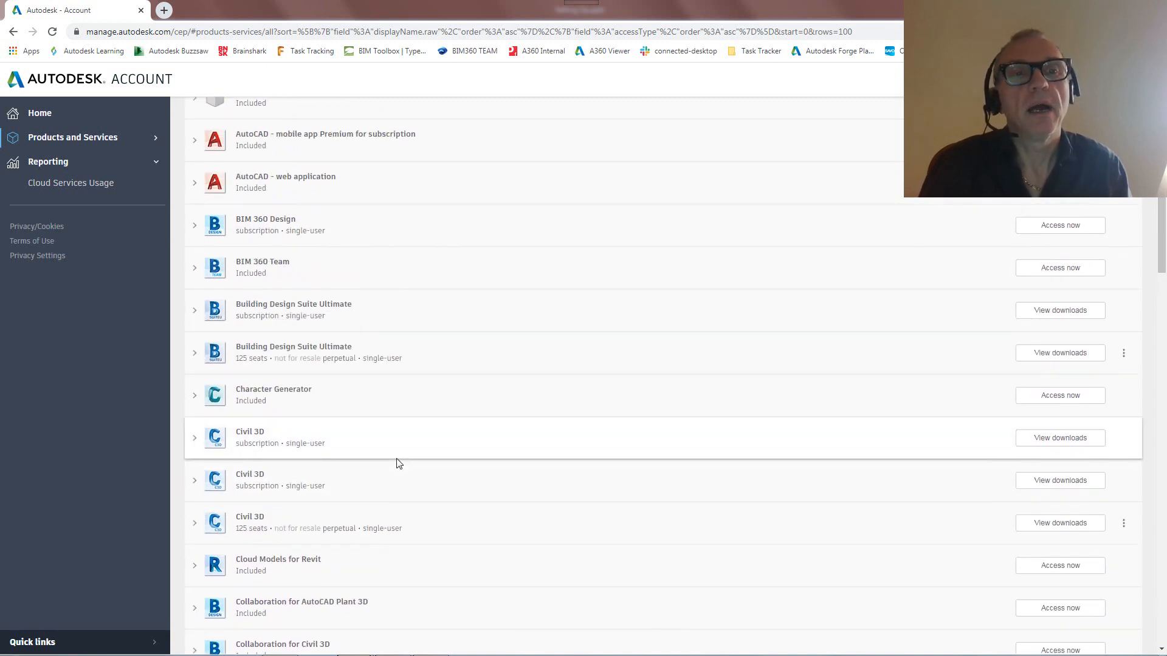
scroll(up, 3)
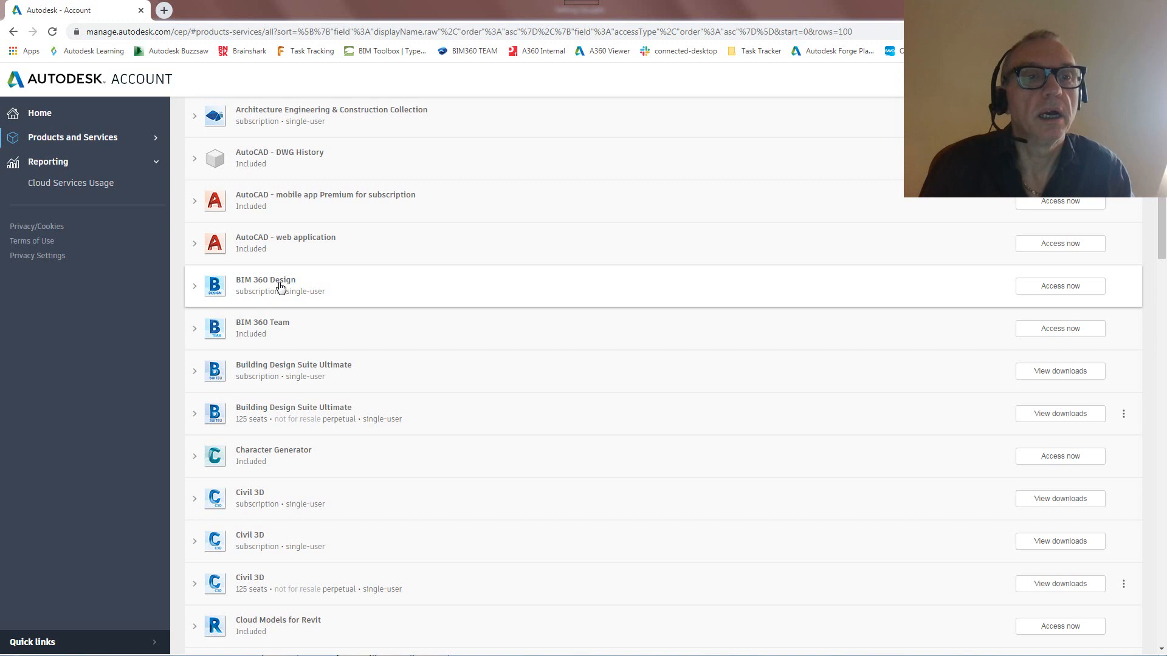
mouse_move(245, 299)
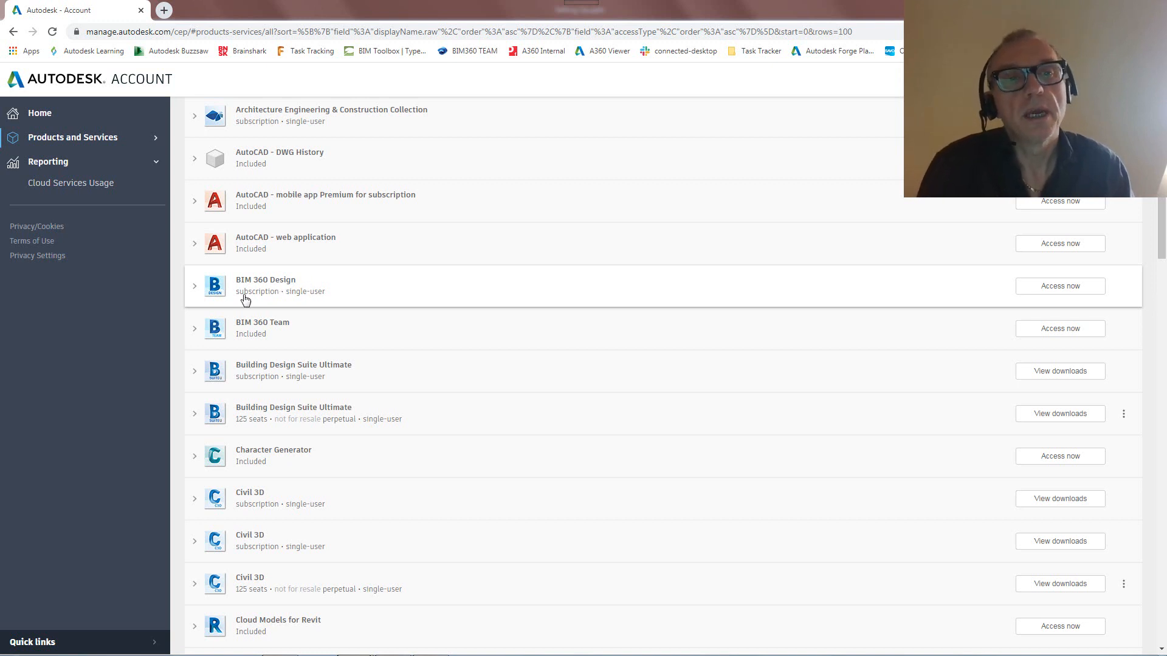
mouse_move(293, 292)
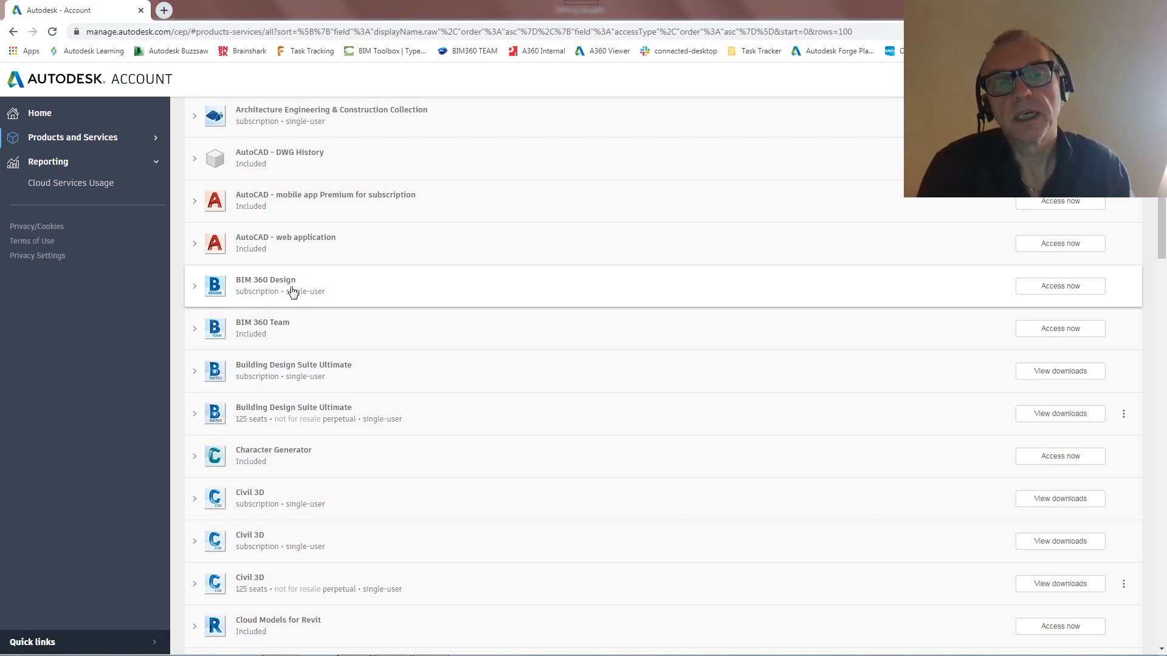
mouse_move(261, 289)
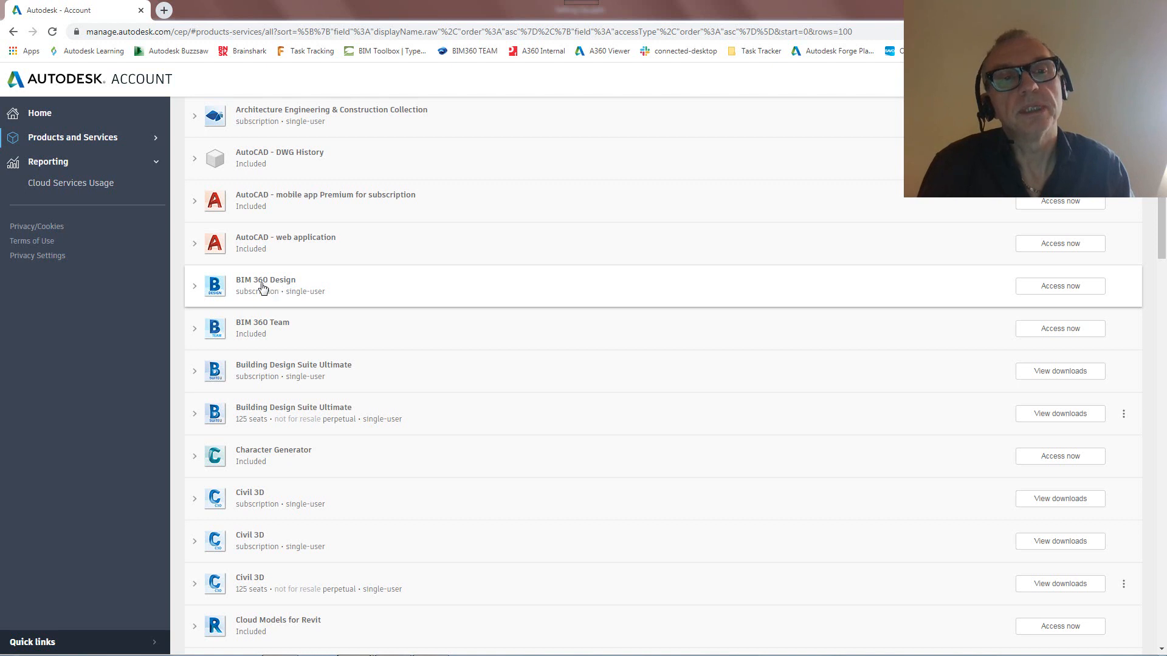
mouse_move(194, 289)
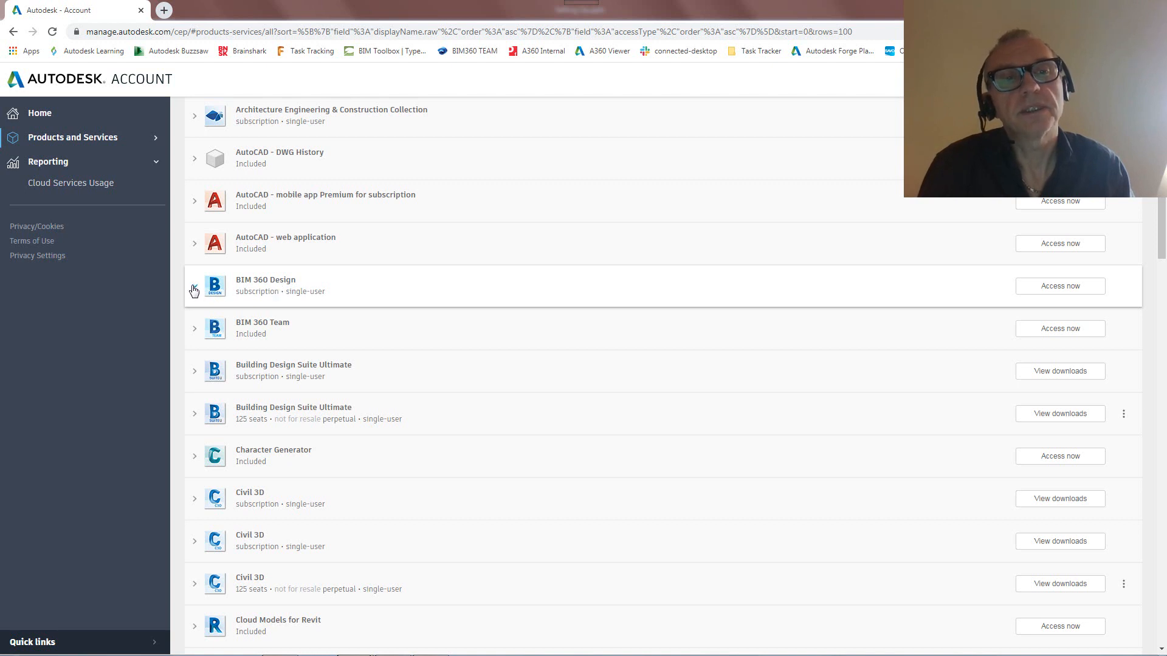
click(195, 289)
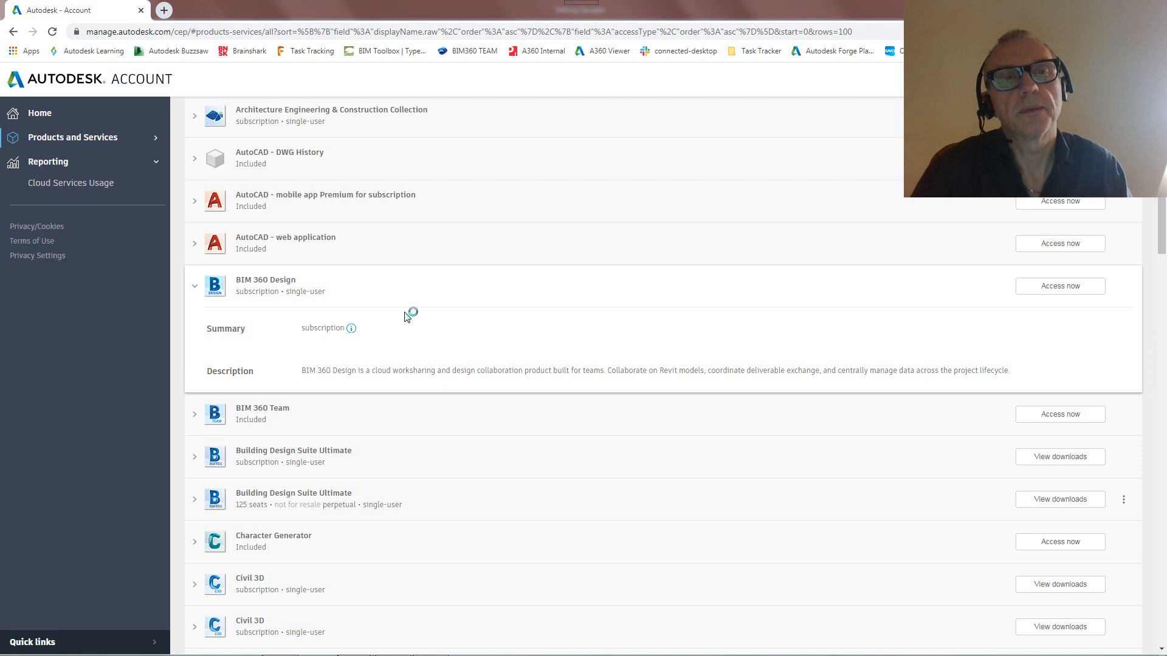
mouse_move(303, 383)
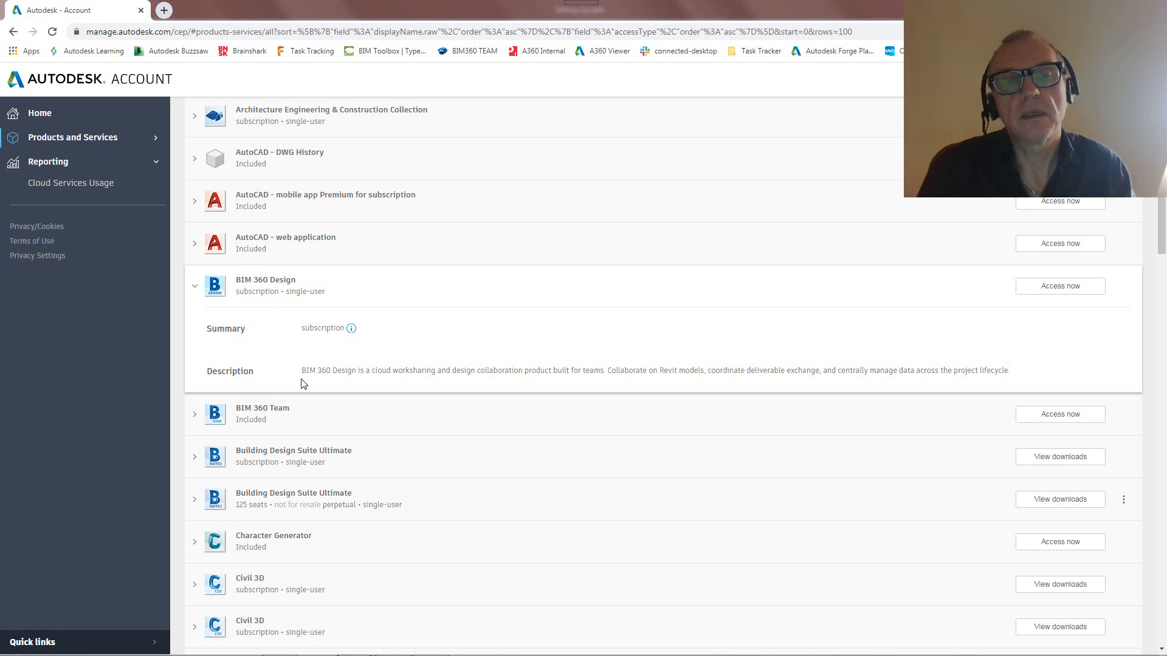
mouse_move(334, 374)
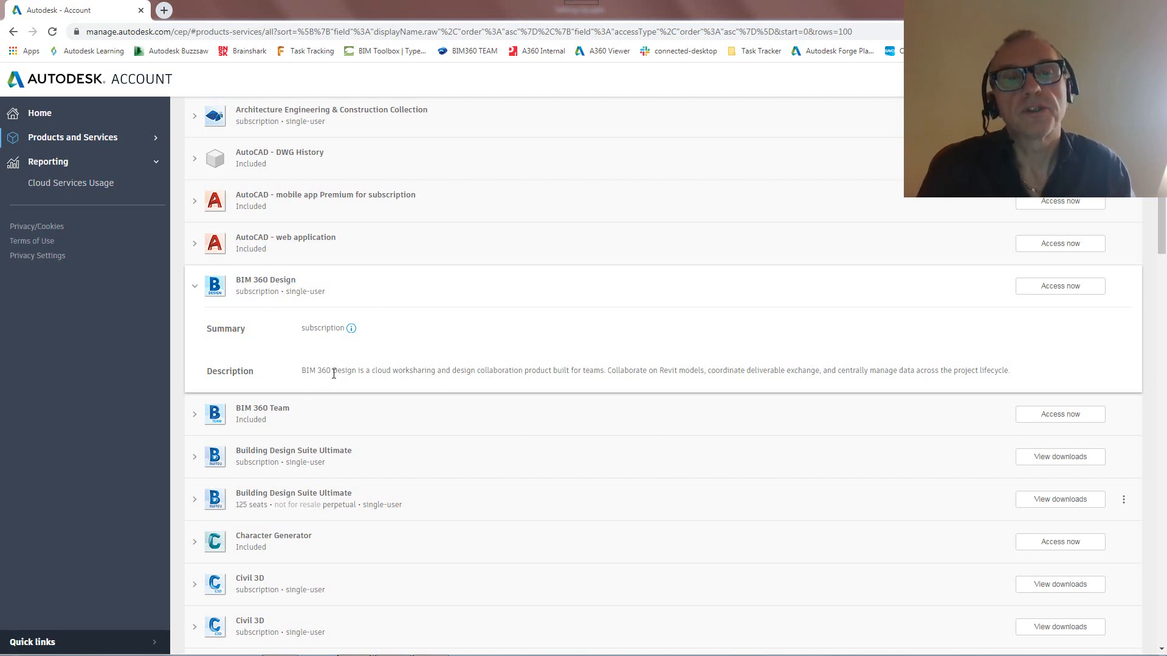
mouse_move(452, 370)
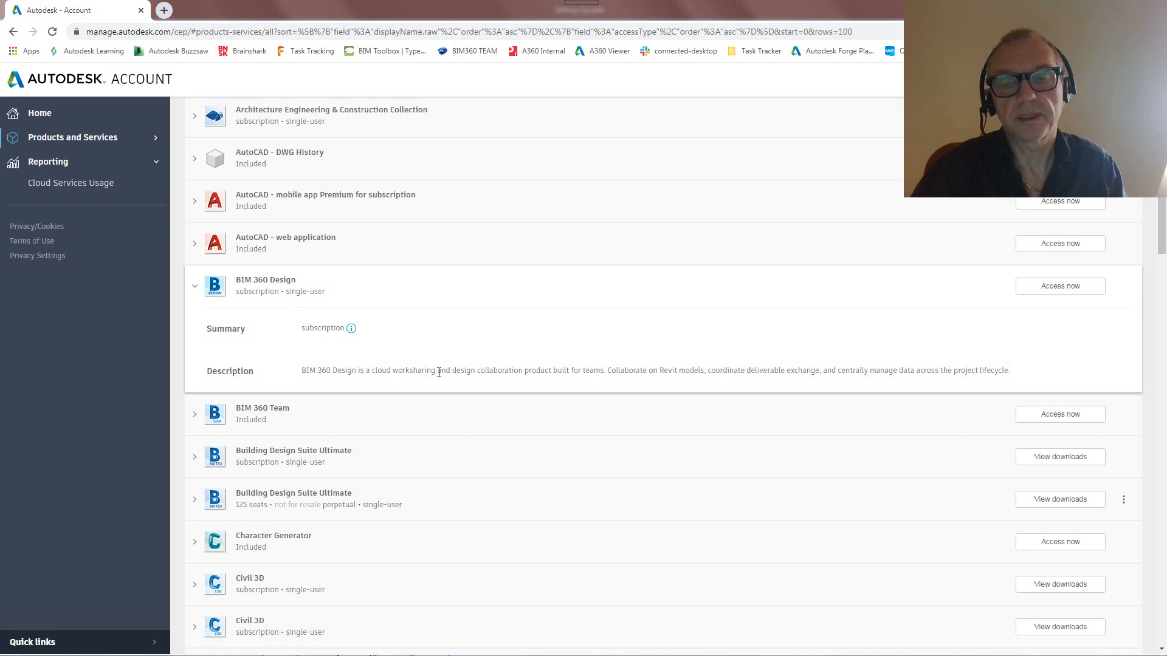
scroll(down, 3)
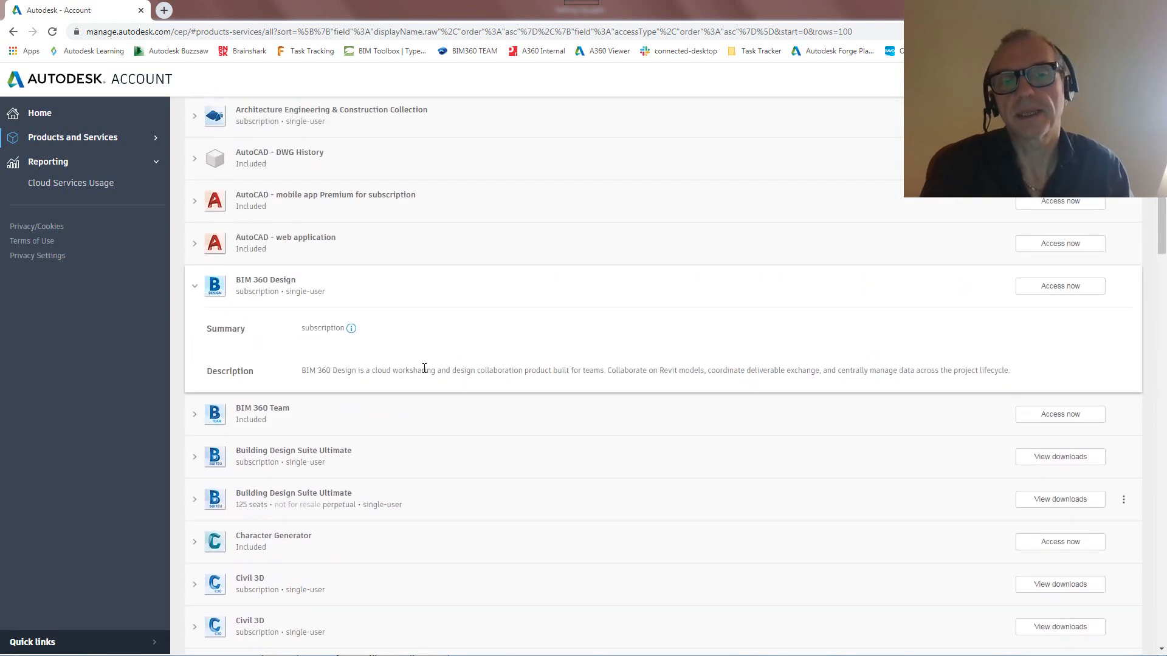
scroll(down, 3)
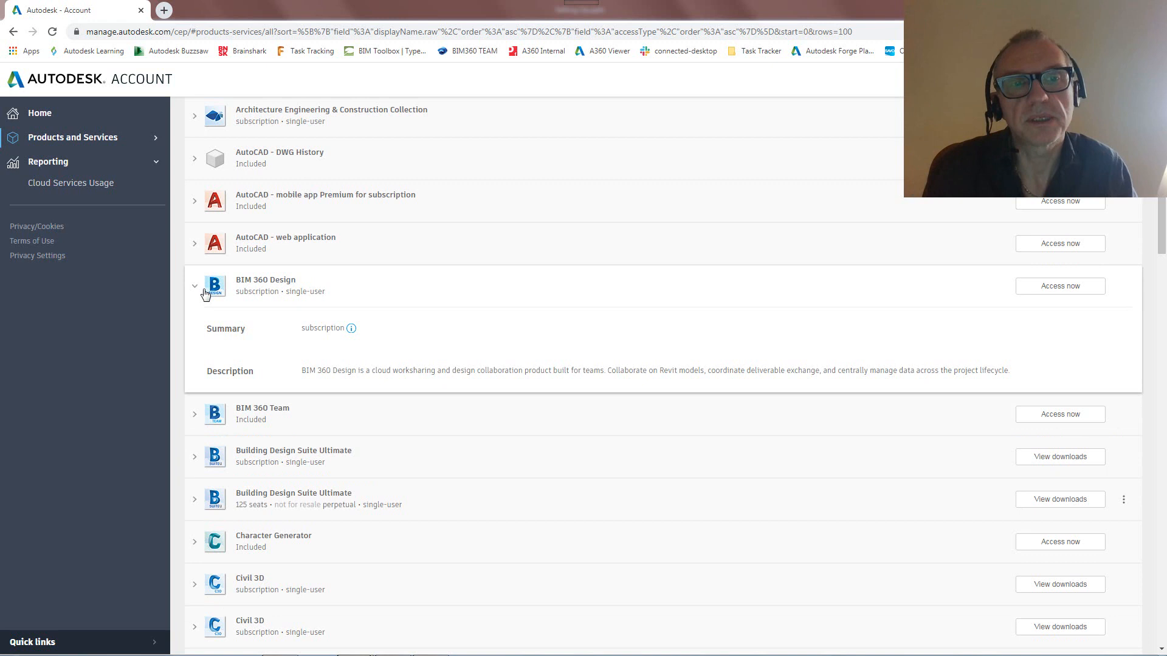
mouse_move(306, 312)
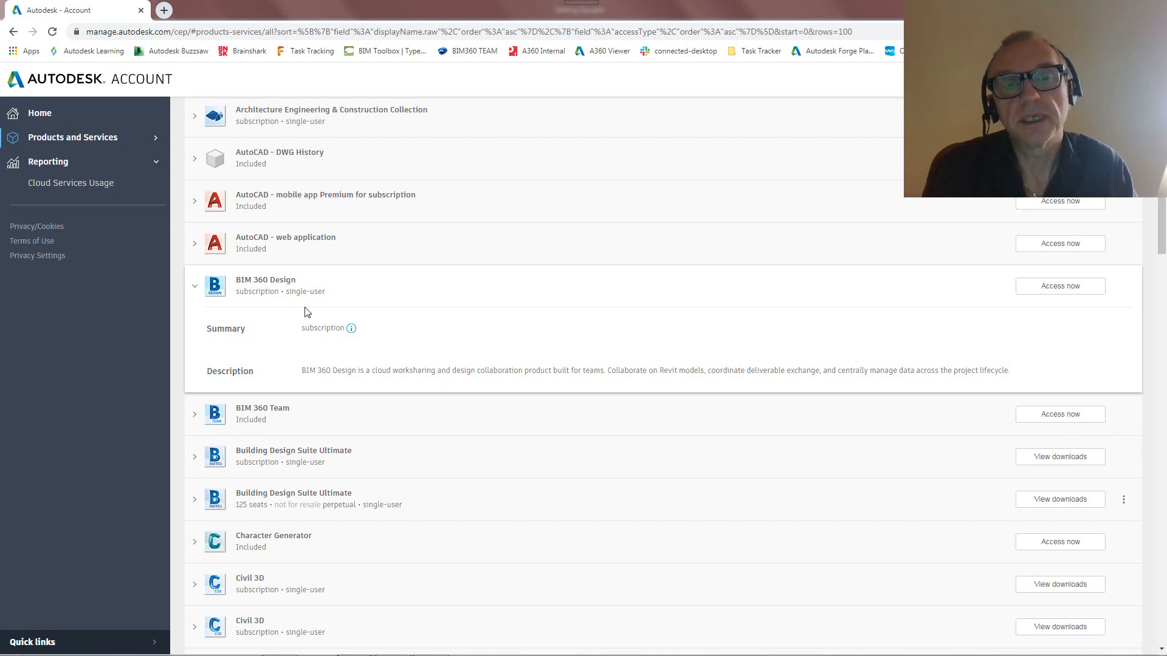
mouse_move(401, 365)
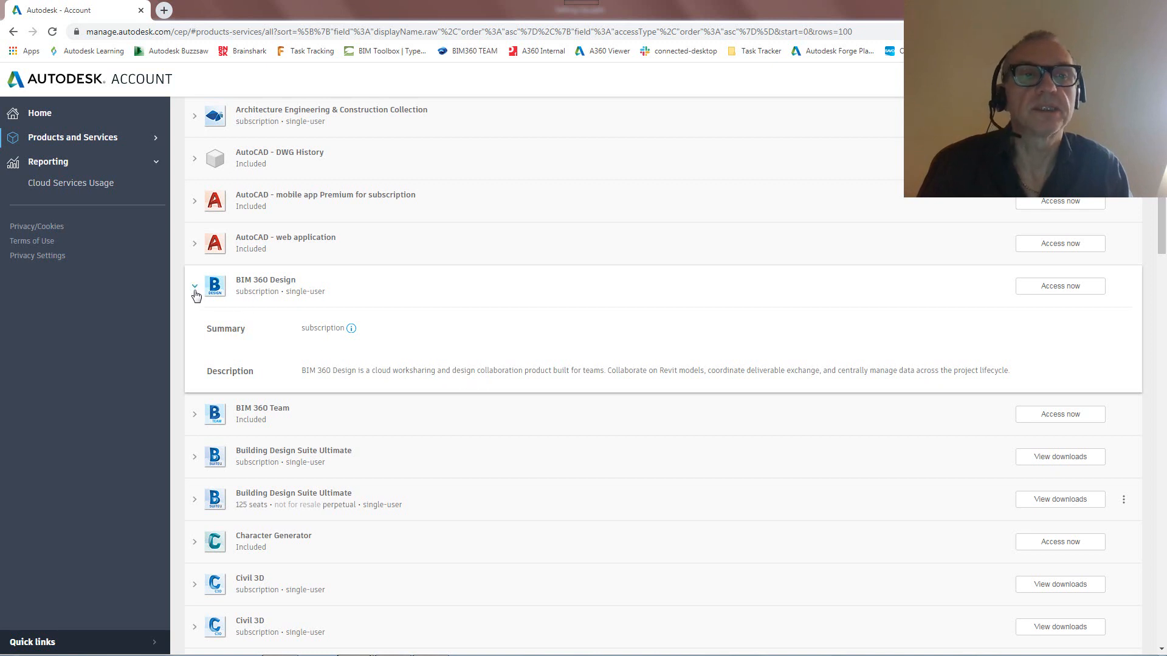
mouse_move(457, 324)
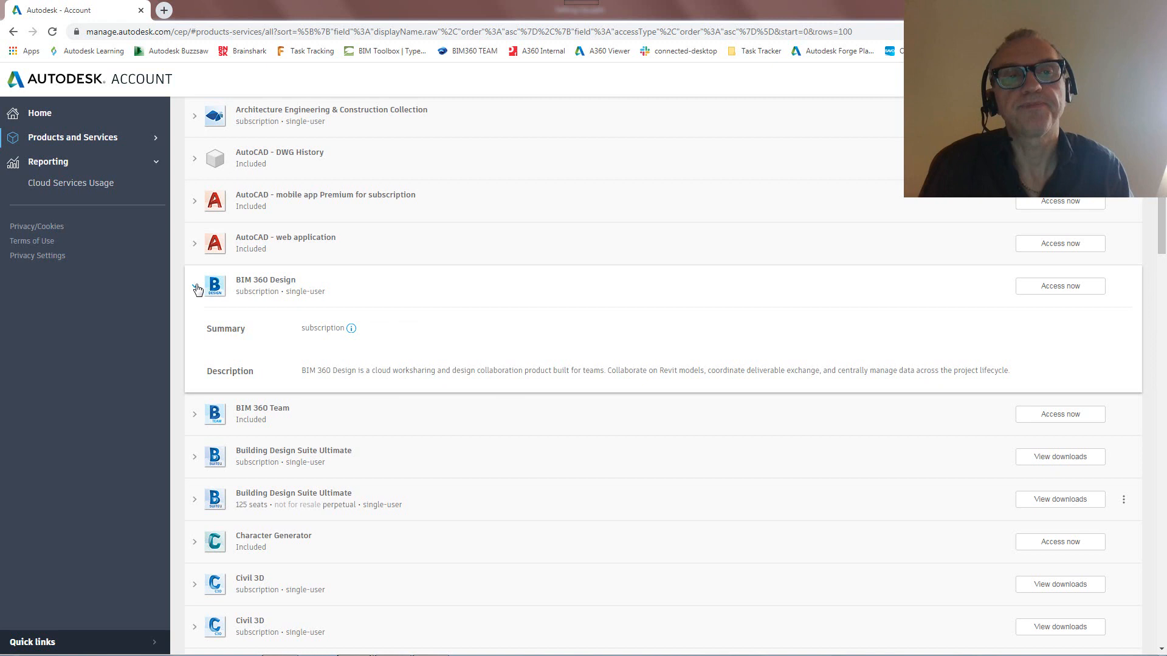
click(195, 289)
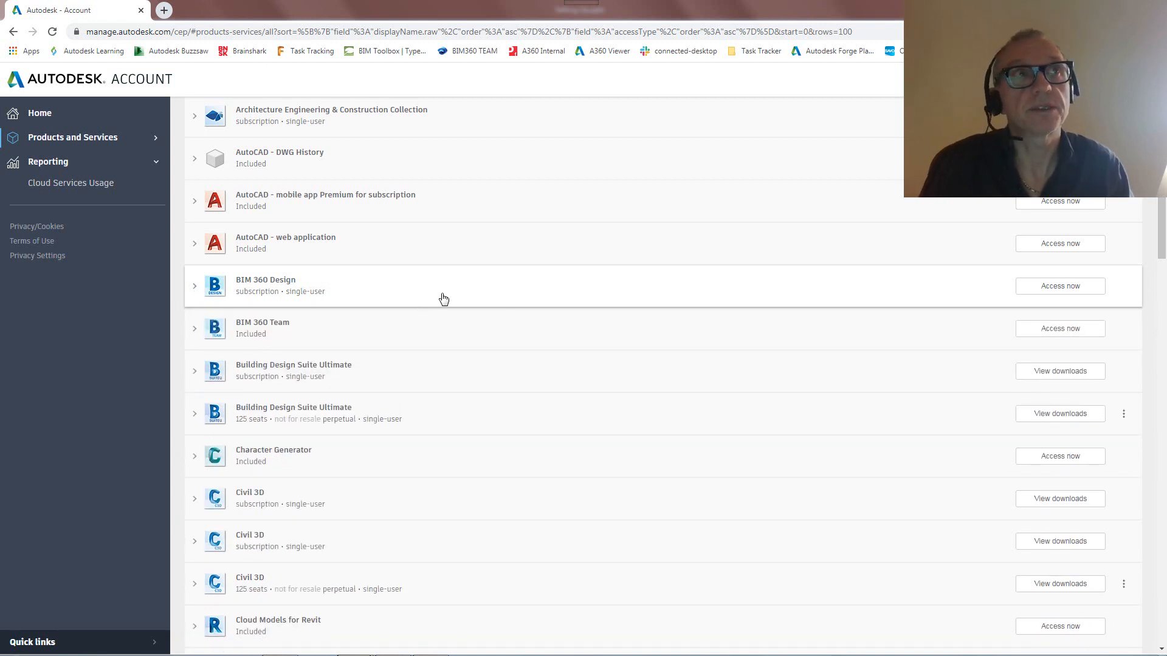
mouse_move(484, 298)
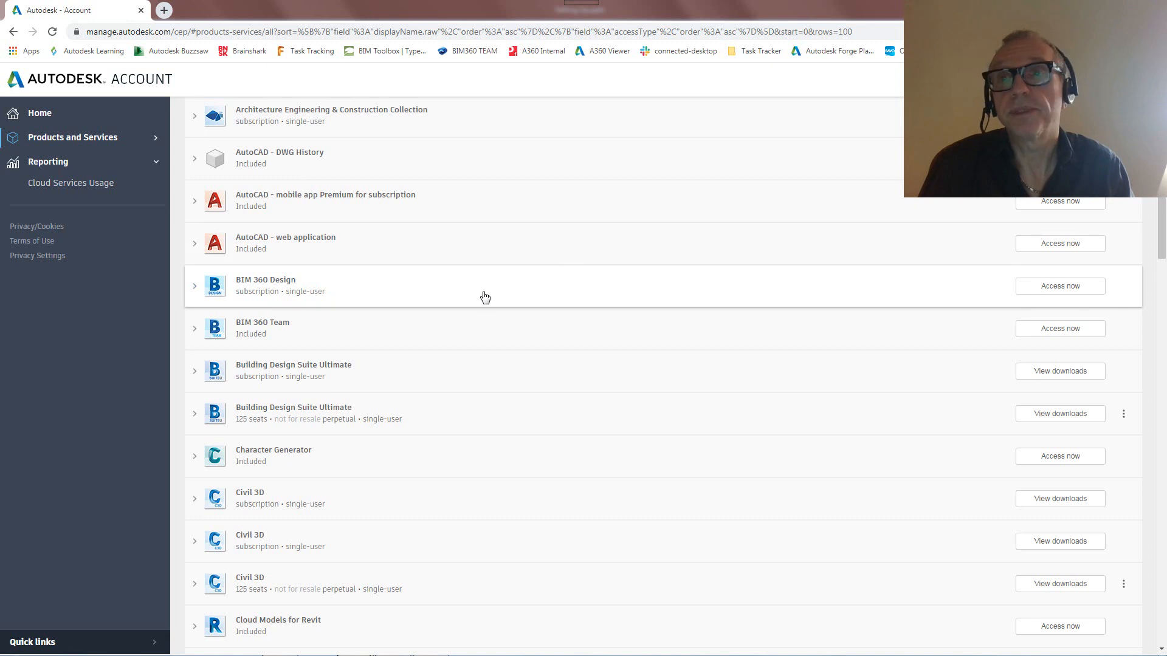
mouse_move(466, 328)
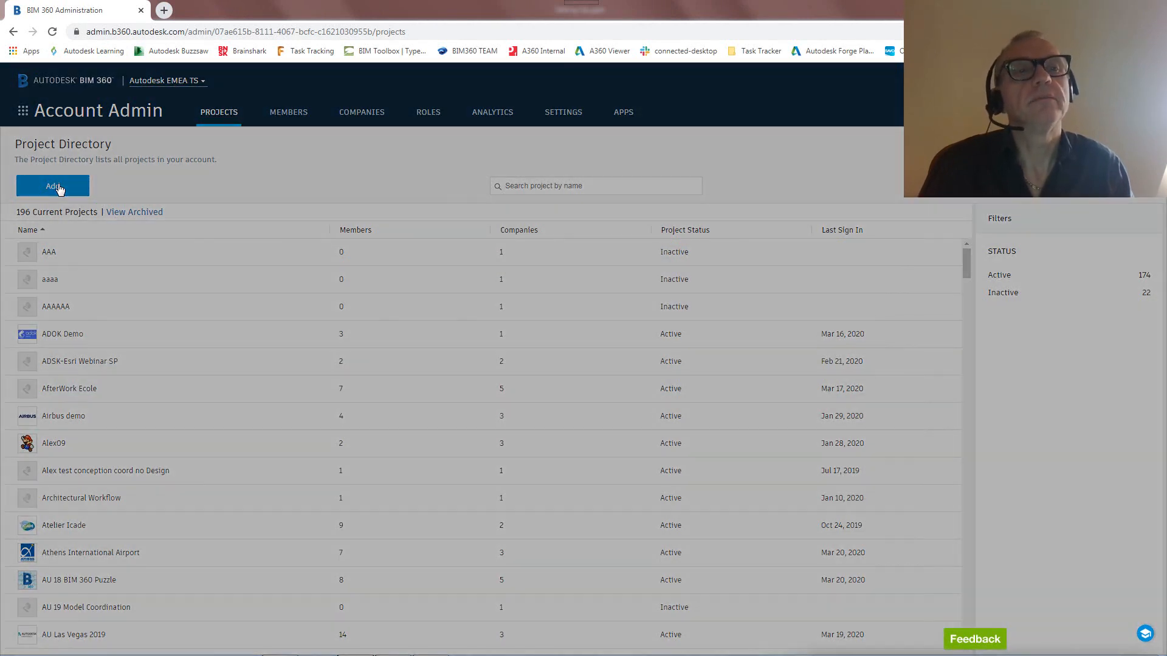
Add a new project in Project Directory named 'BIM 360 Walkthrough'
click(52, 185)
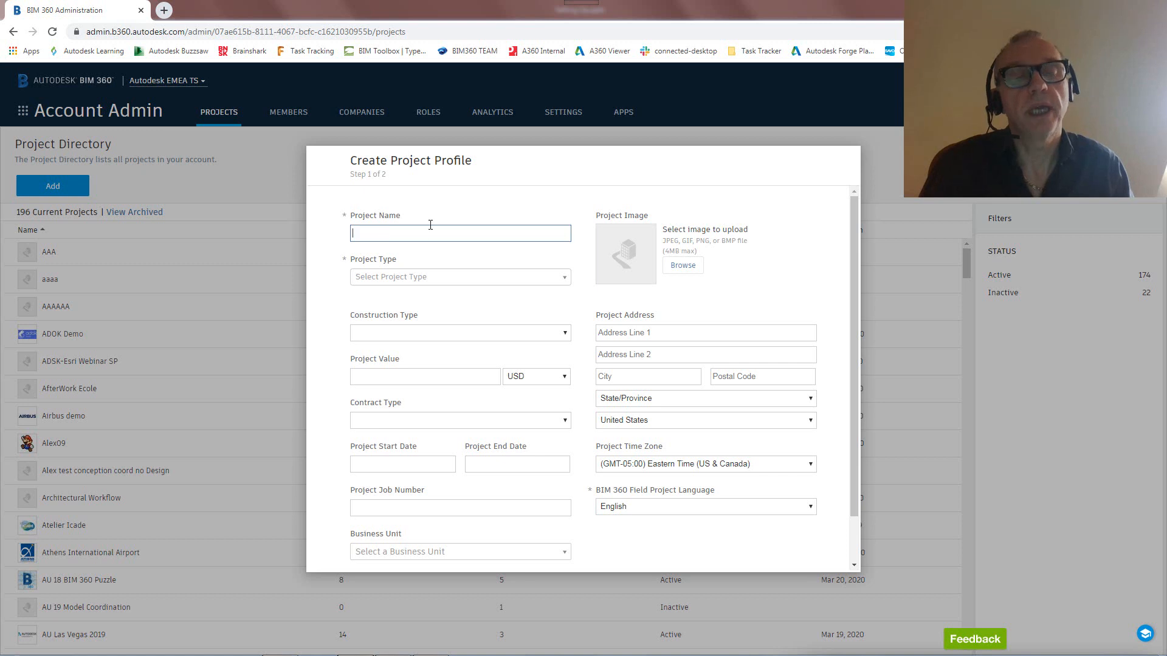
text(B)
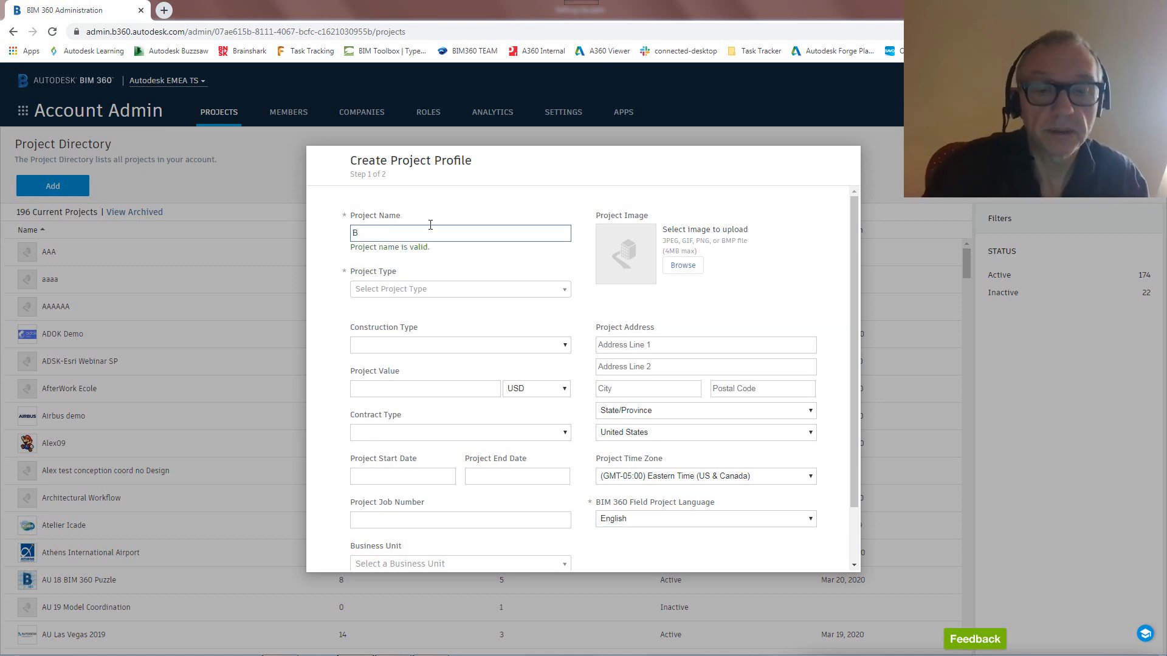
text(IM 360)
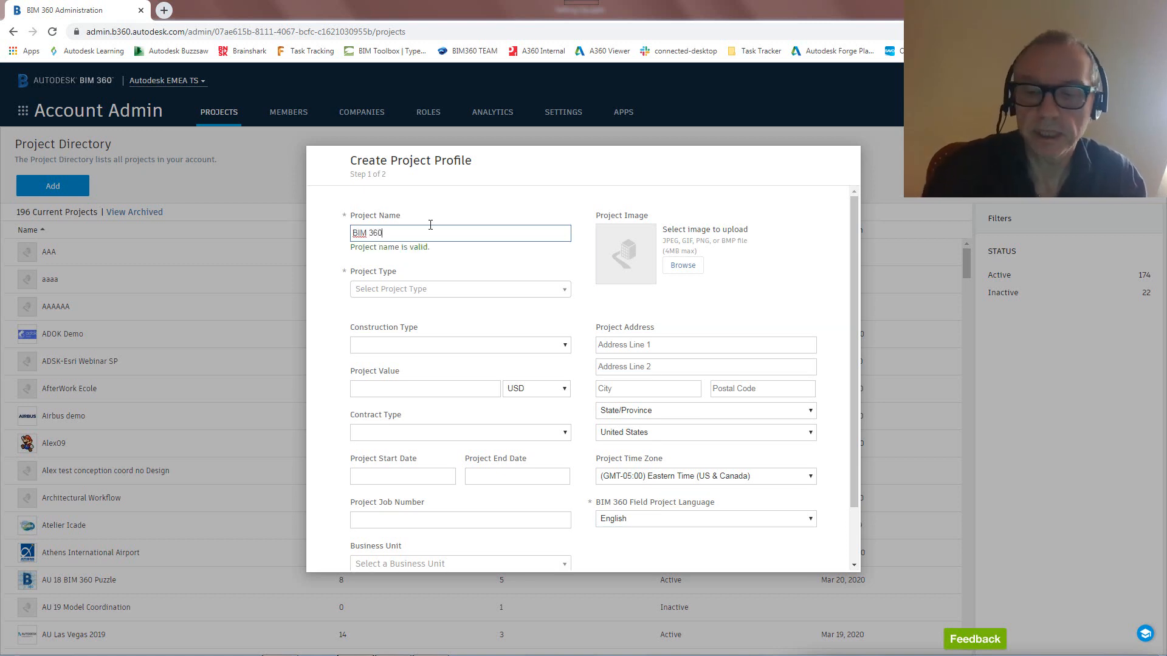
text(Walktrho)
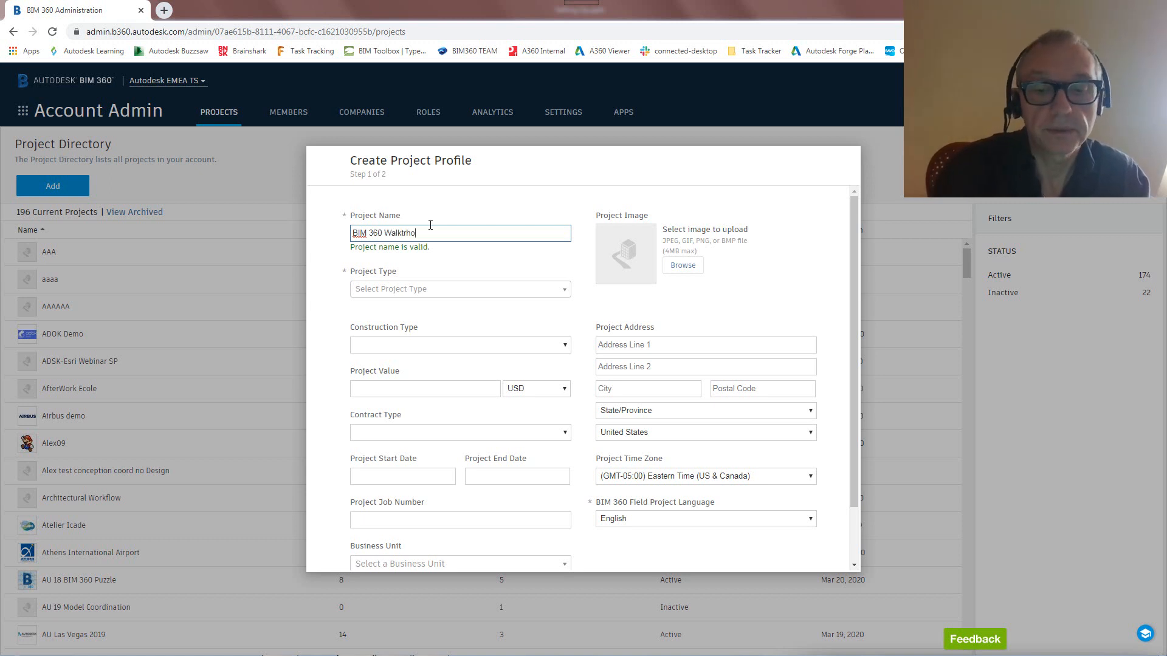
text(Walkthrough)
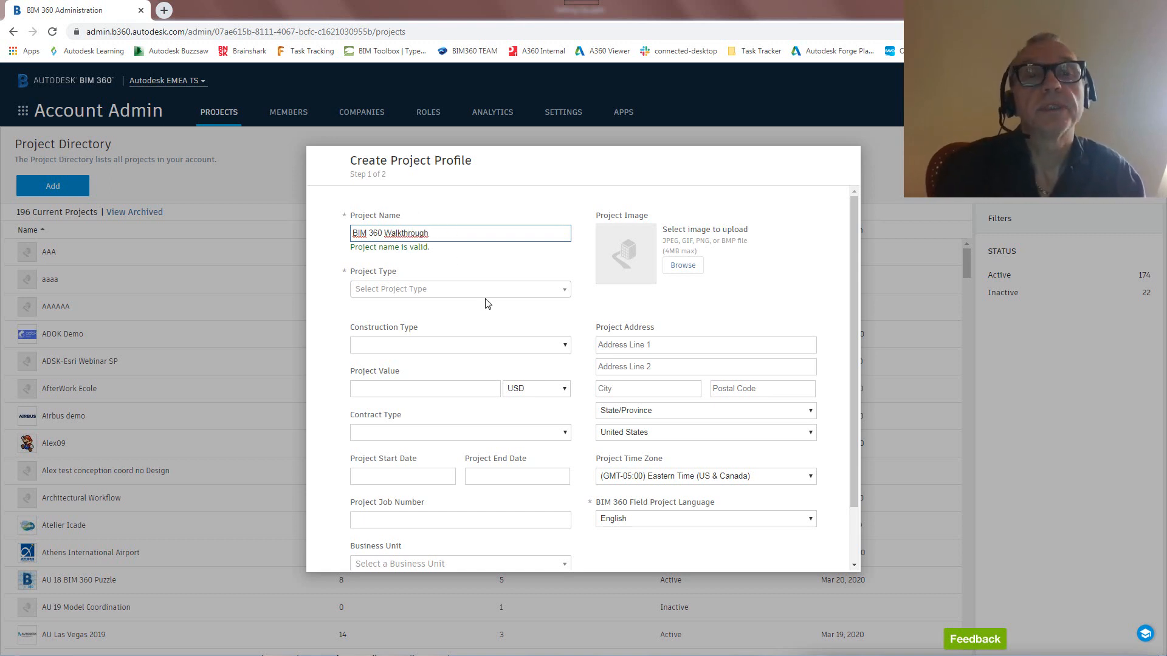
Choose Utilities from the Project Type category list
click(459, 288)
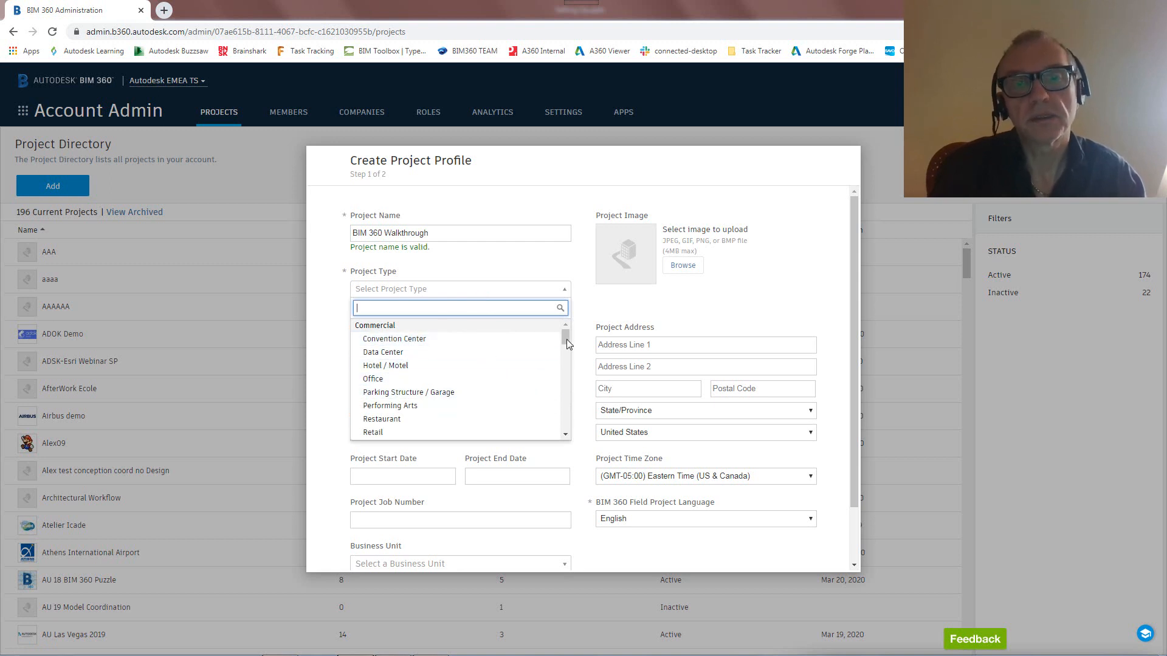
scroll(down, 3)
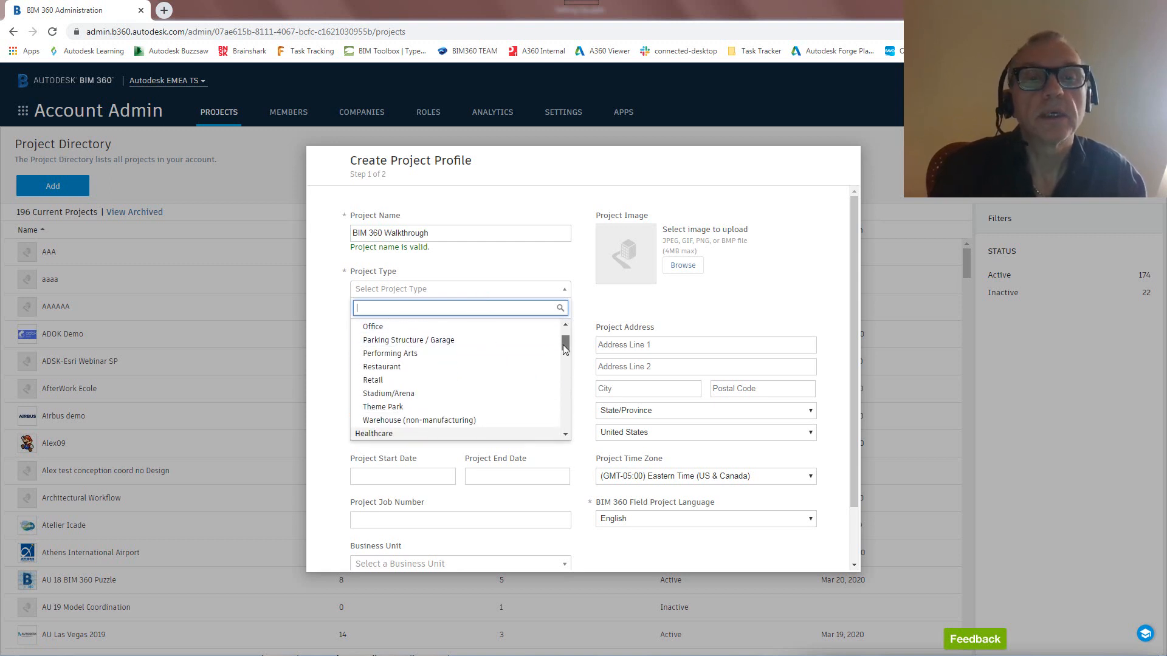
scroll(up, 3)
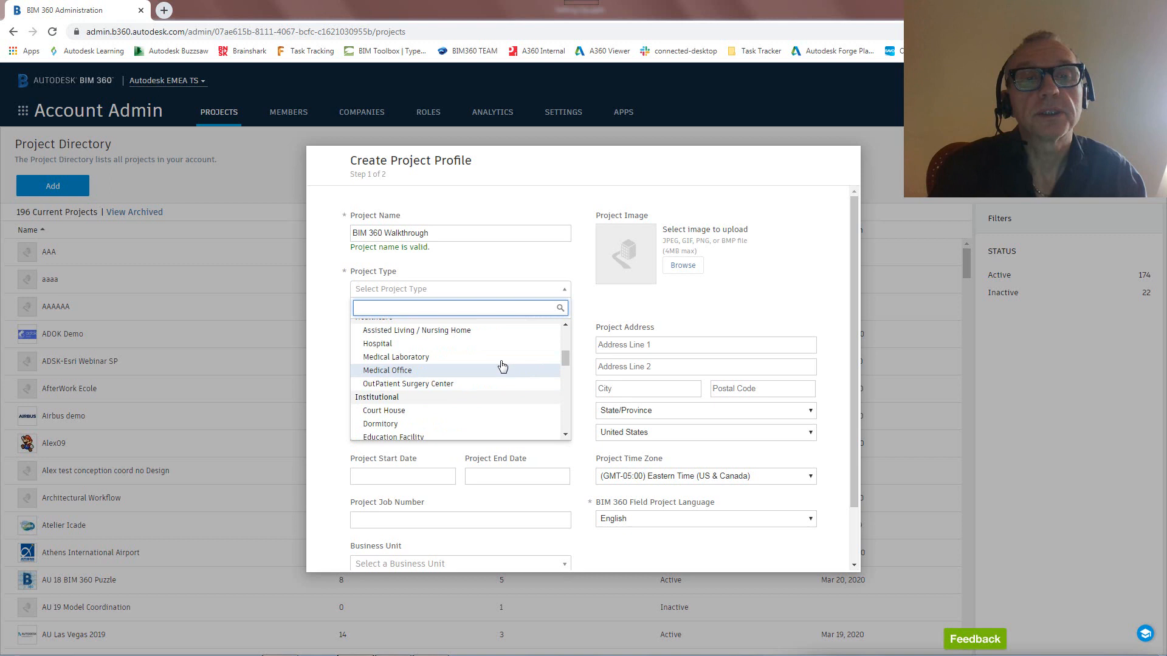
scroll(up, 3)
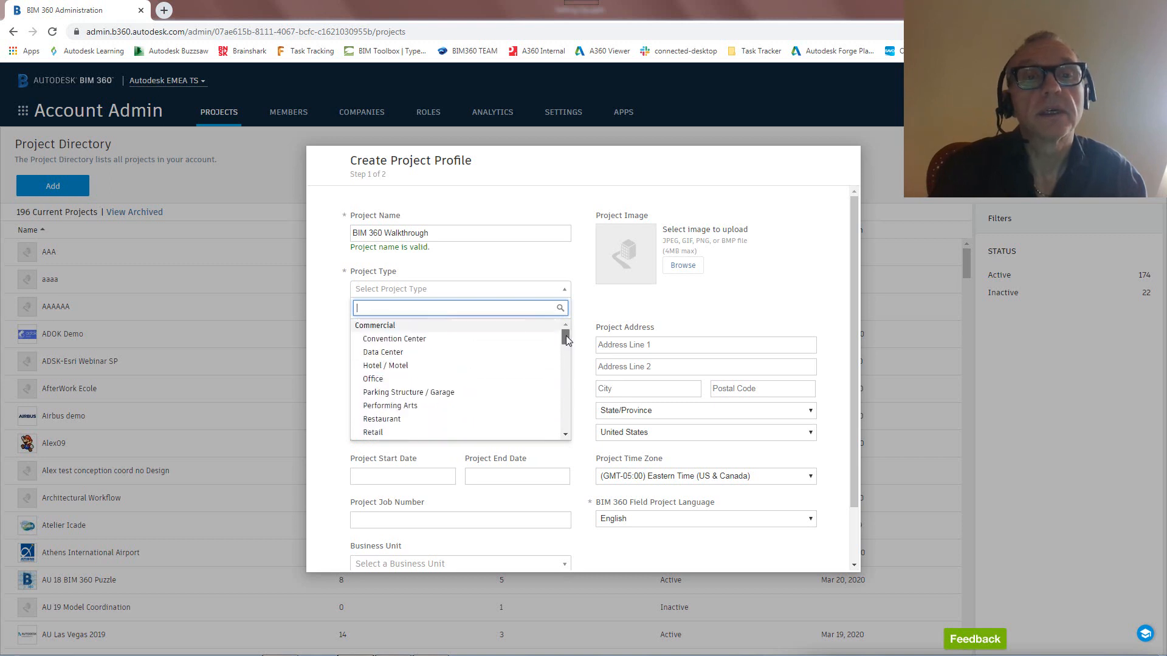
scroll(down, 3)
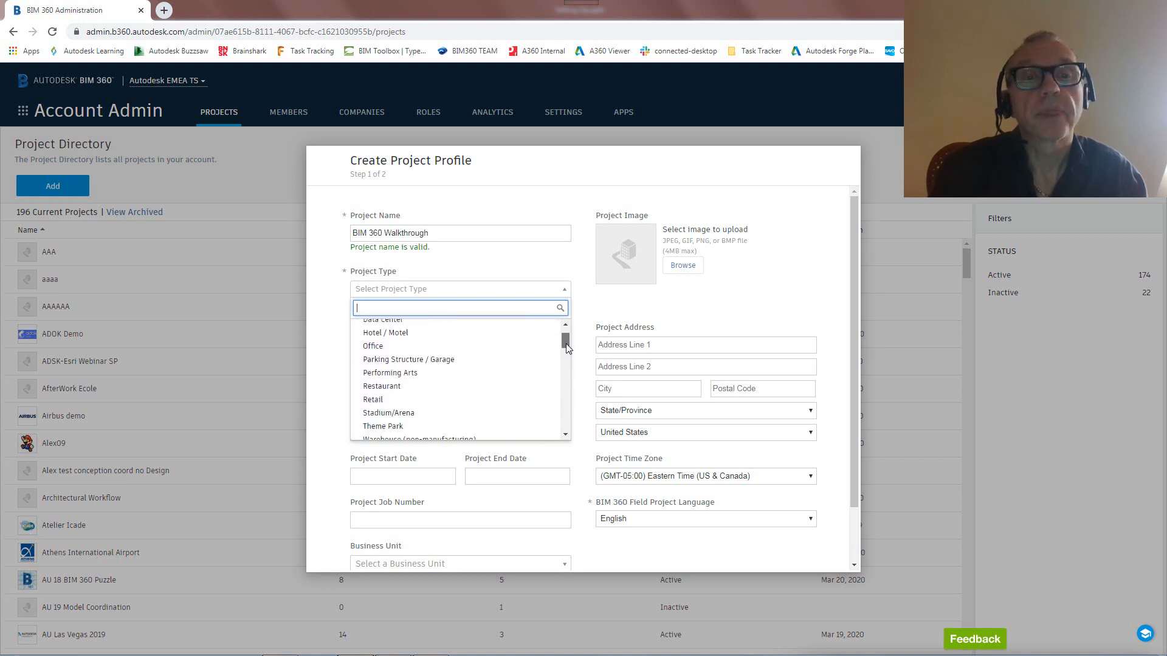
scroll(down, 3)
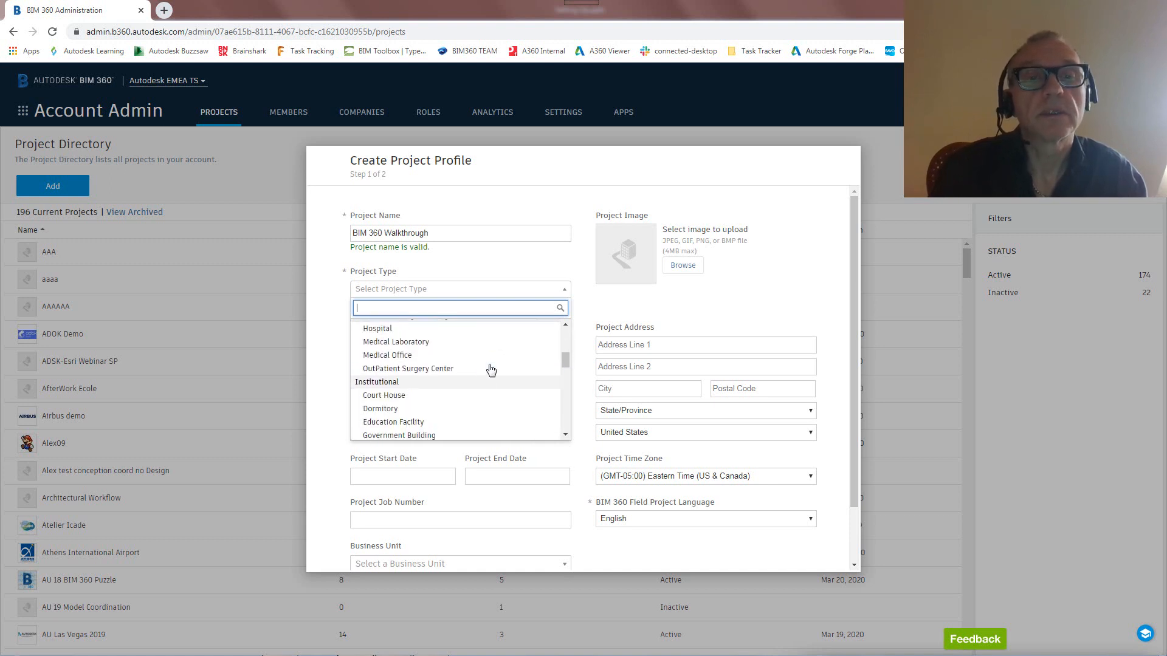
scroll(down, 3)
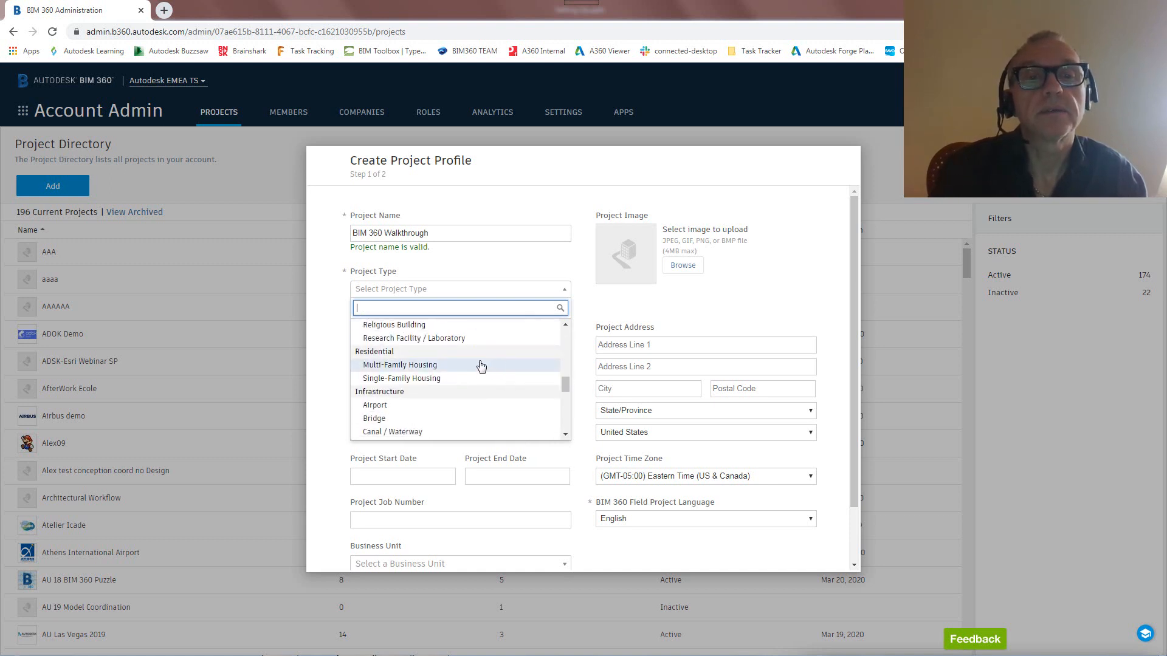
scroll(down, 3)
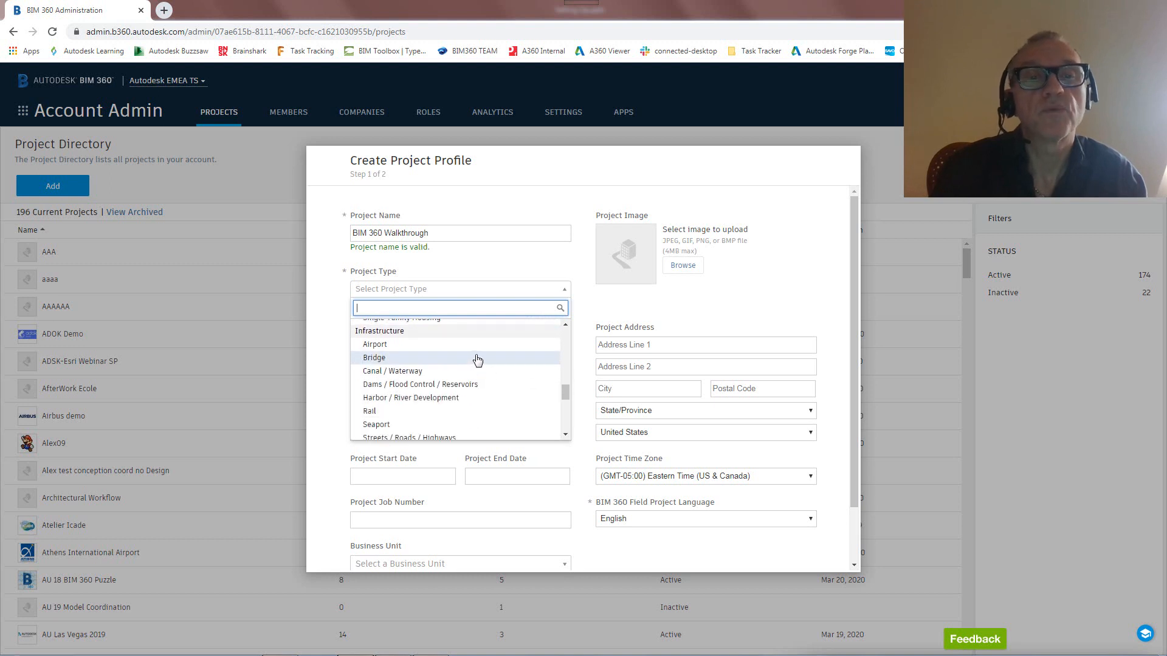
scroll(down, 3)
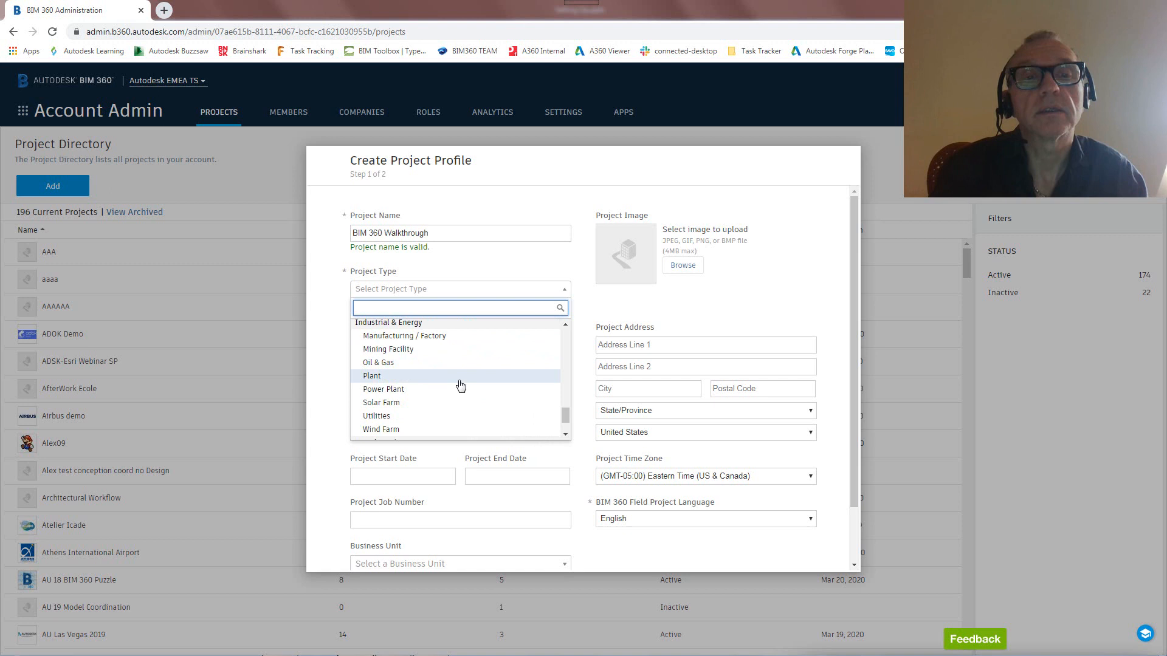
scroll(down, 3)
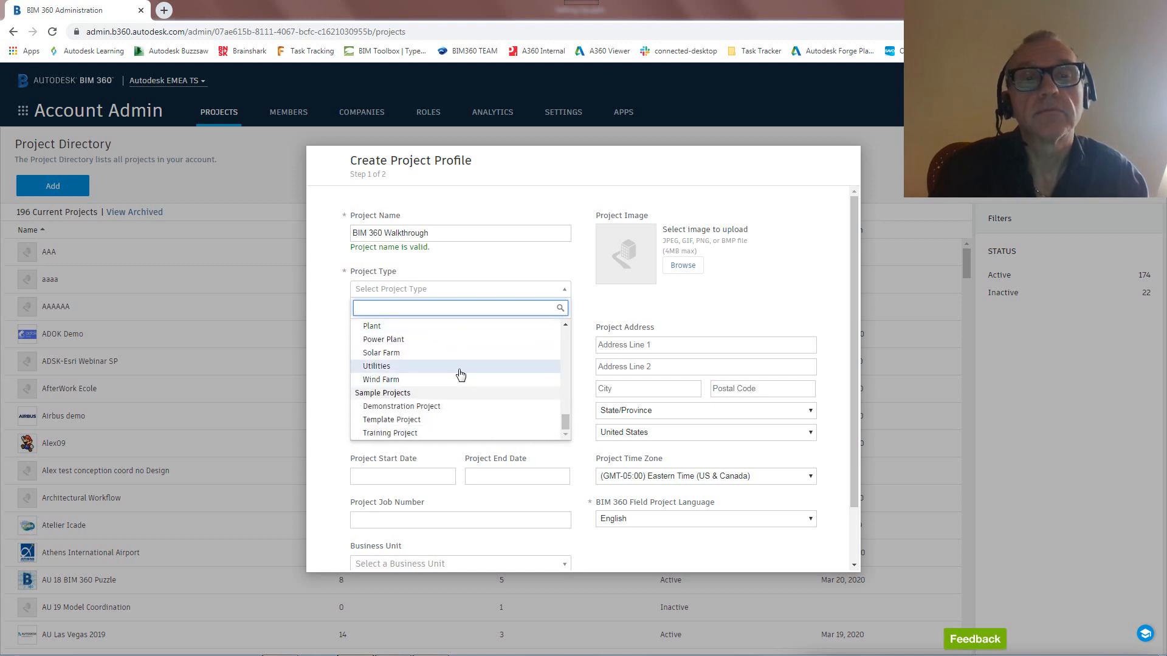
click(376, 365)
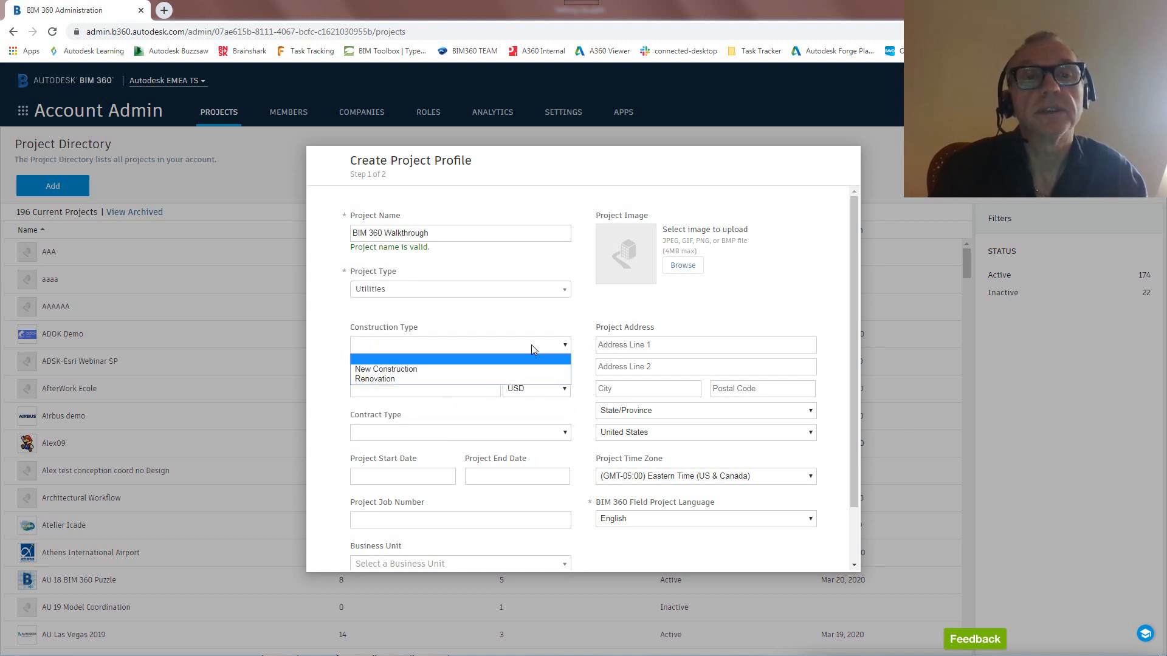
Enter a 1,000,000 EUR project value and Design-Bid-Build contract type
click(385, 368)
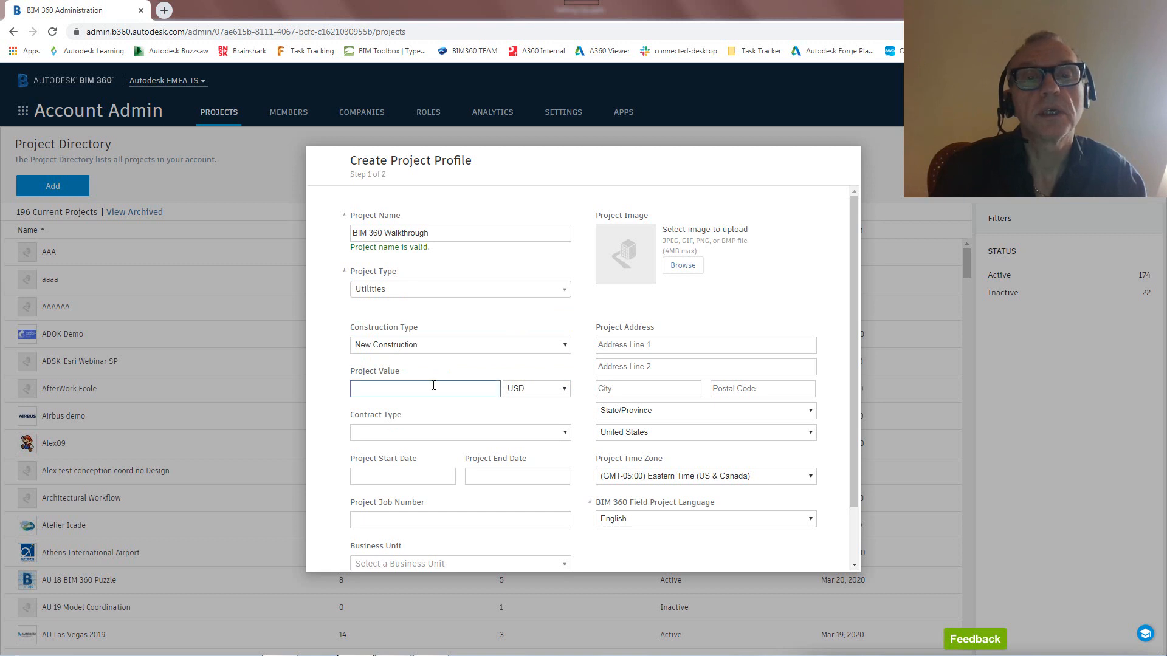
text(100000)
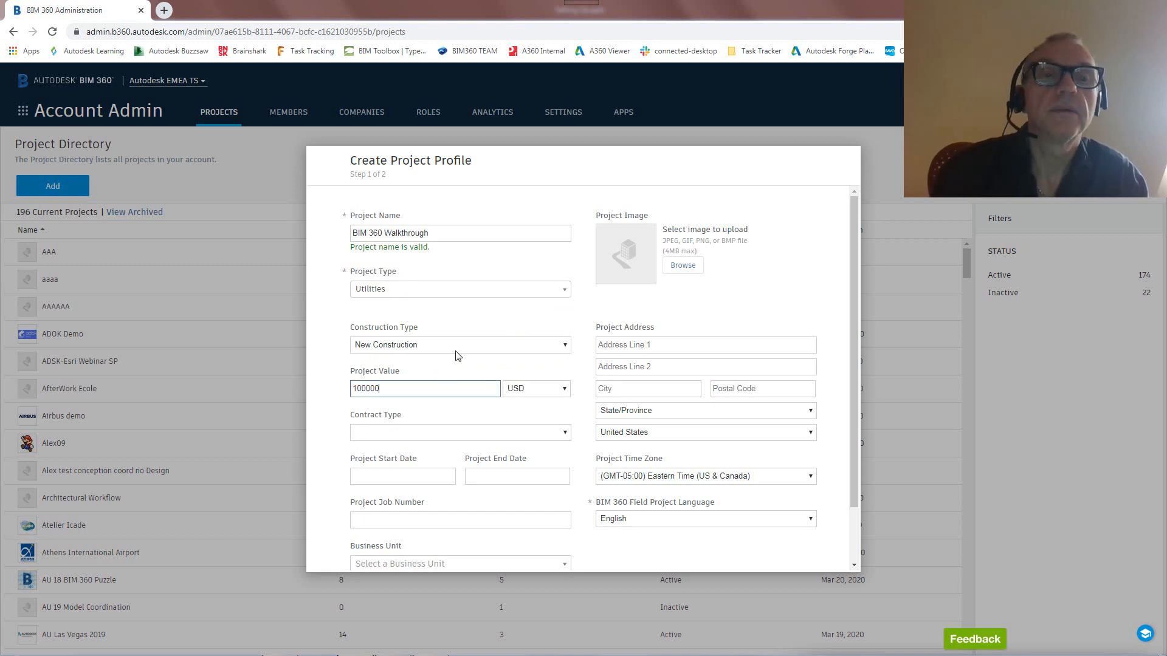
click(535, 388)
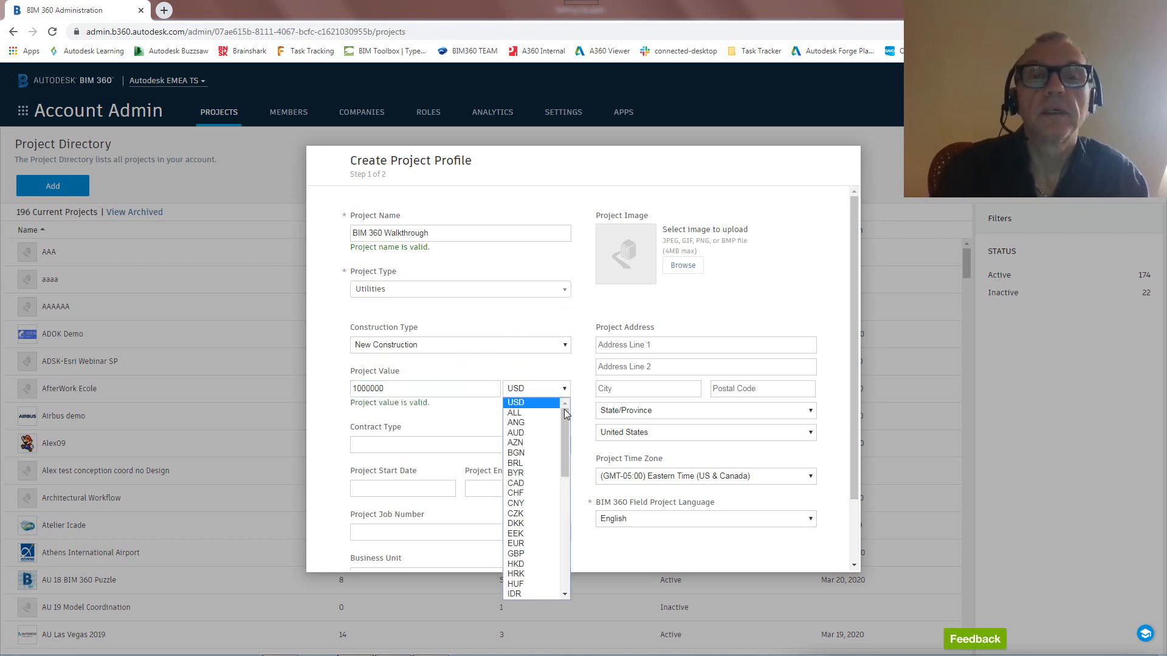
mouse_move(528, 523)
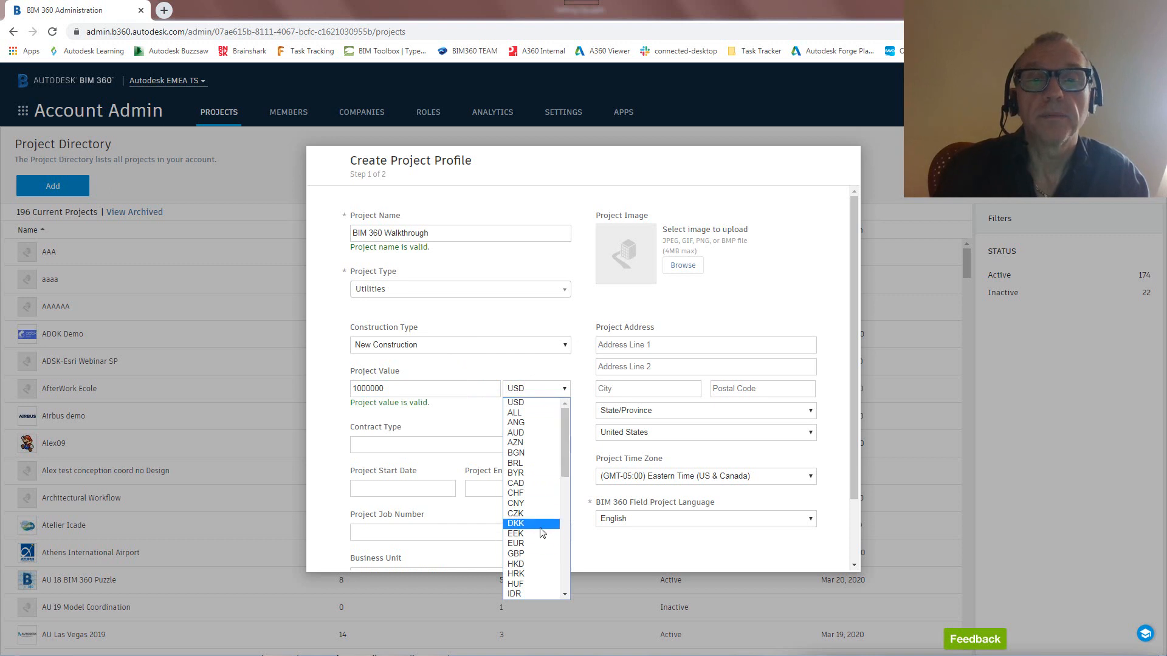
click(515, 544)
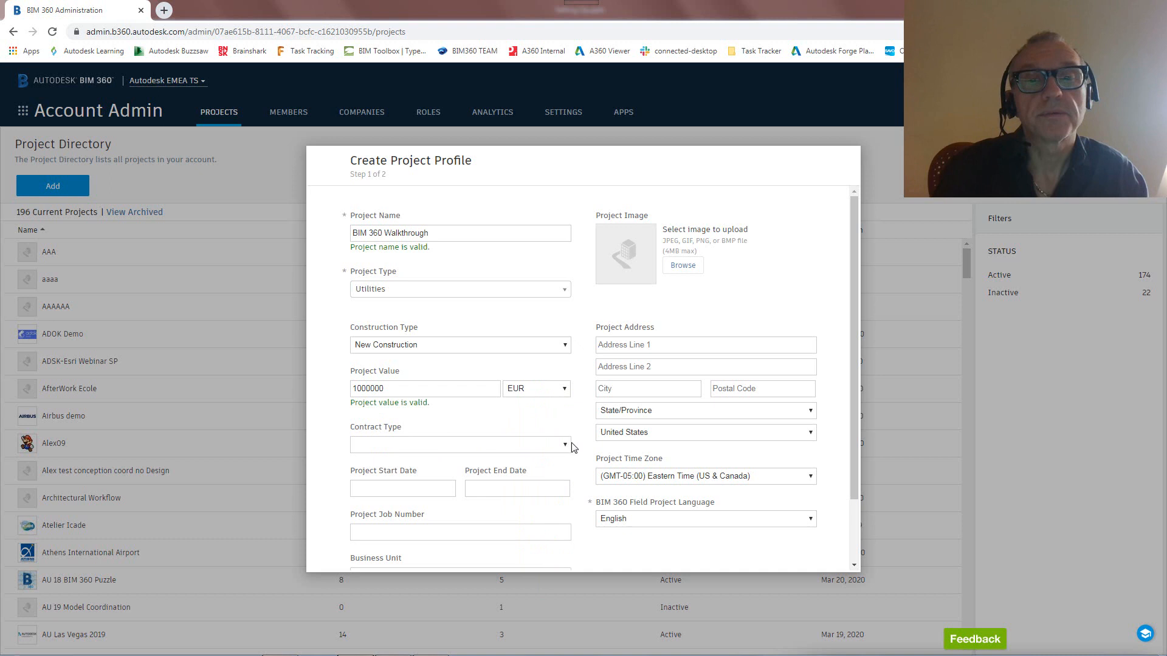
click(459, 444)
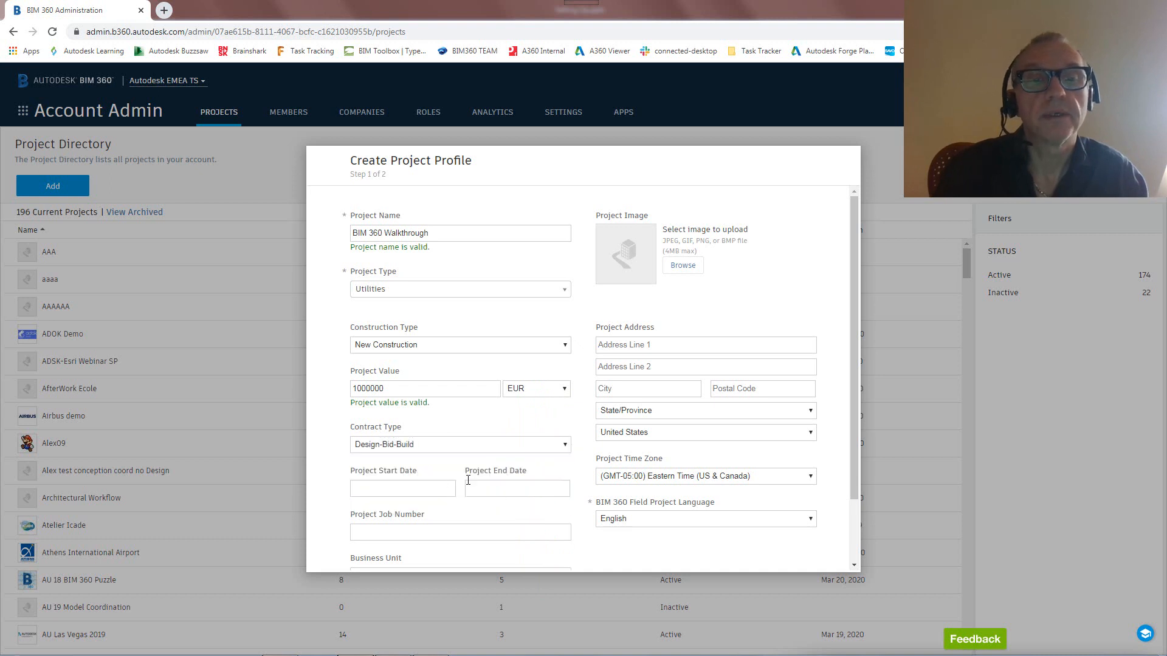
Set the project dates from March 23, 2020 to March 23, 2021
click(402, 488)
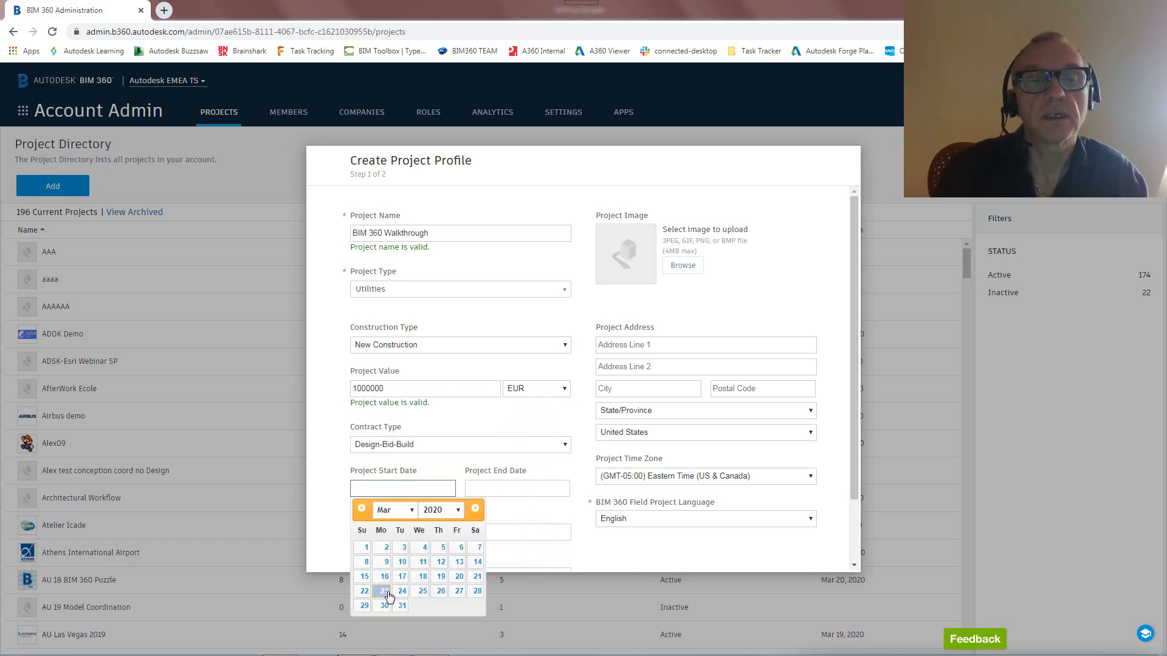
click(382, 590)
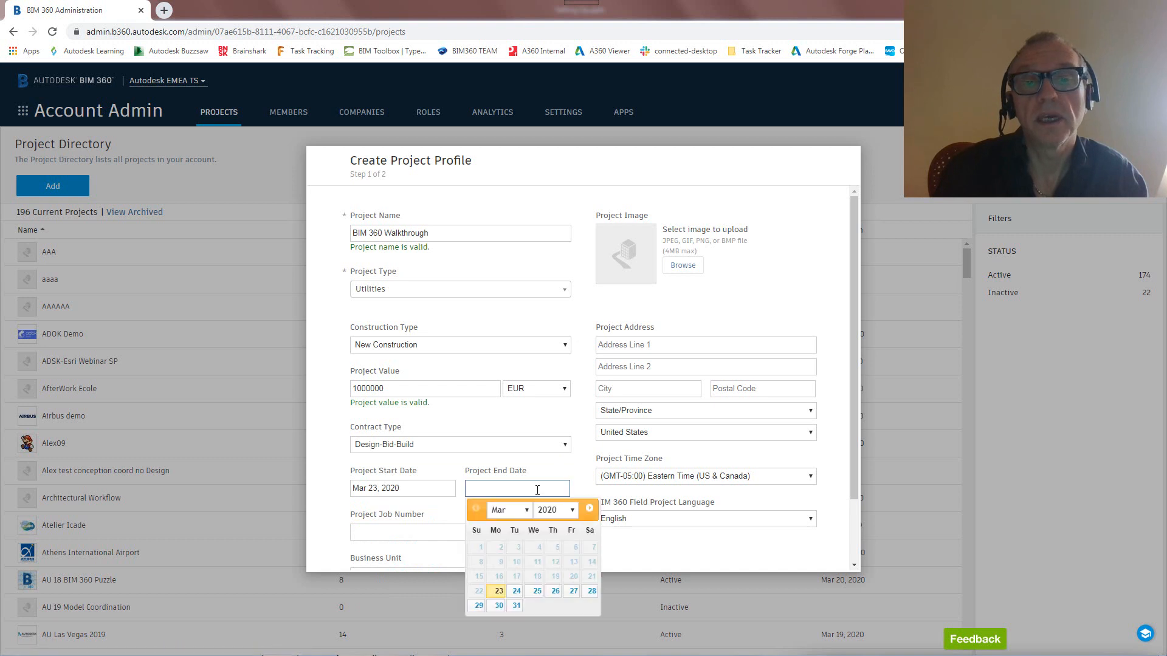
click(555, 510)
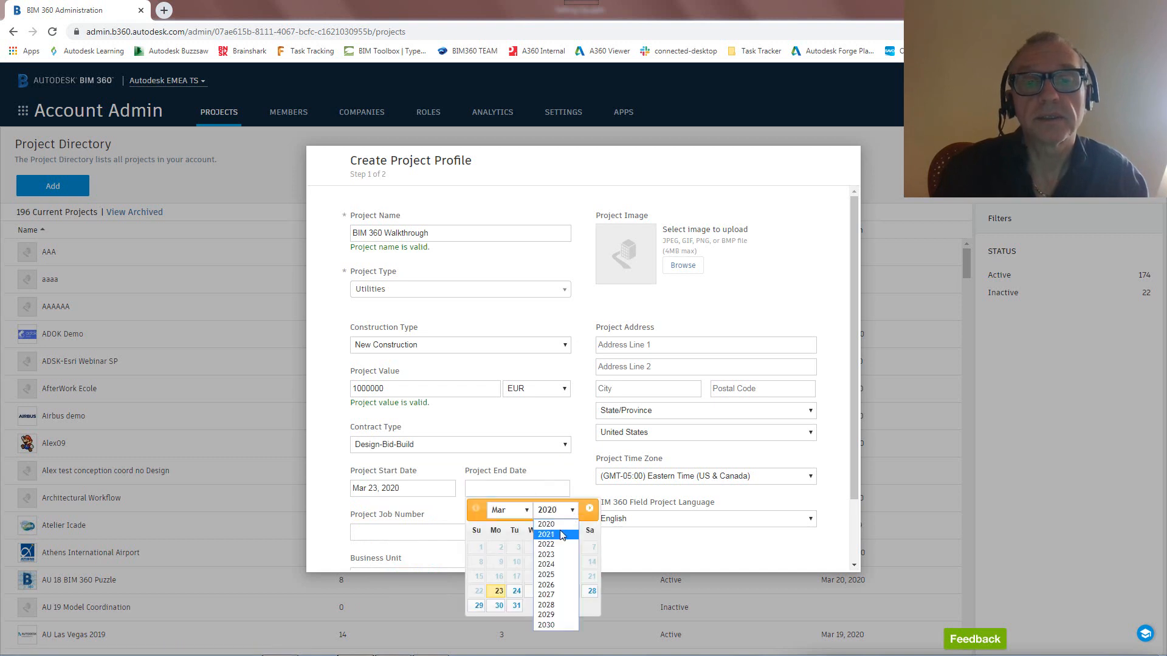
click(546, 534)
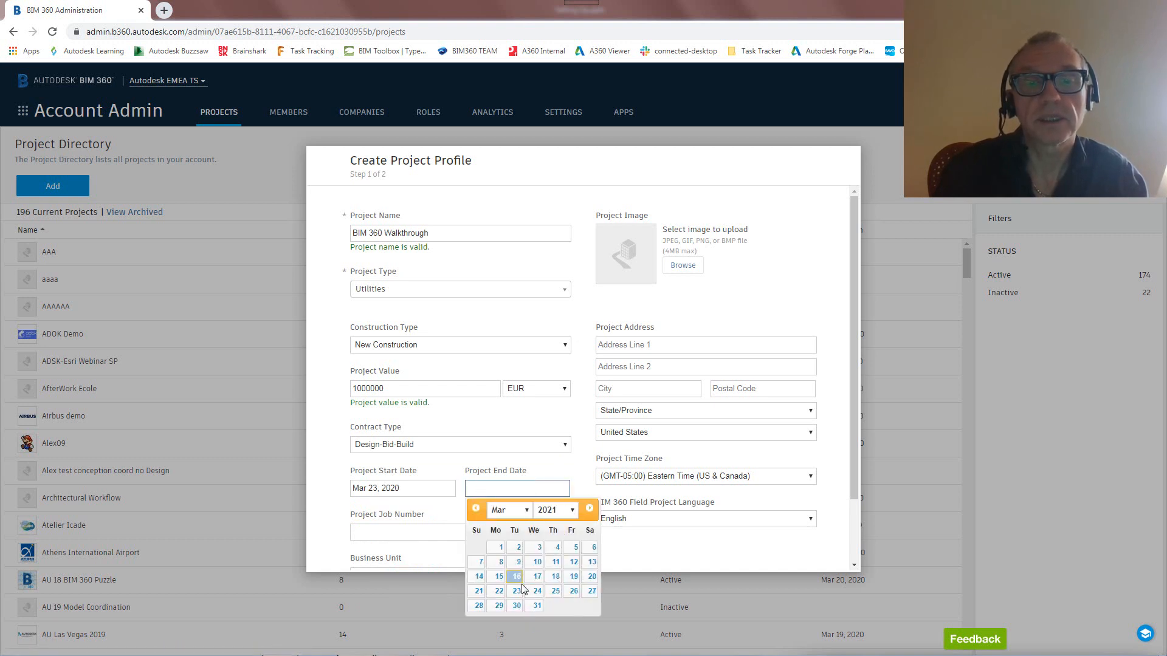
click(516, 590)
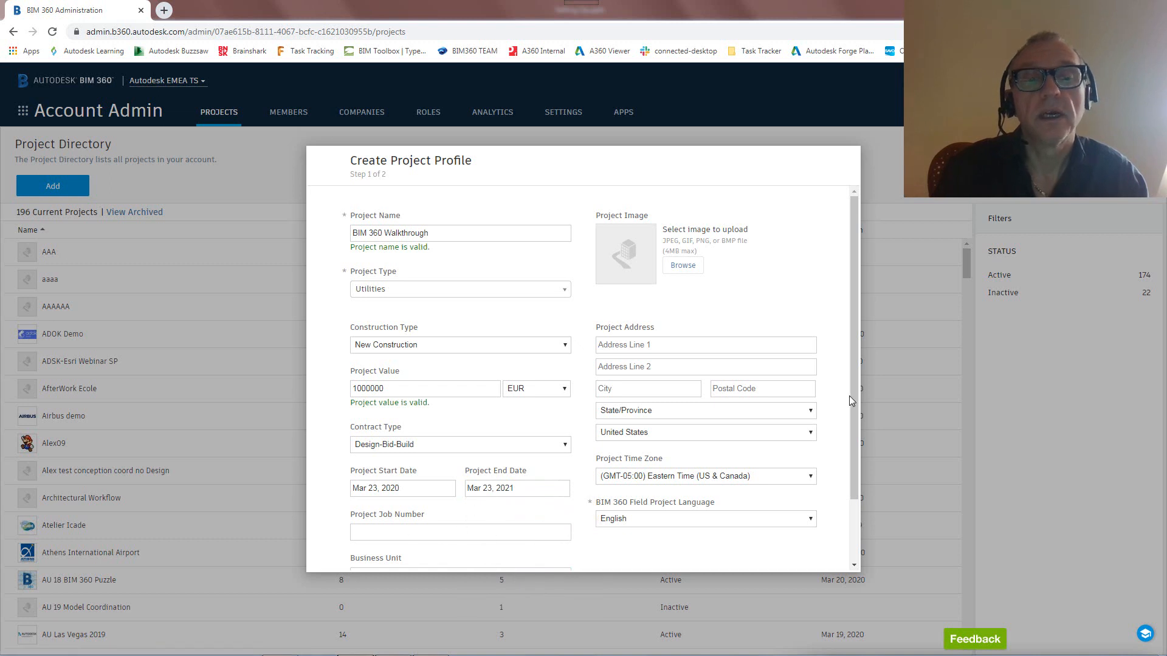
Set time zone (GMT+01:00) Brussels and country Belgium, then save the profile
scroll(down, 3)
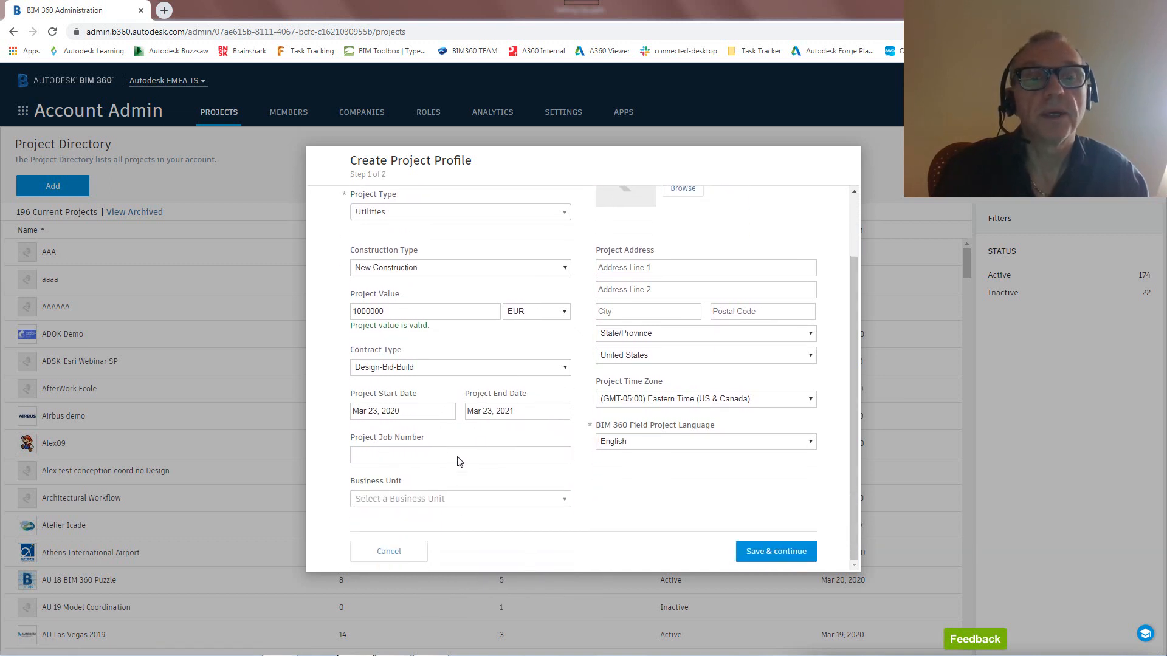
scroll(up, 3)
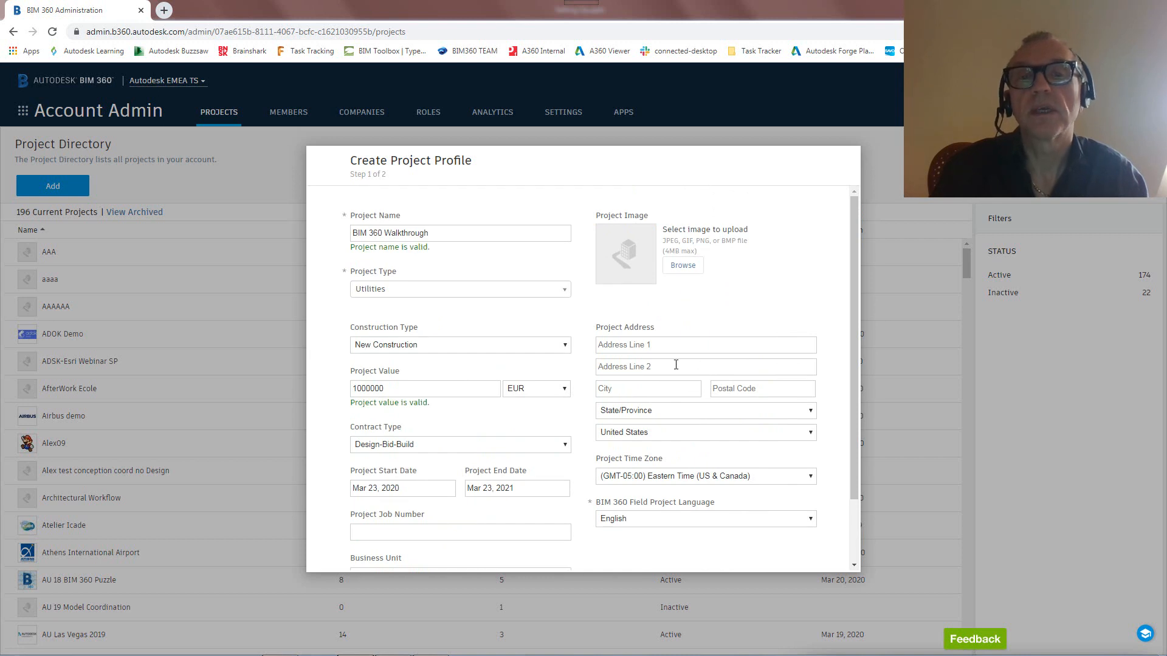
scroll(down, 3)
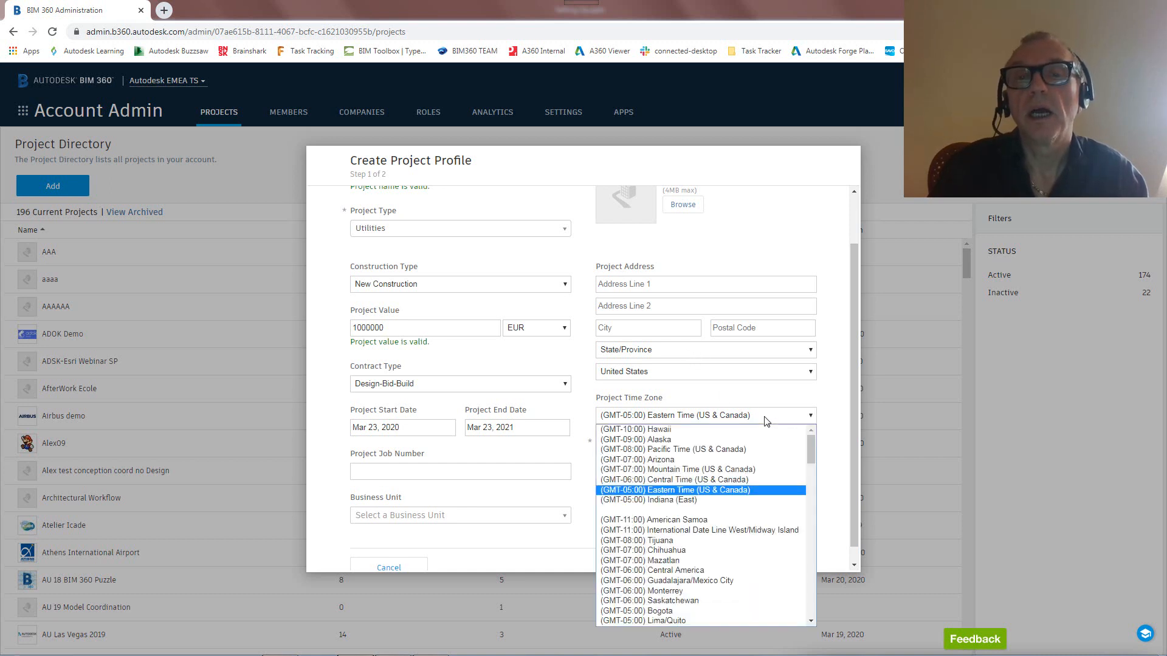
scroll(down, 3)
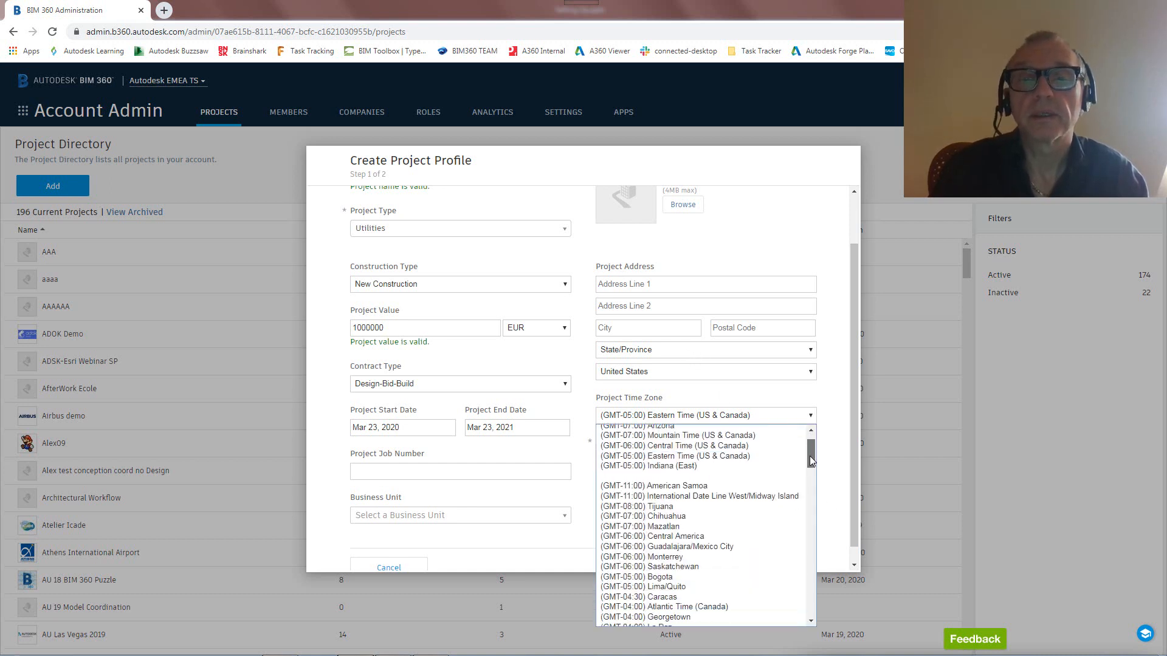
scroll(down, 3)
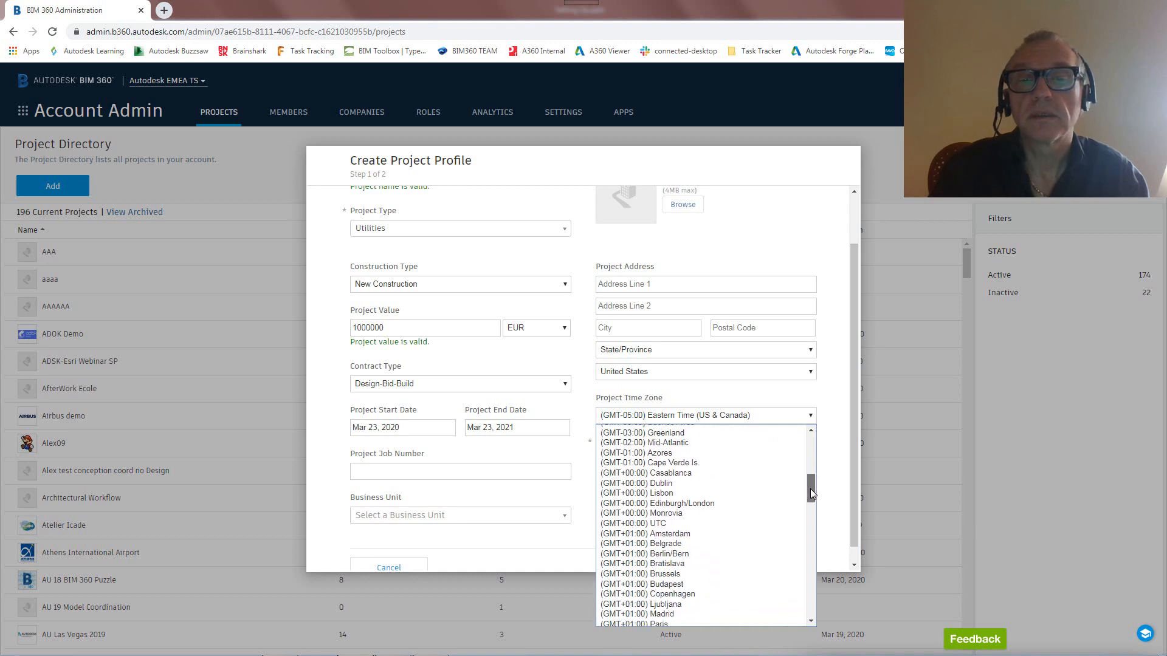
click(640, 574)
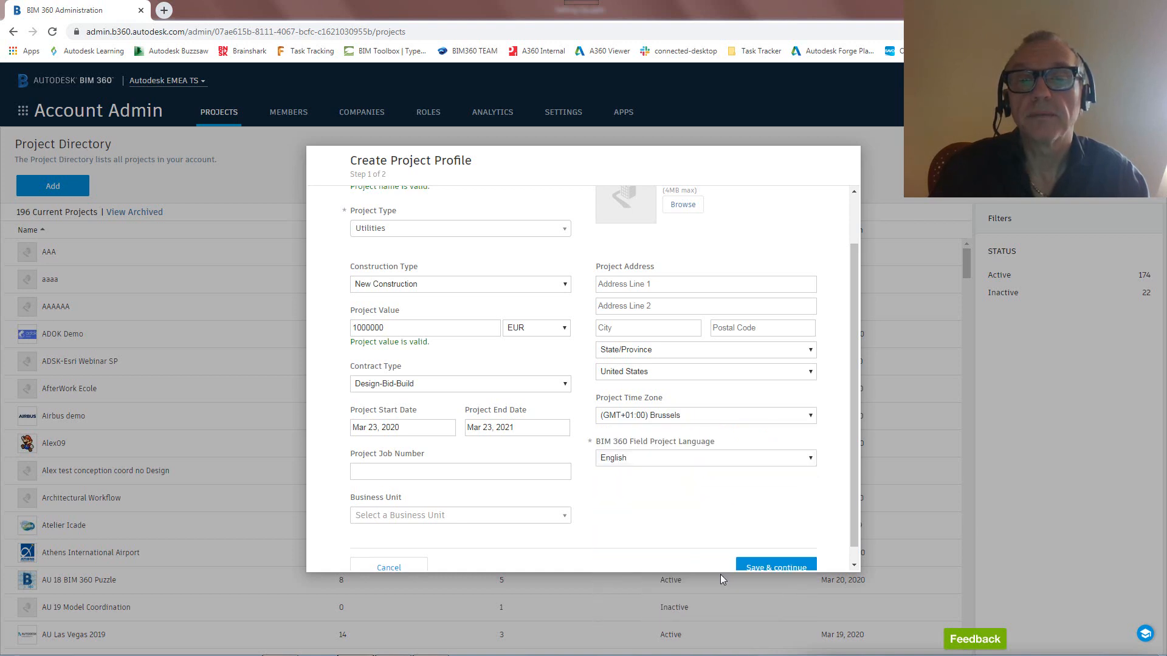
mouse_move(703, 377)
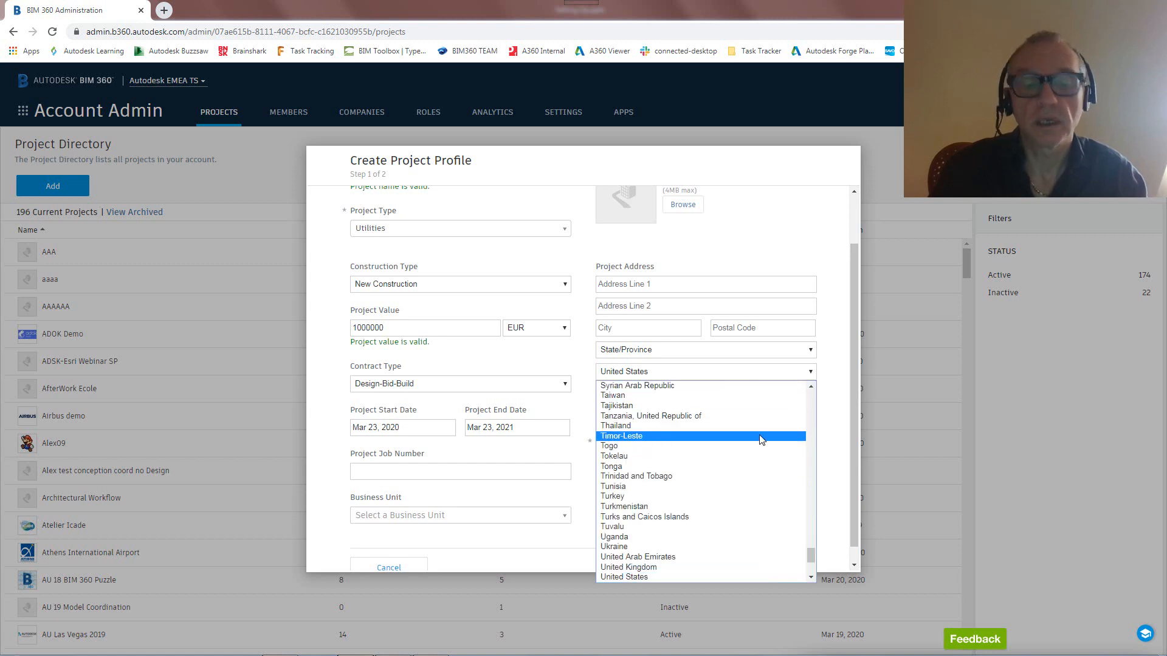
click(614, 371)
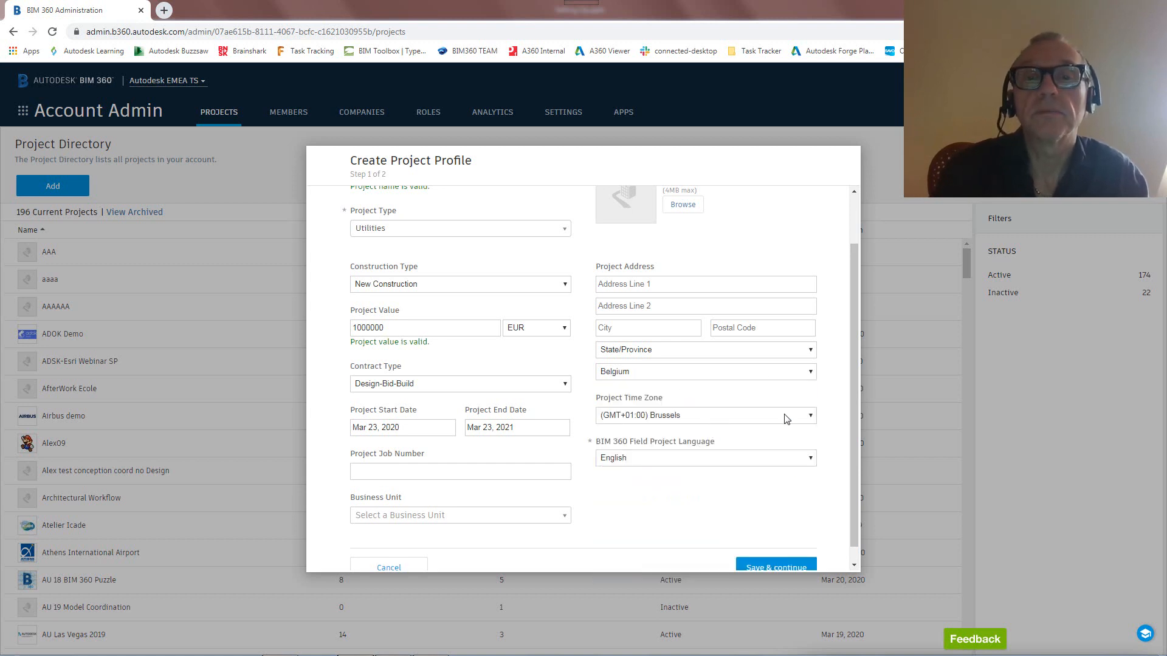
scroll(down, 3)
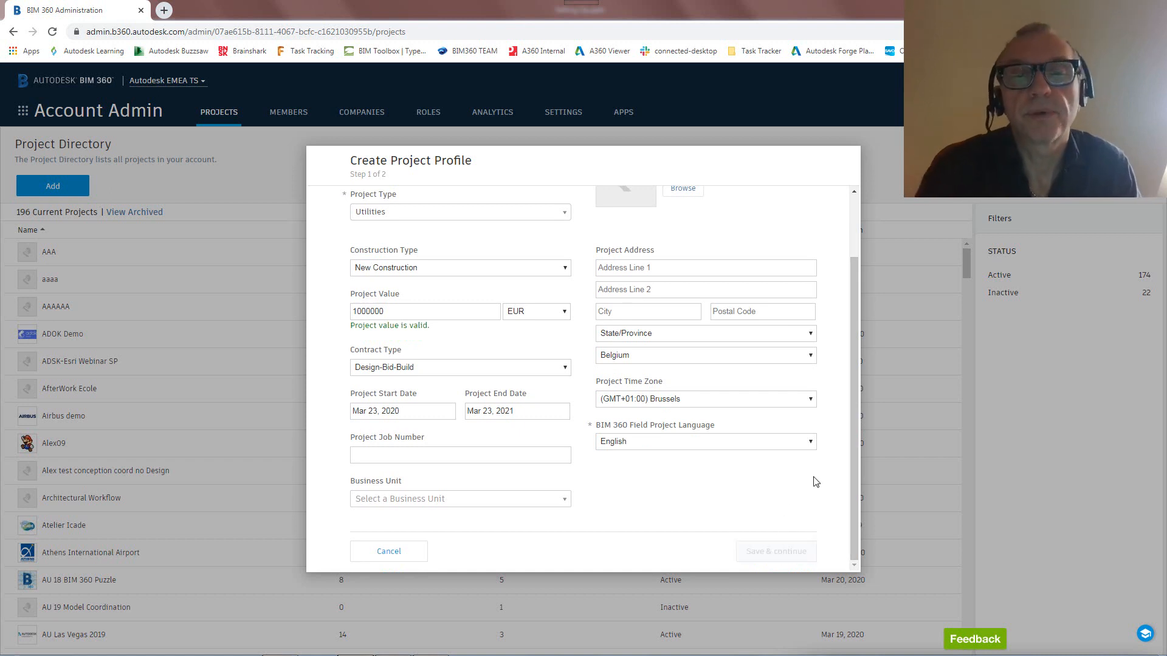
click(776, 551)
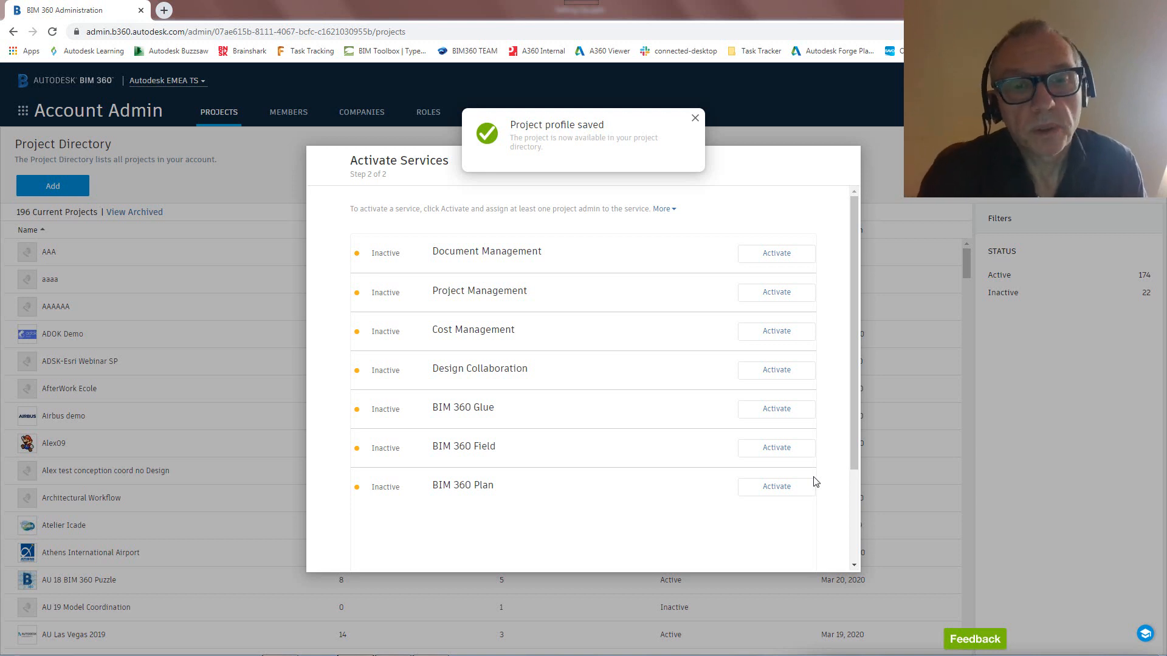
mouse_move(697, 271)
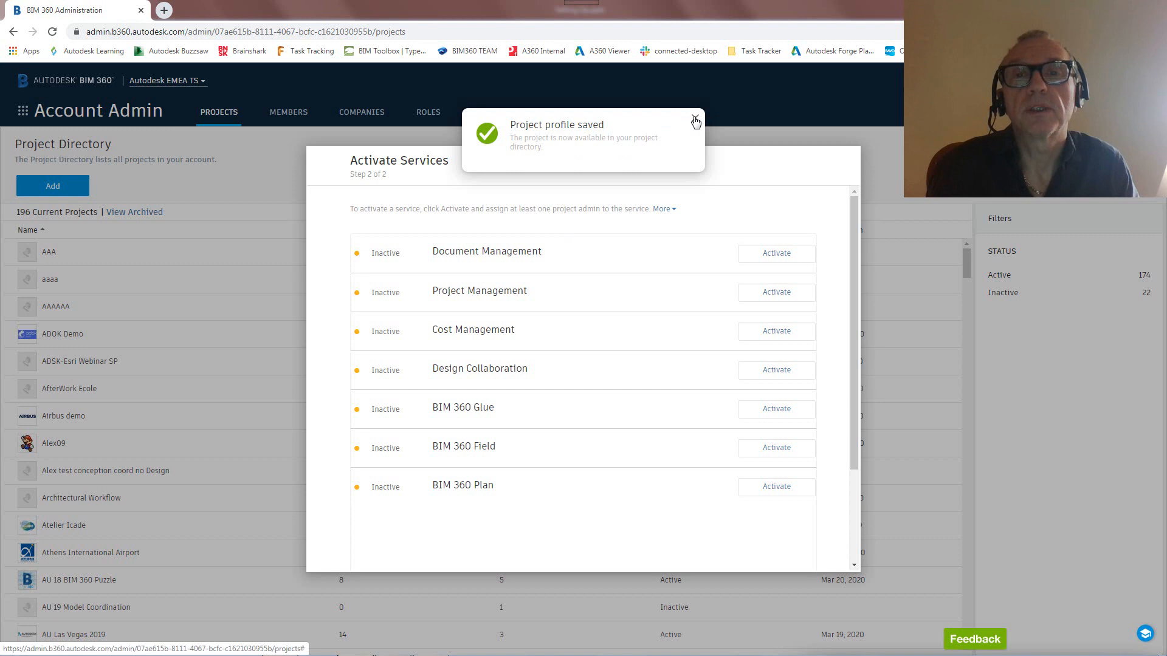
Close the 'Project profile saved' notification
click(694, 119)
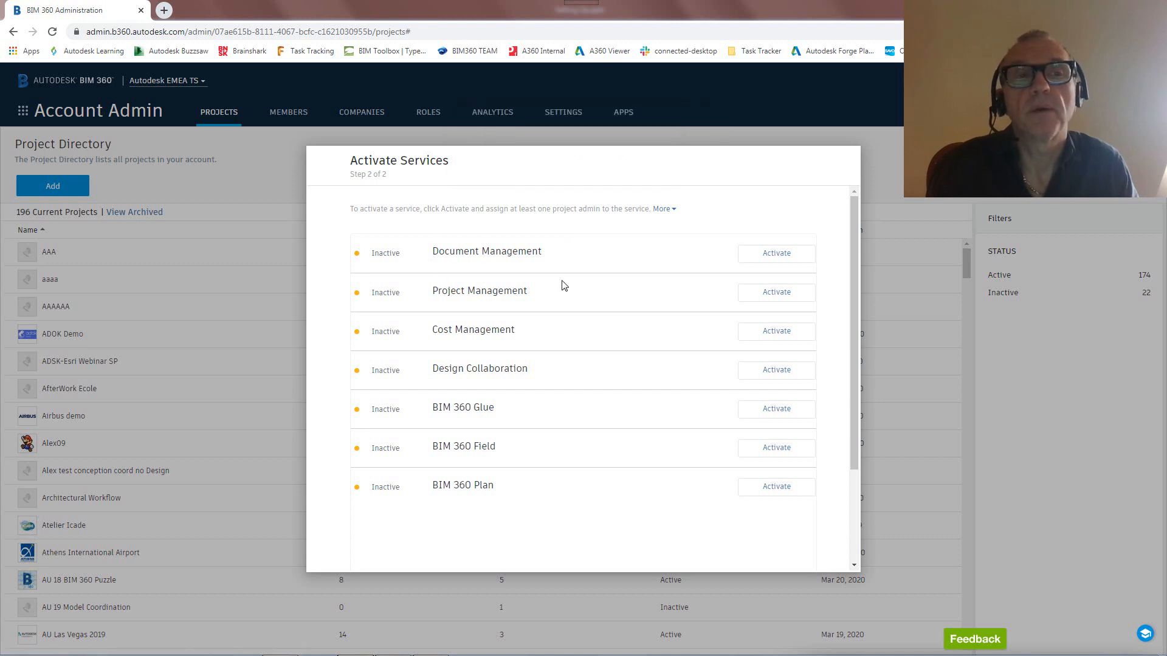
mouse_move(452, 280)
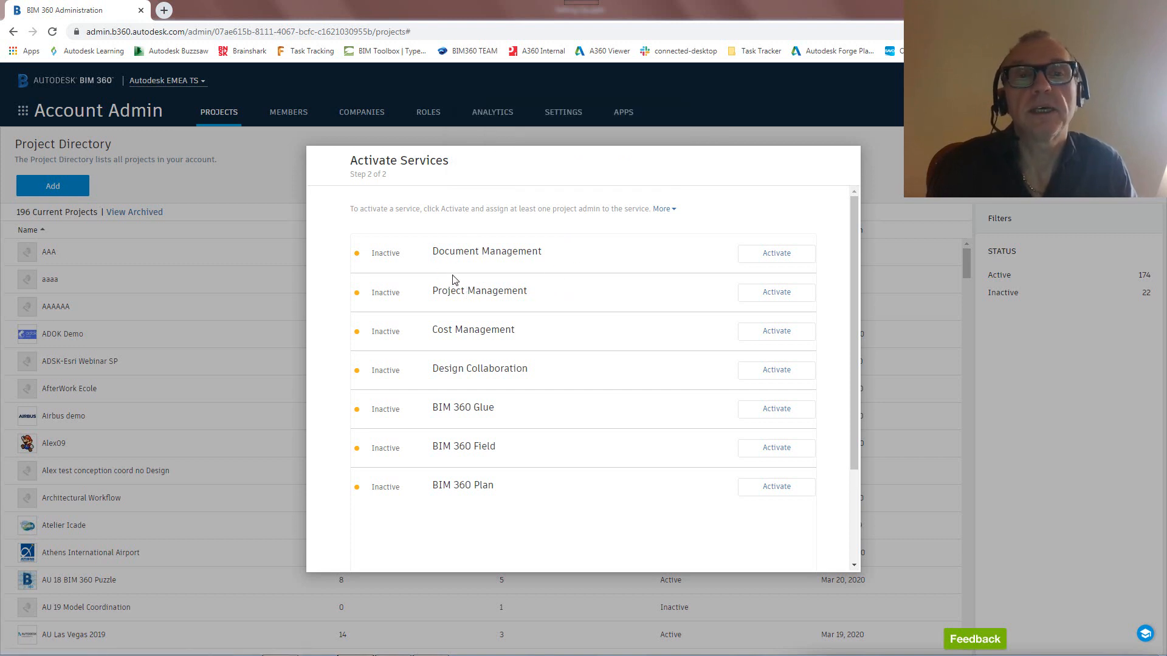
mouse_move(539, 266)
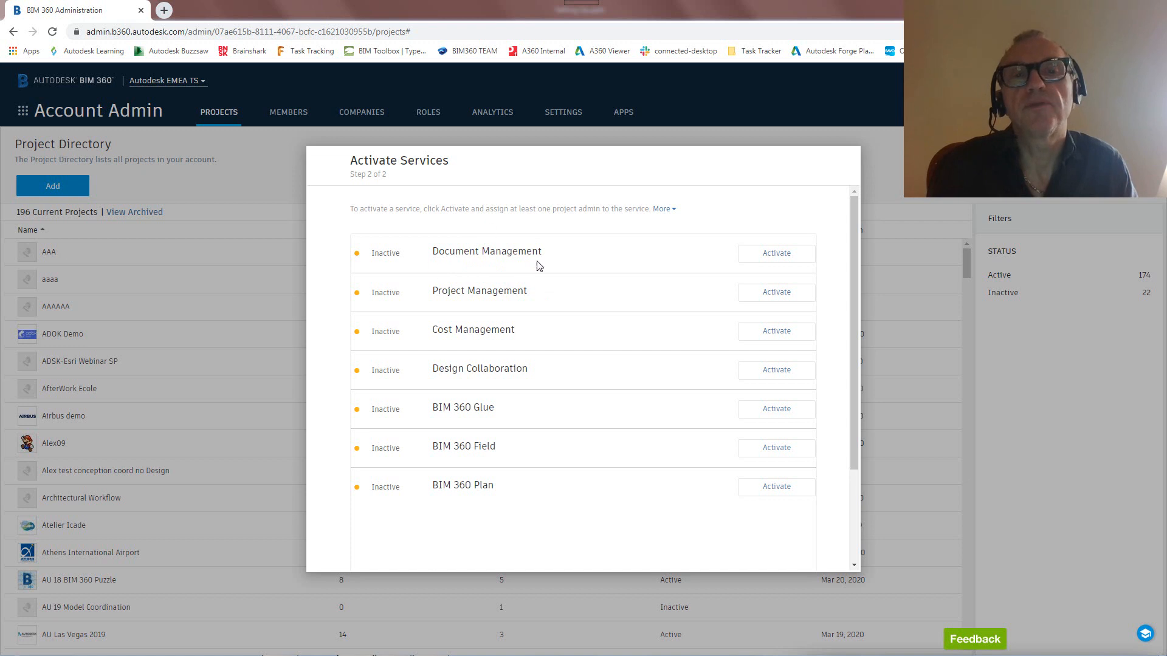
mouse_move(776, 254)
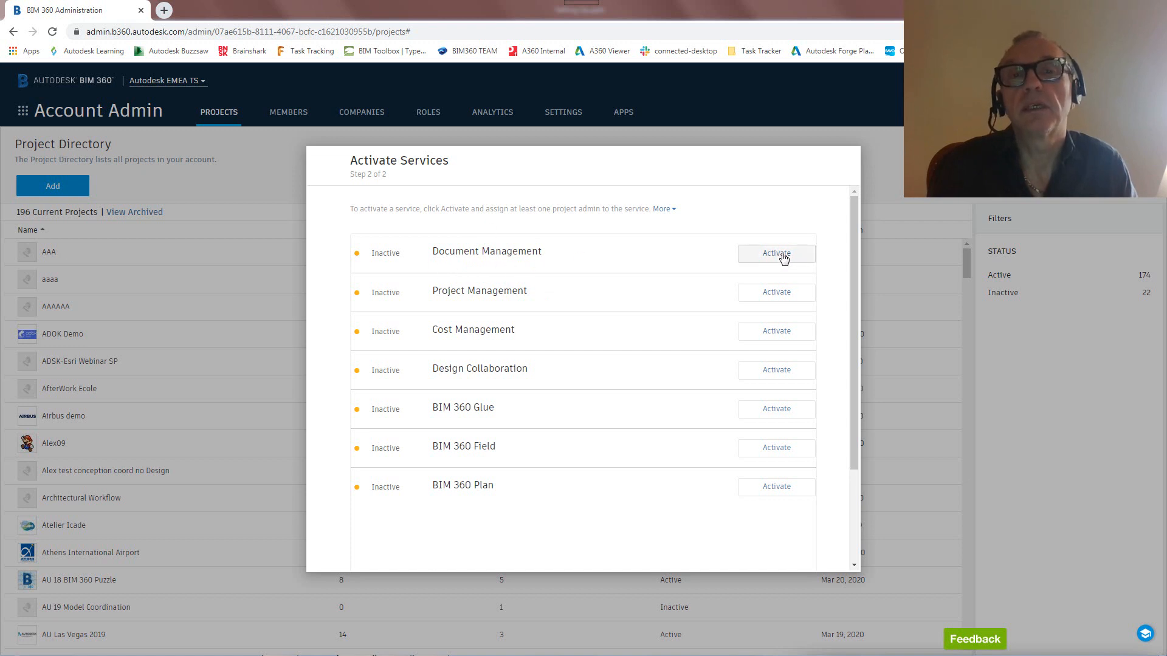
Activate Document Management with the suggested 'ives' user and company as admin, then hide admins
click(775, 252)
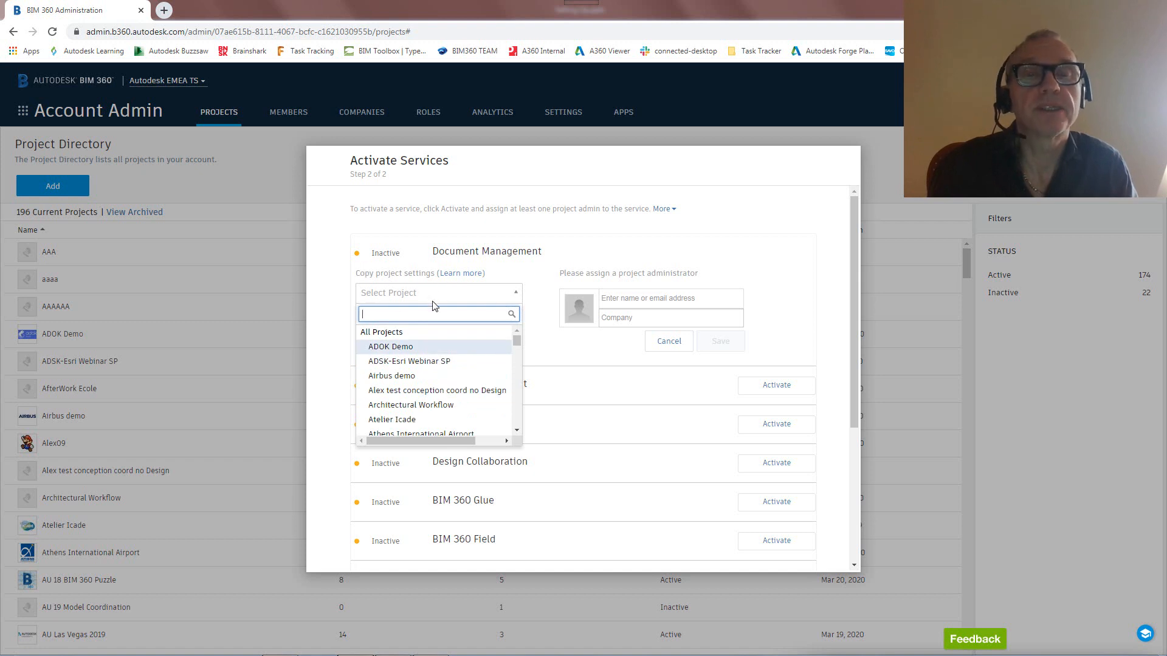
click(669, 299)
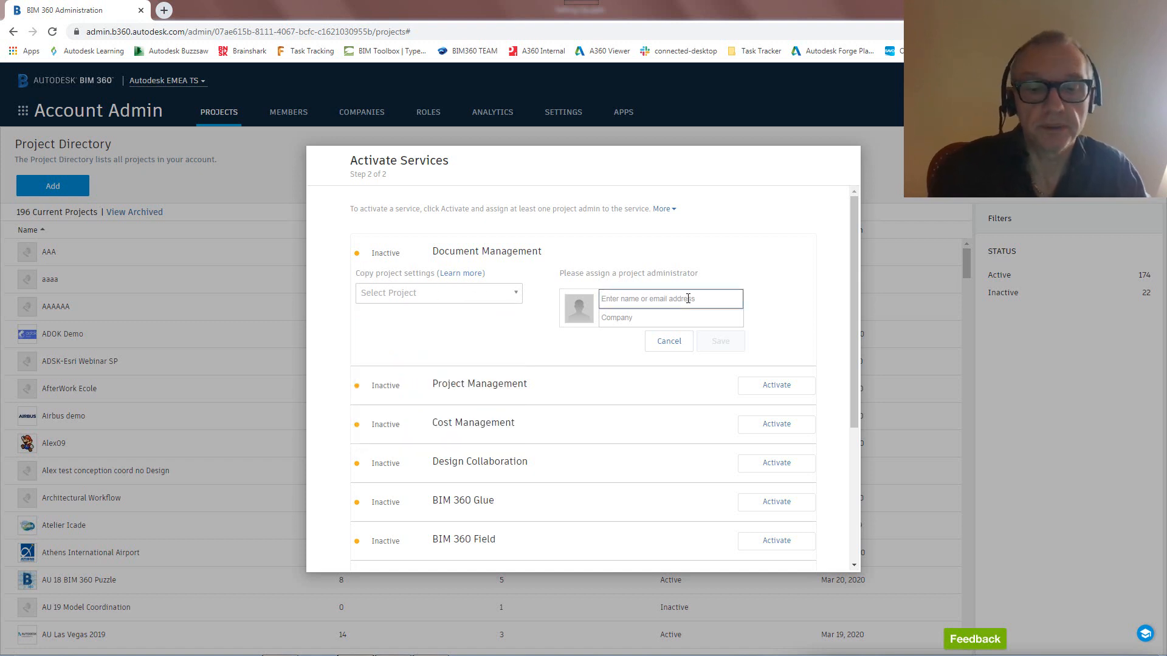
text(ives)
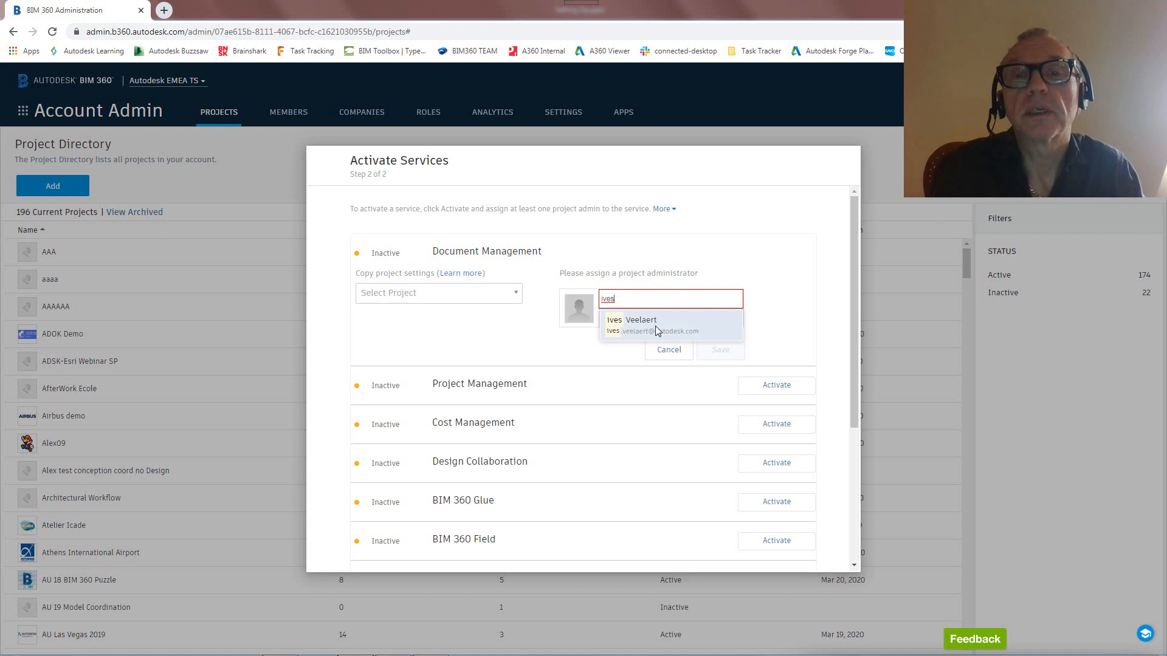
click(642, 324)
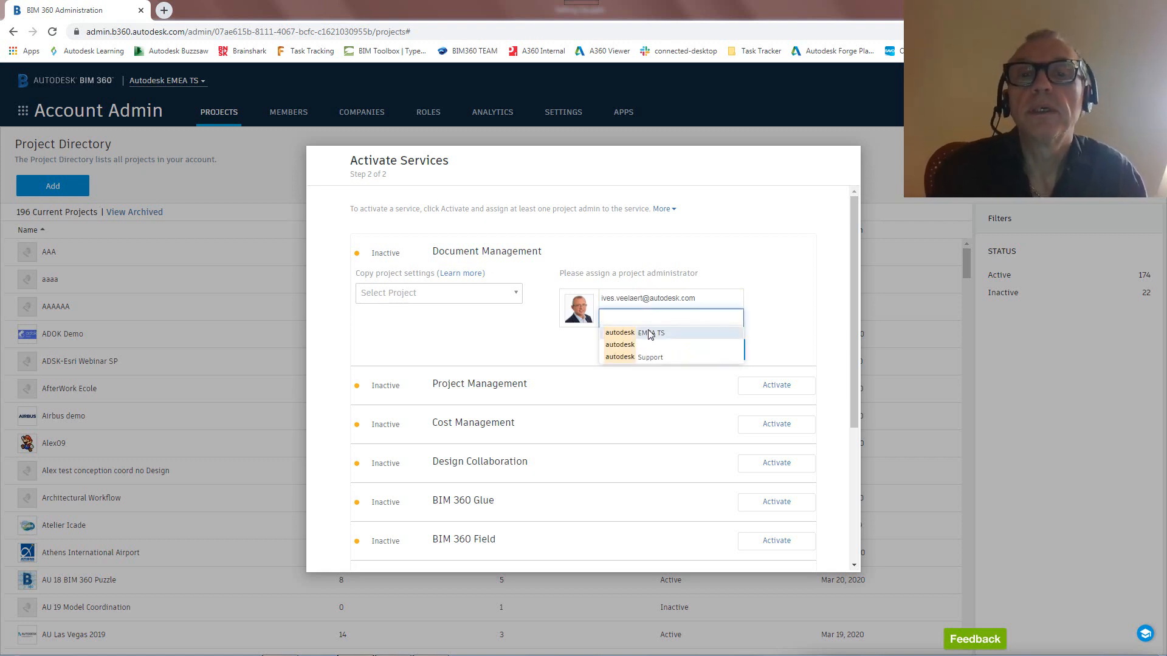
click(650, 332)
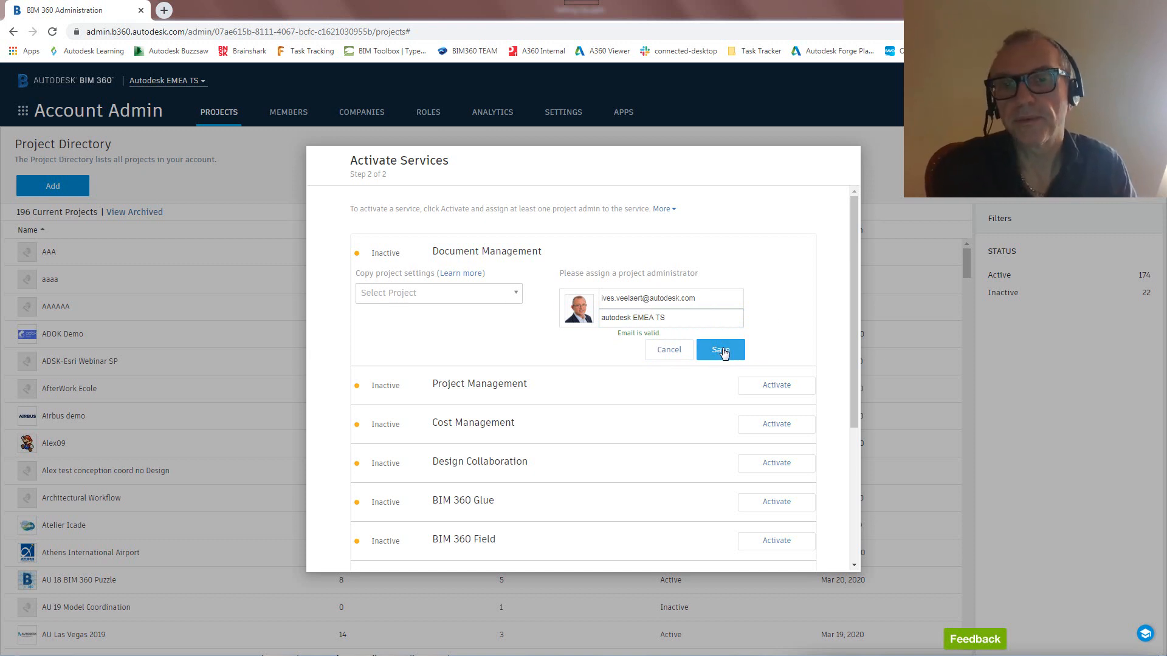
mouse_move(750, 358)
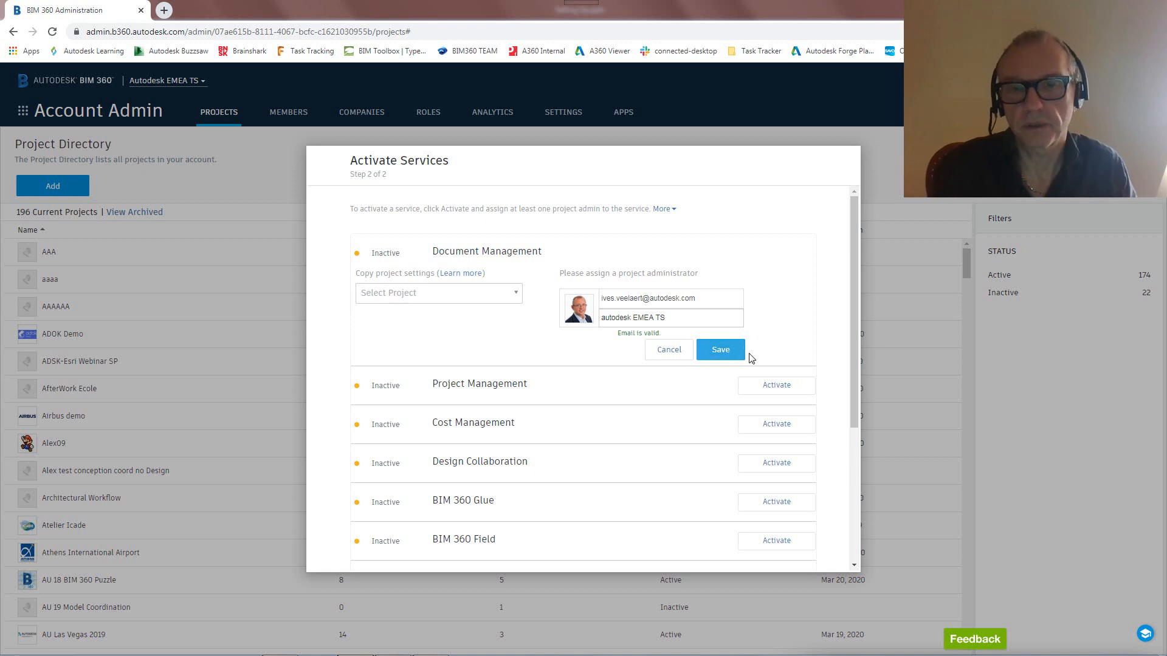
click(718, 350)
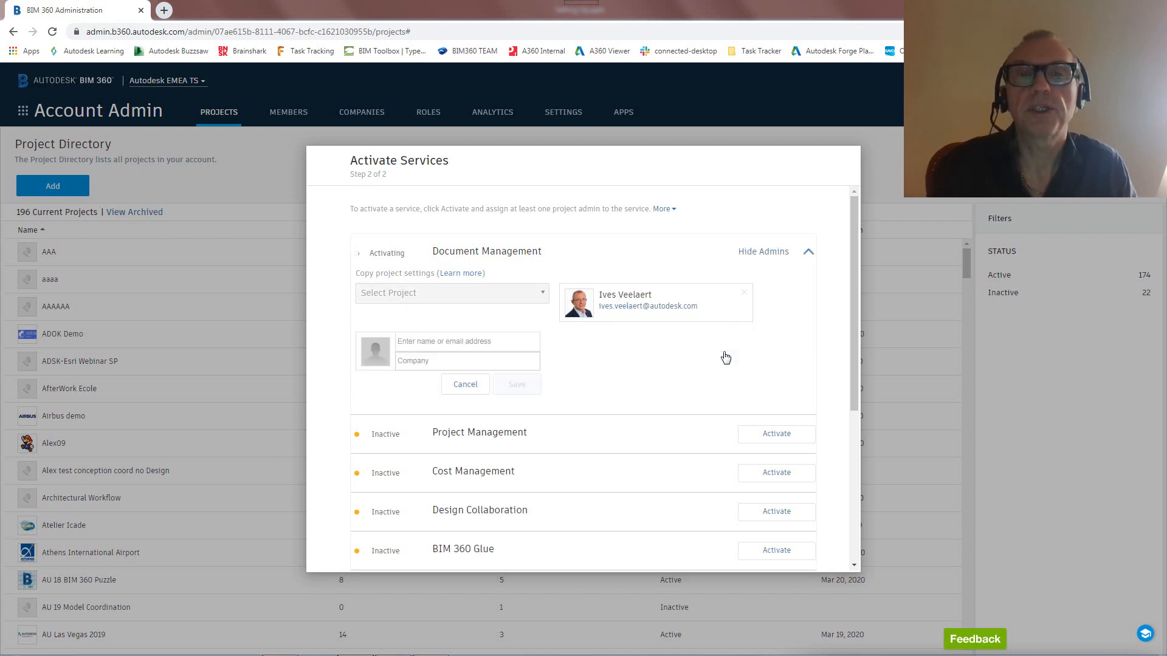
mouse_move(546, 316)
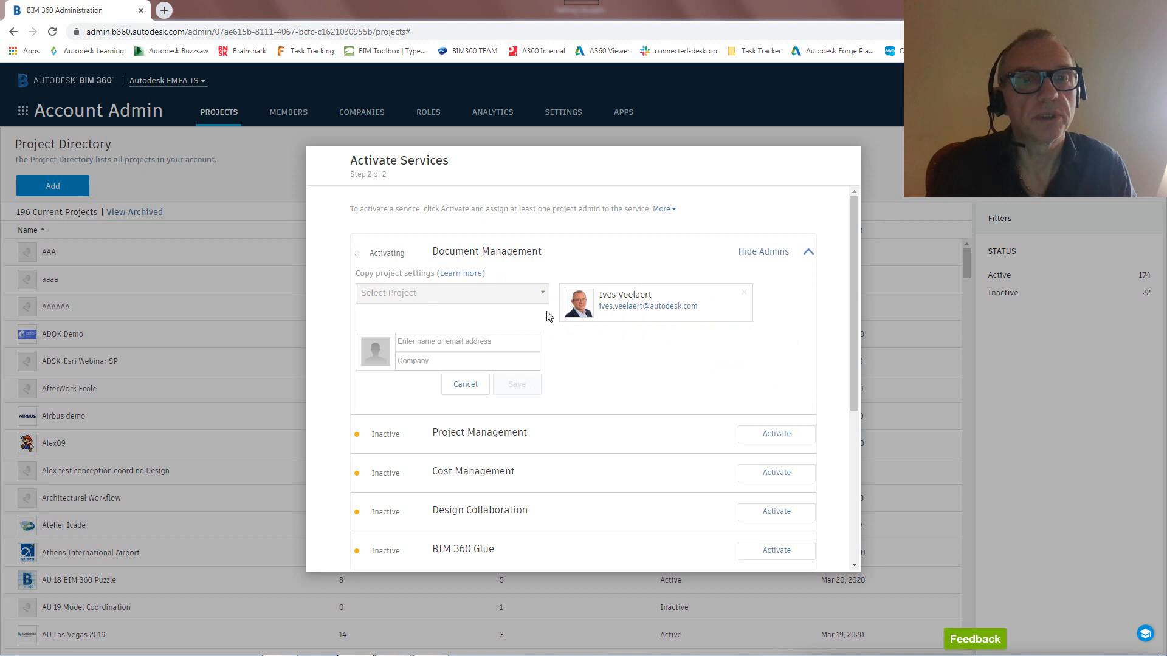
mouse_move(587, 312)
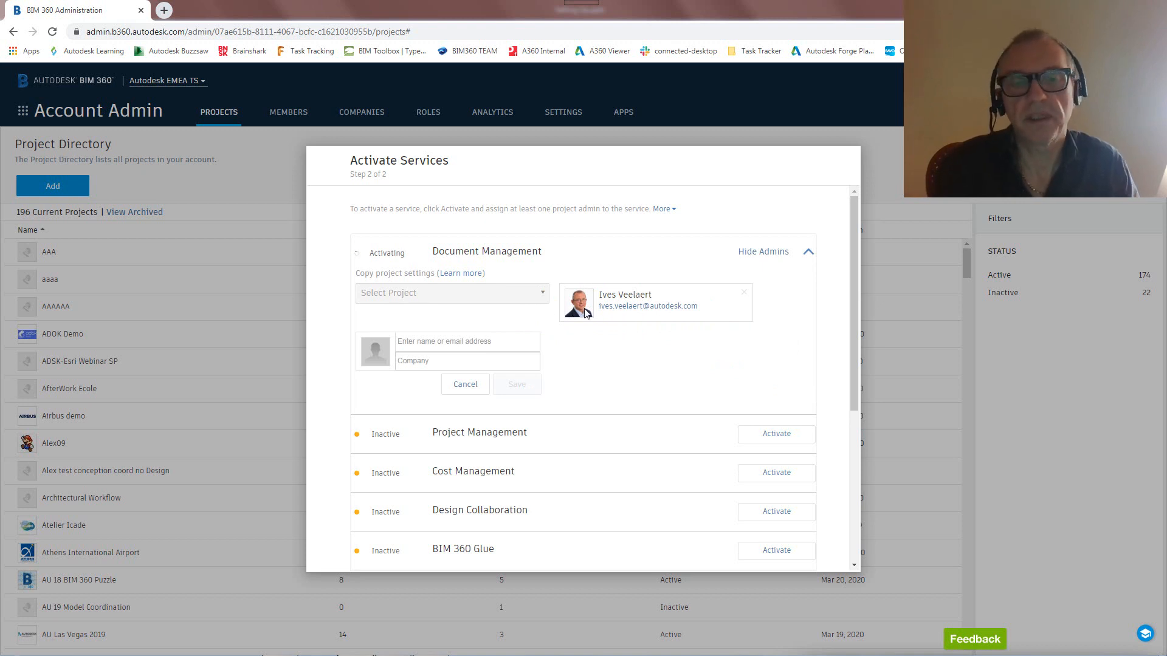
mouse_move(653, 313)
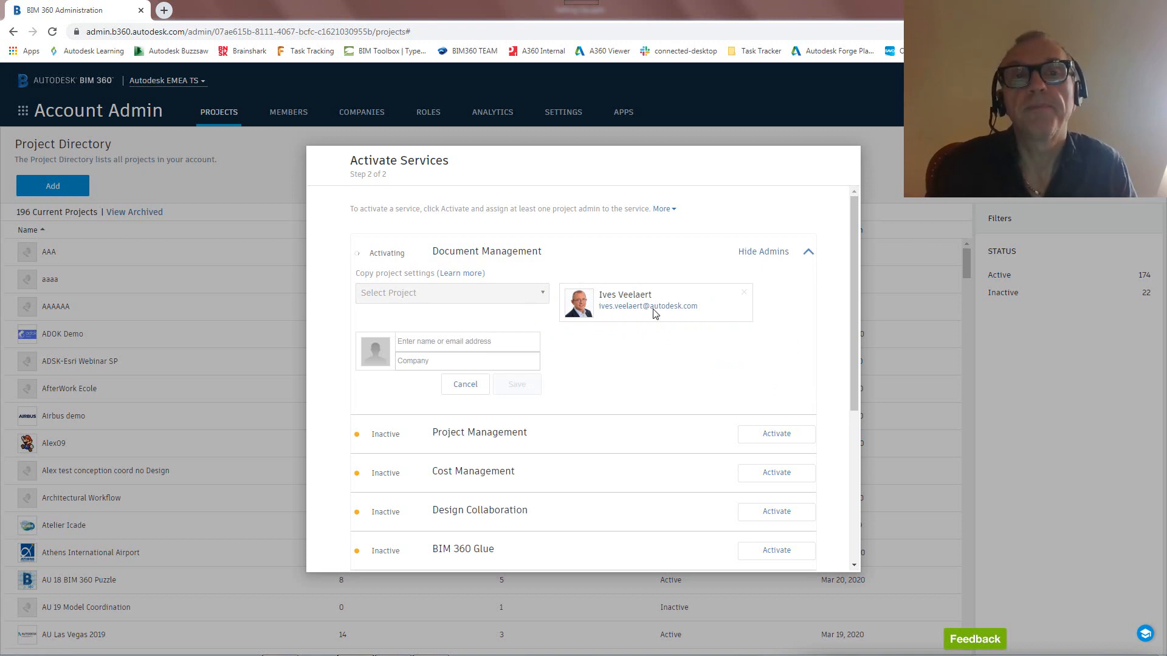
mouse_move(404, 255)
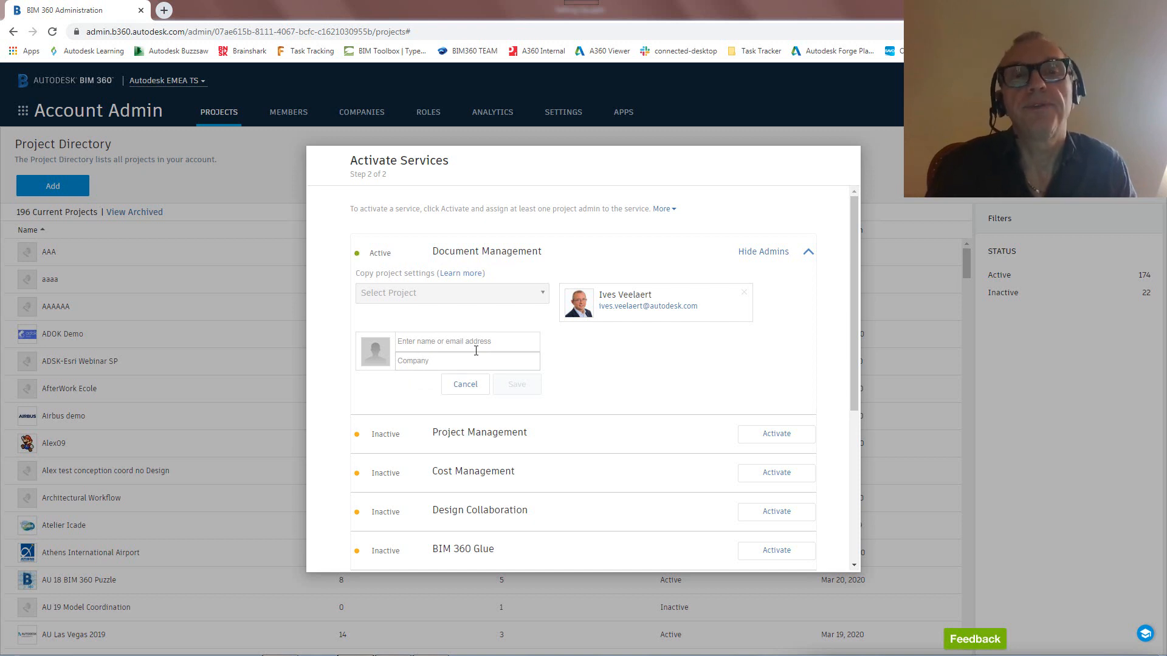
mouse_move(401, 266)
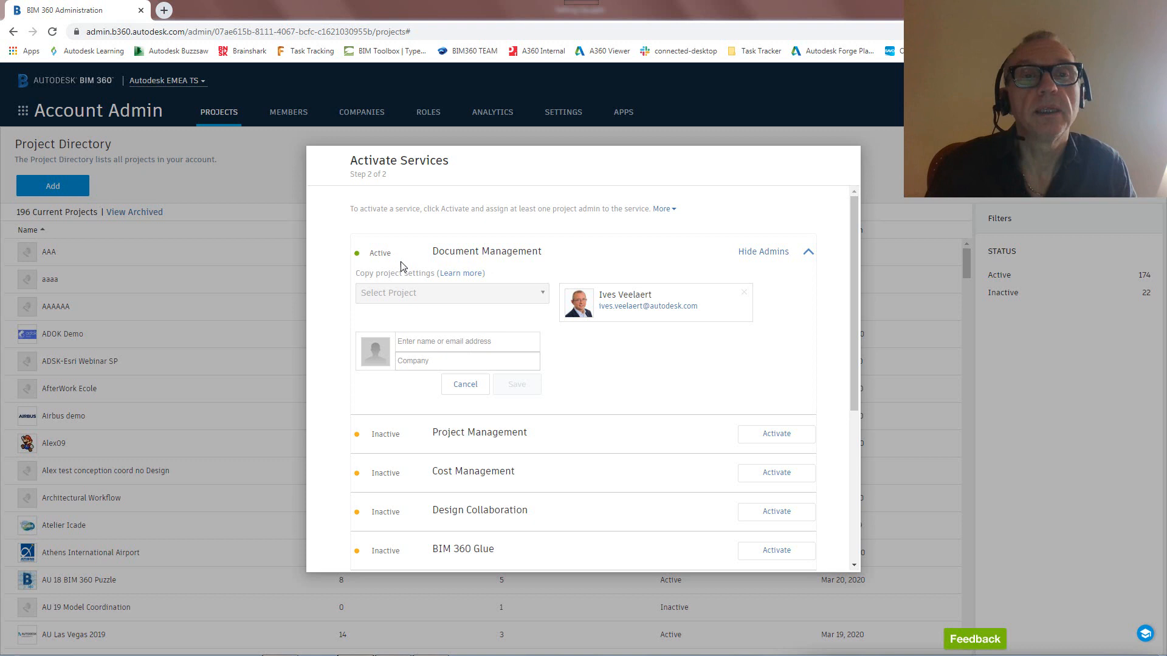
mouse_move(768, 243)
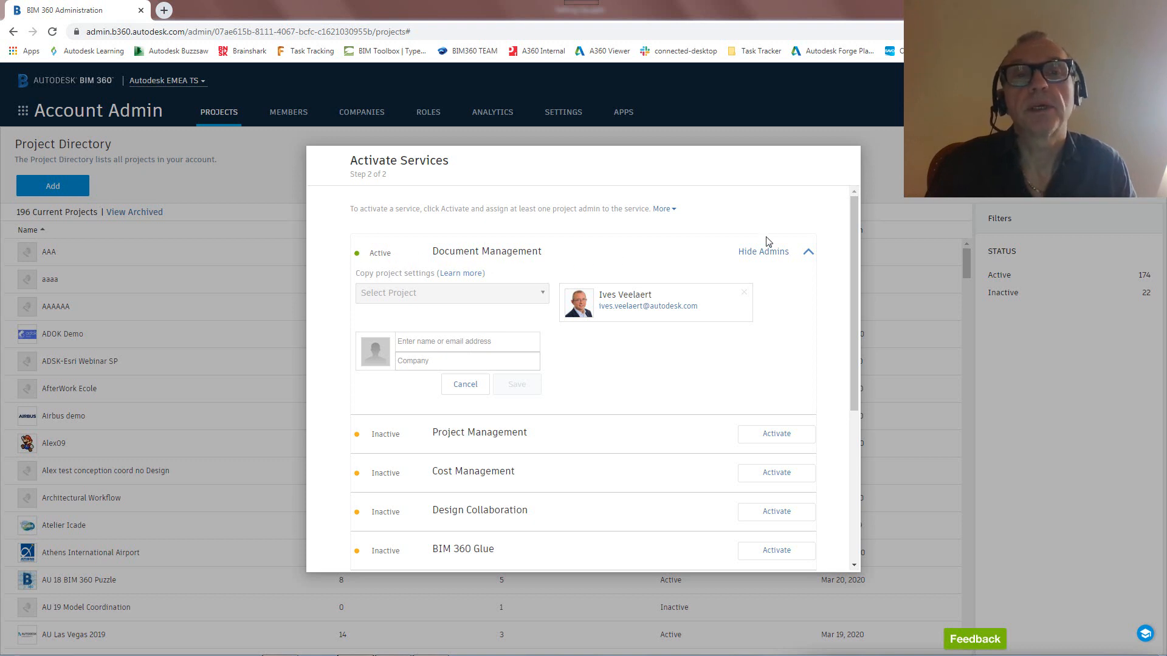
click(762, 251)
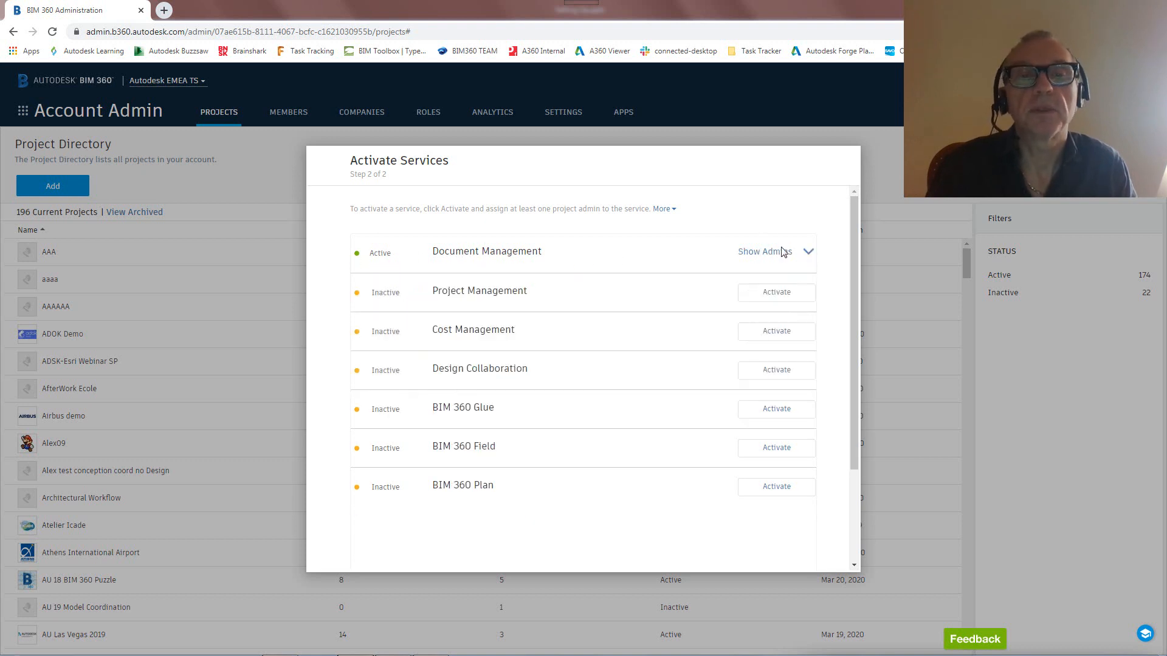
mouse_move(590, 384)
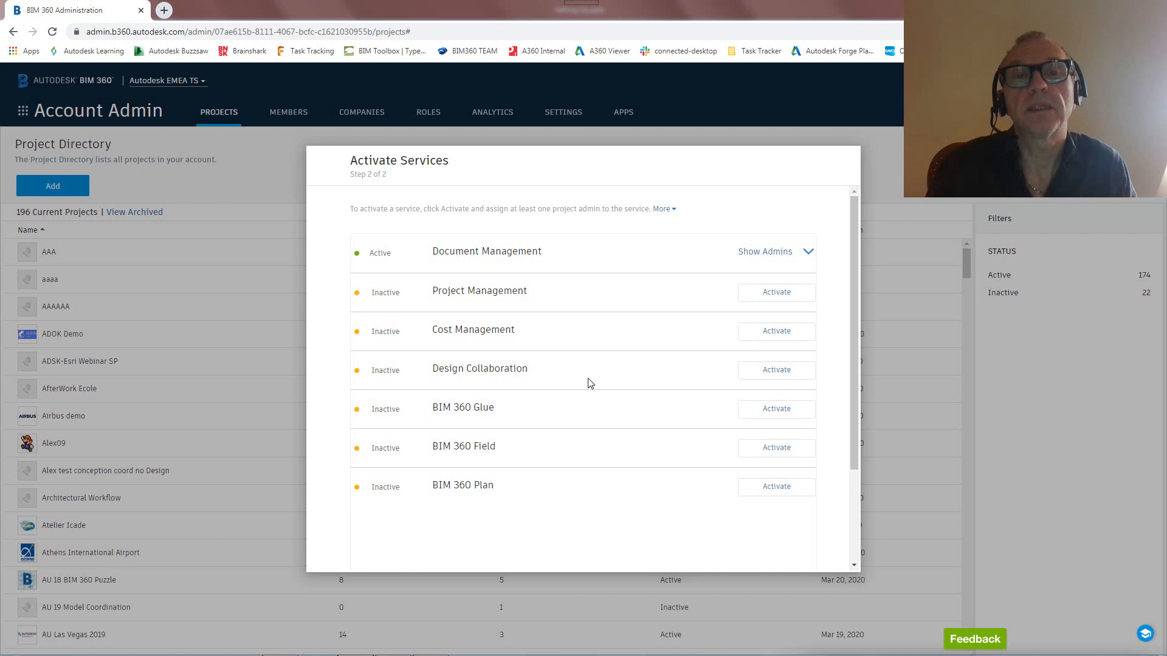
mouse_move(468, 361)
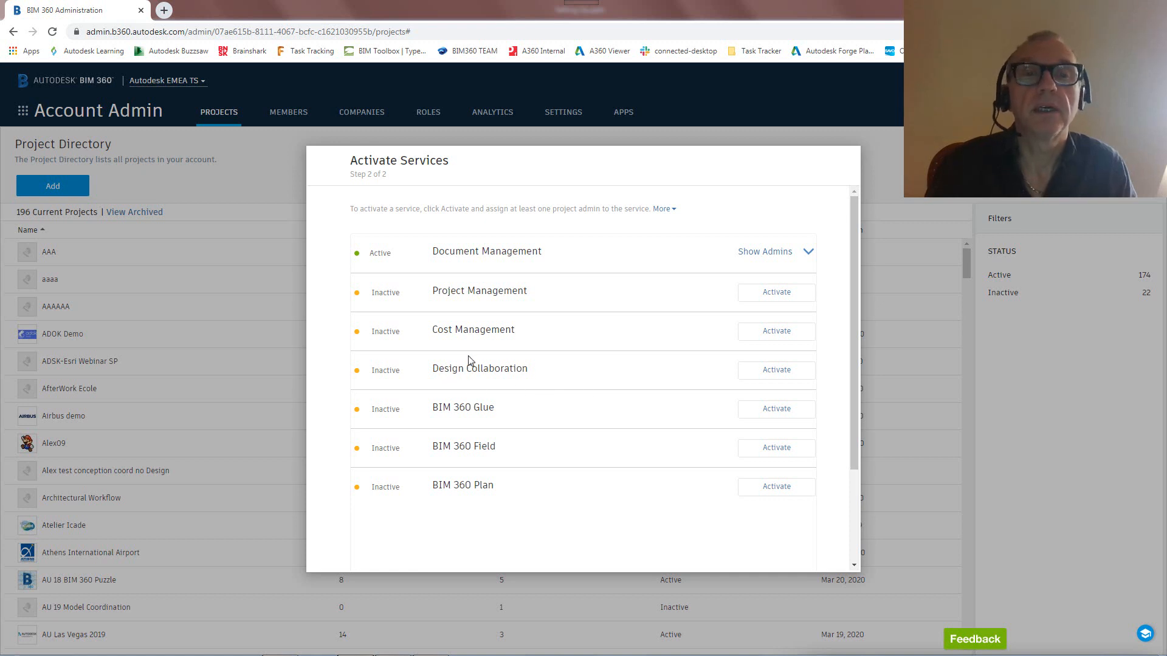
mouse_move(776, 370)
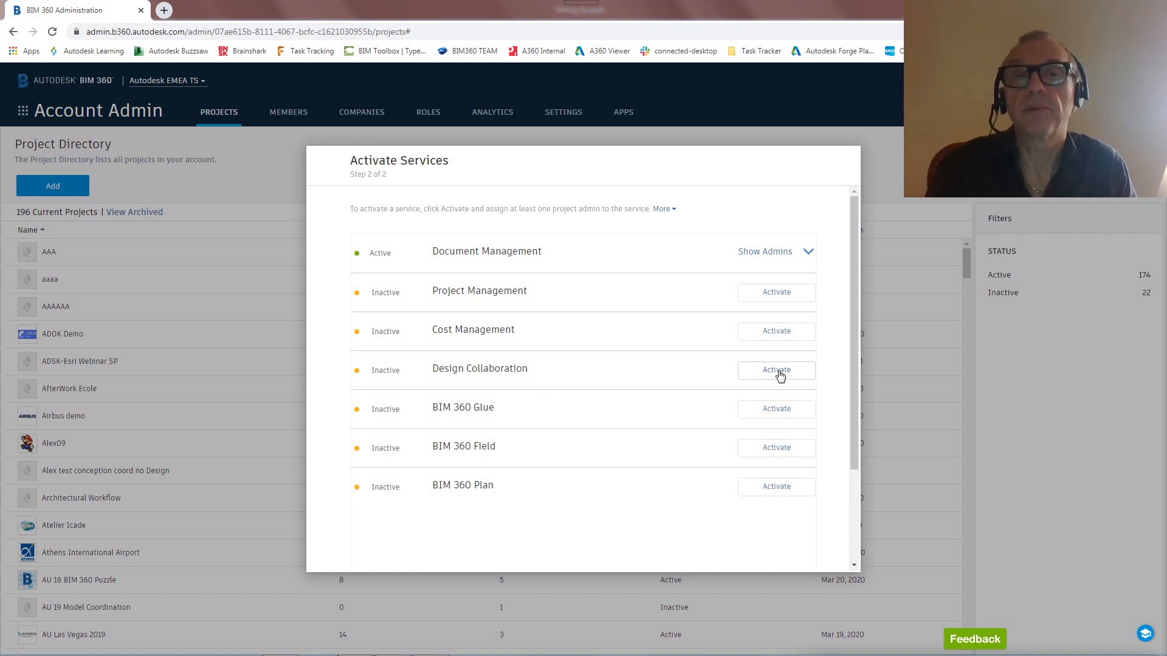
mouse_move(523, 377)
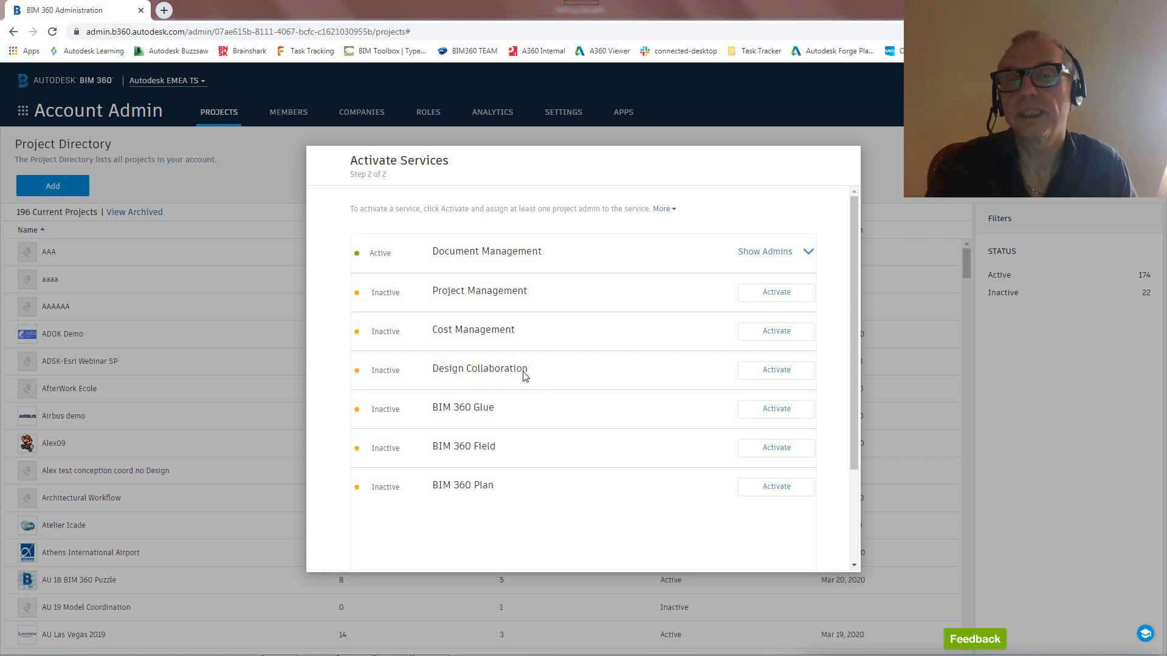
mouse_move(569, 395)
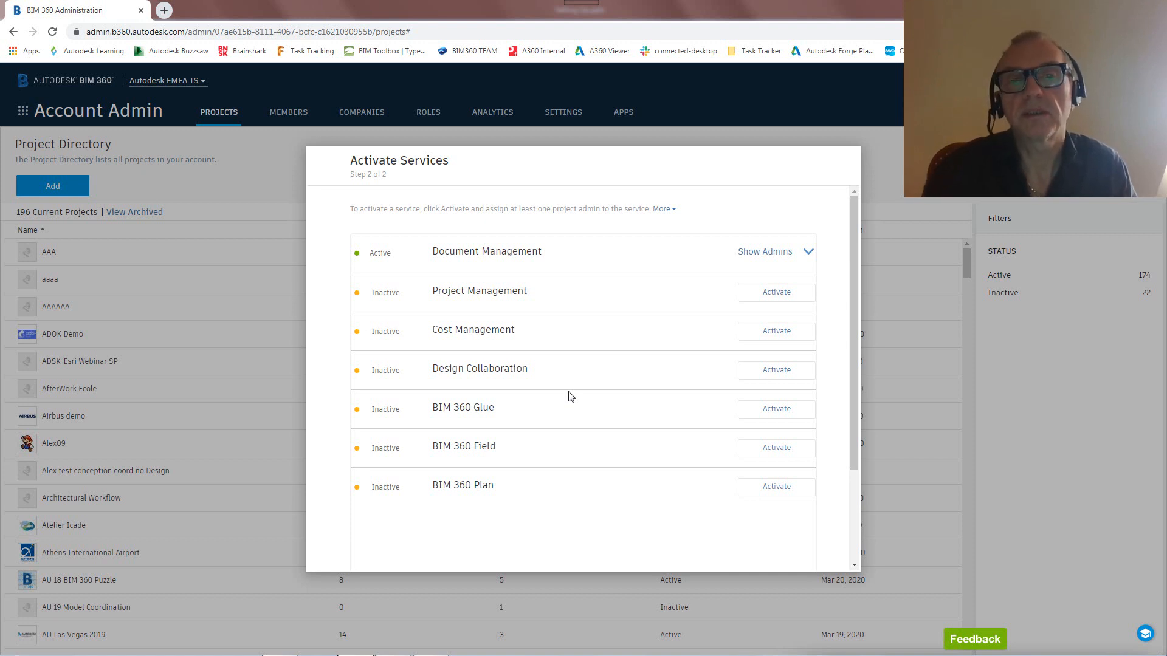
mouse_move(458, 239)
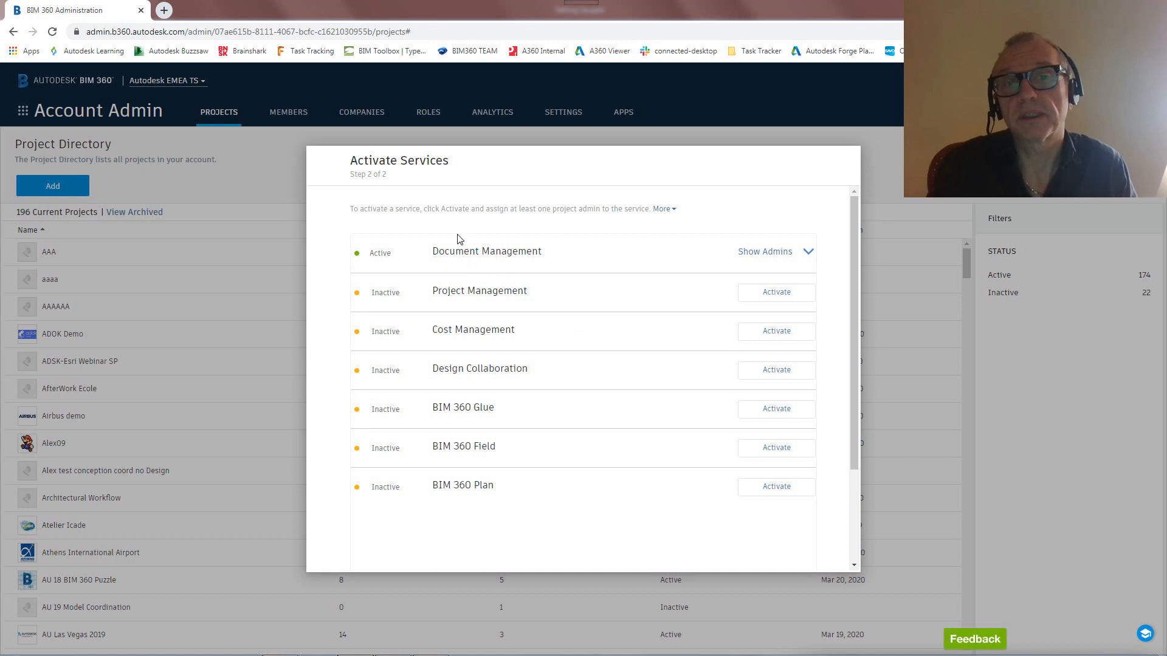
mouse_move(505, 265)
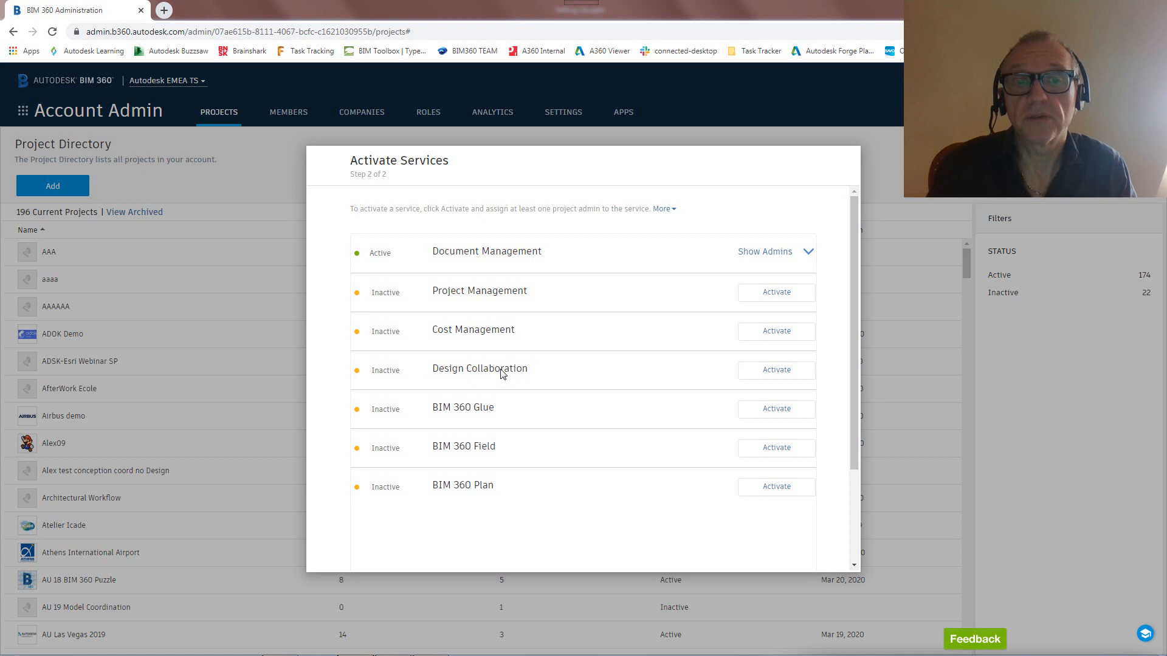
mouse_move(495, 374)
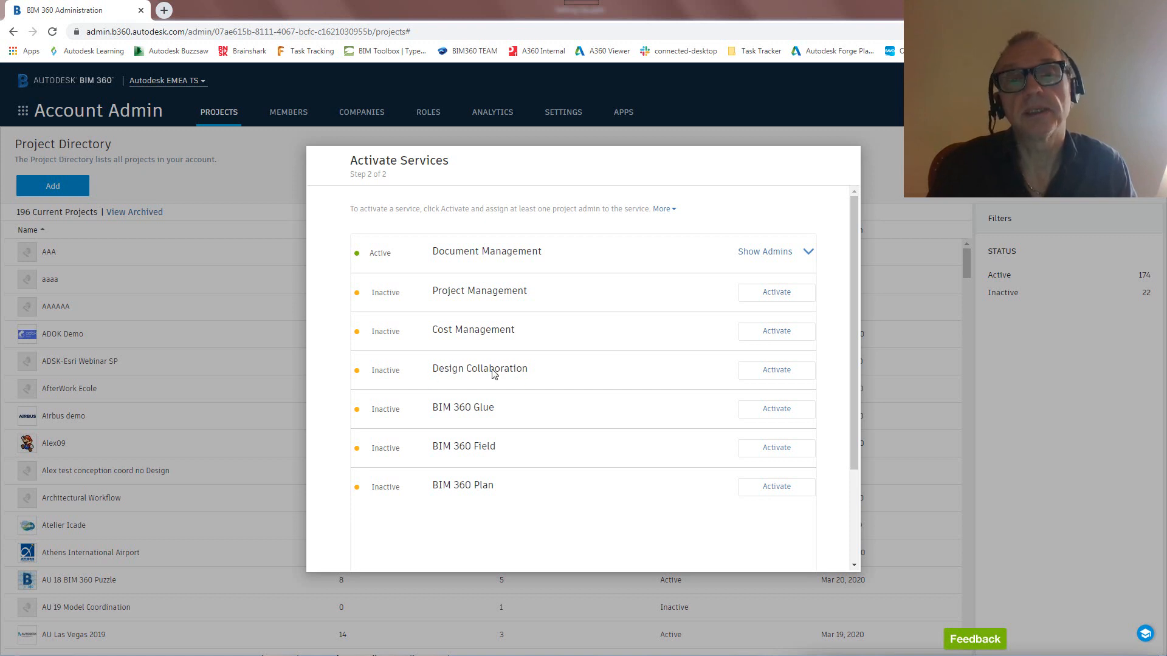
Open the Design Collaboration activation form from Activate Services
click(776, 370)
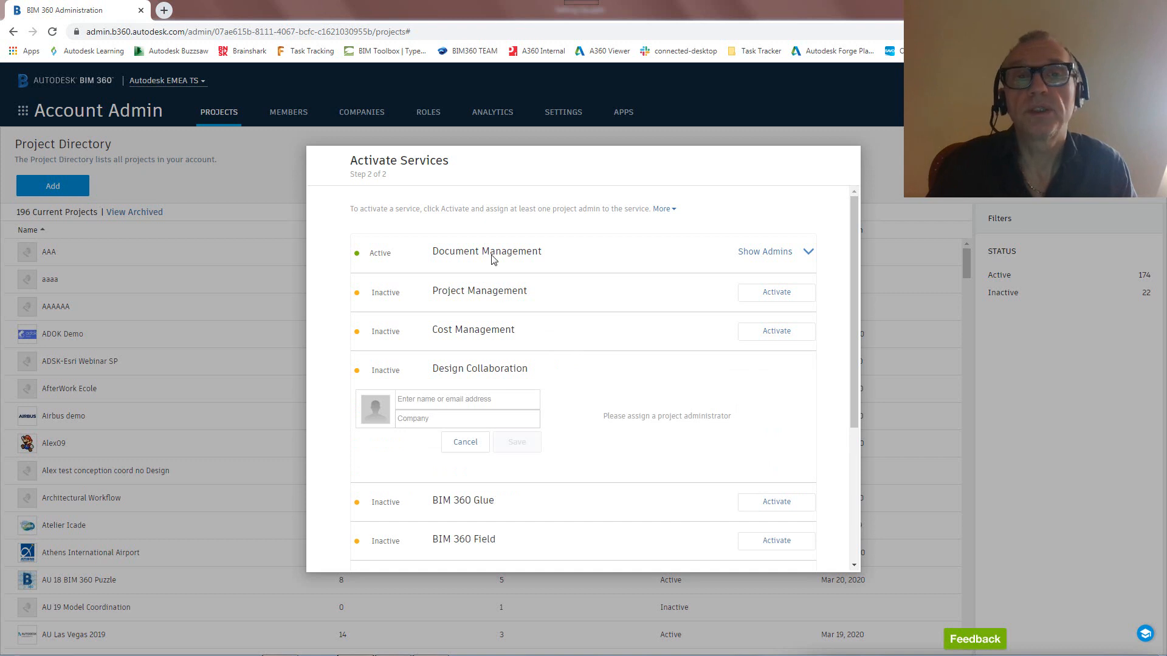
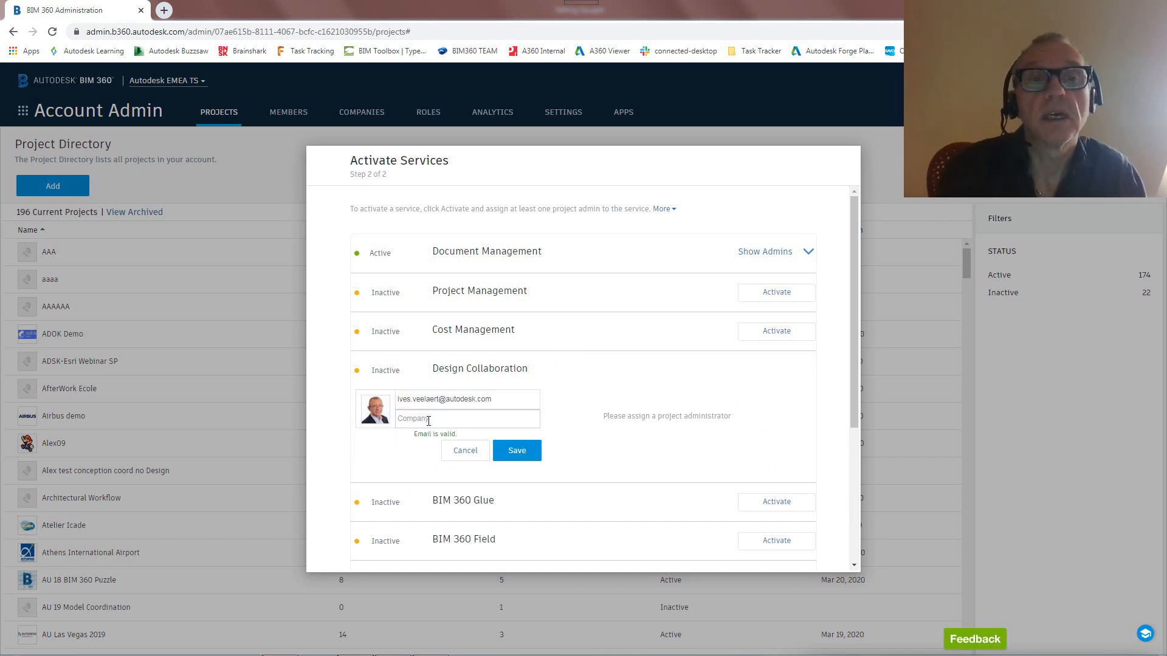
Assign the 'ives' Autodesk admin to Design Collaboration and save
text(autodesk EMEA TS)
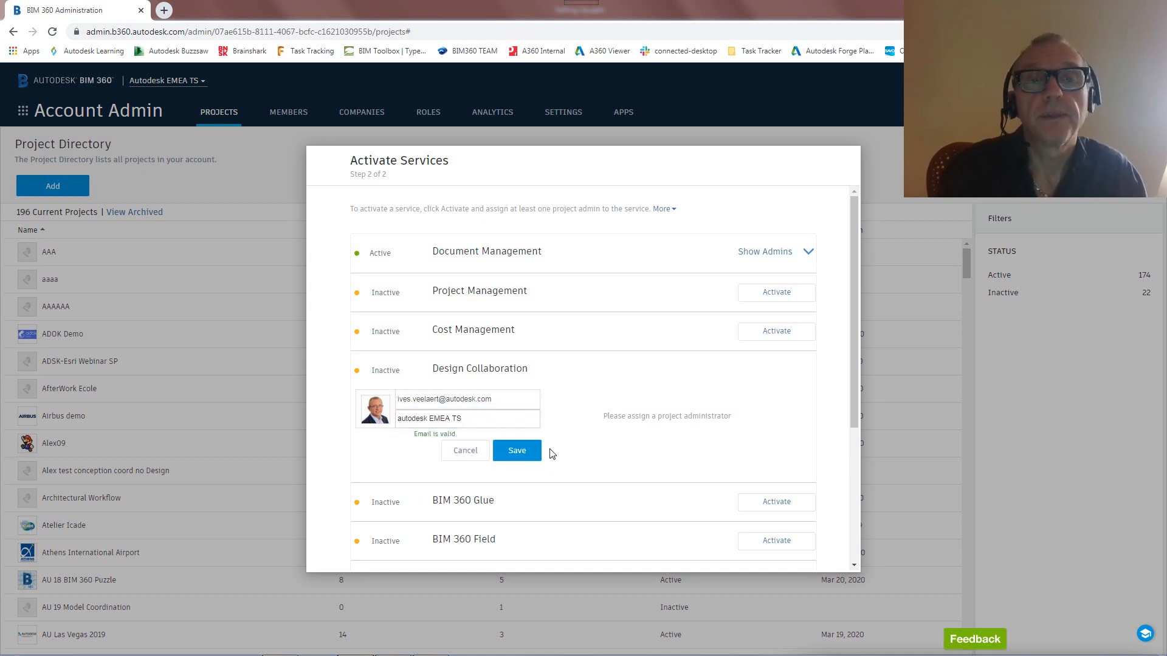
click(517, 450)
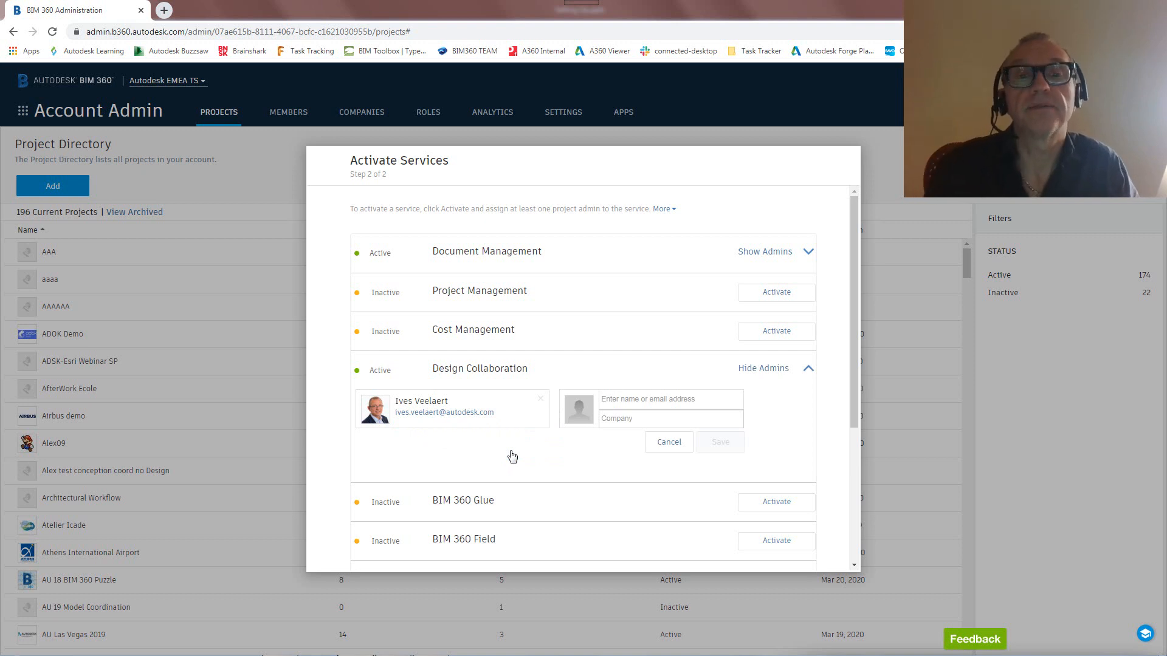
Finish the project setup, returning to the Project Directory
scroll(down, 3)
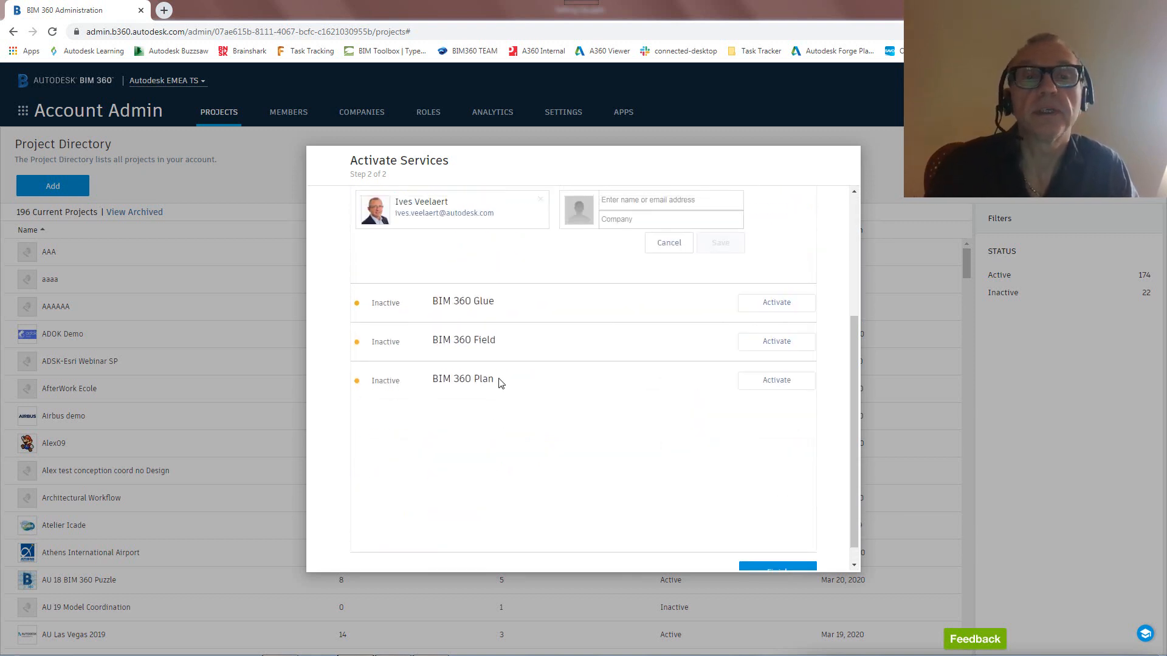
scroll(up, 3)
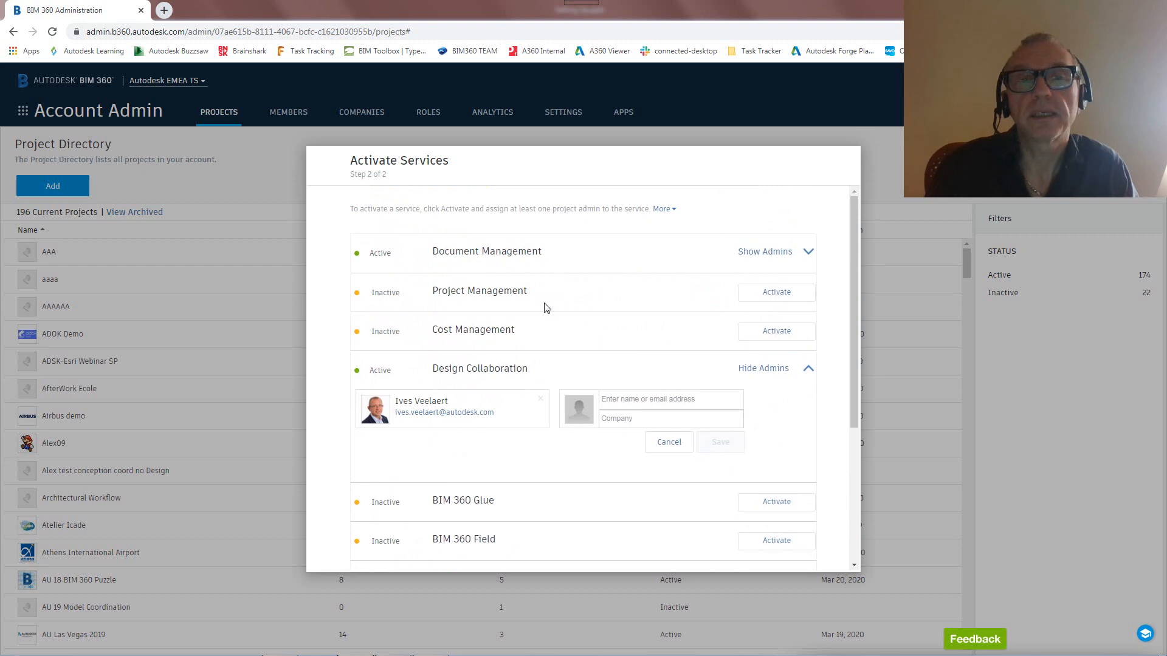
scroll(down, 3)
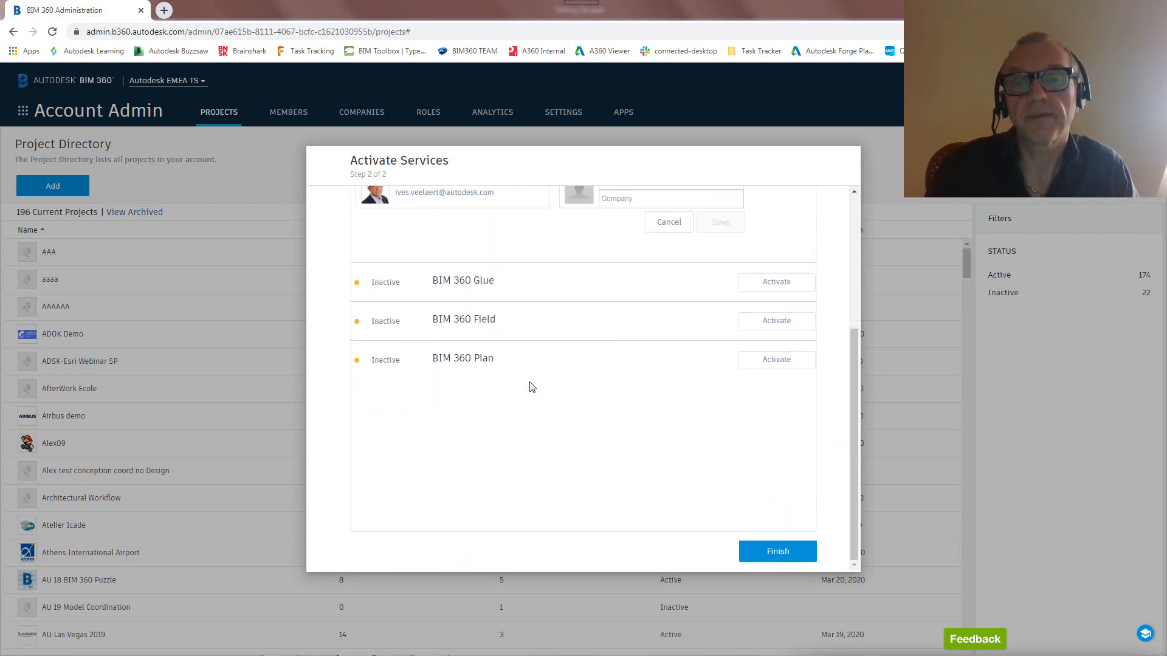
scroll(up, 3)
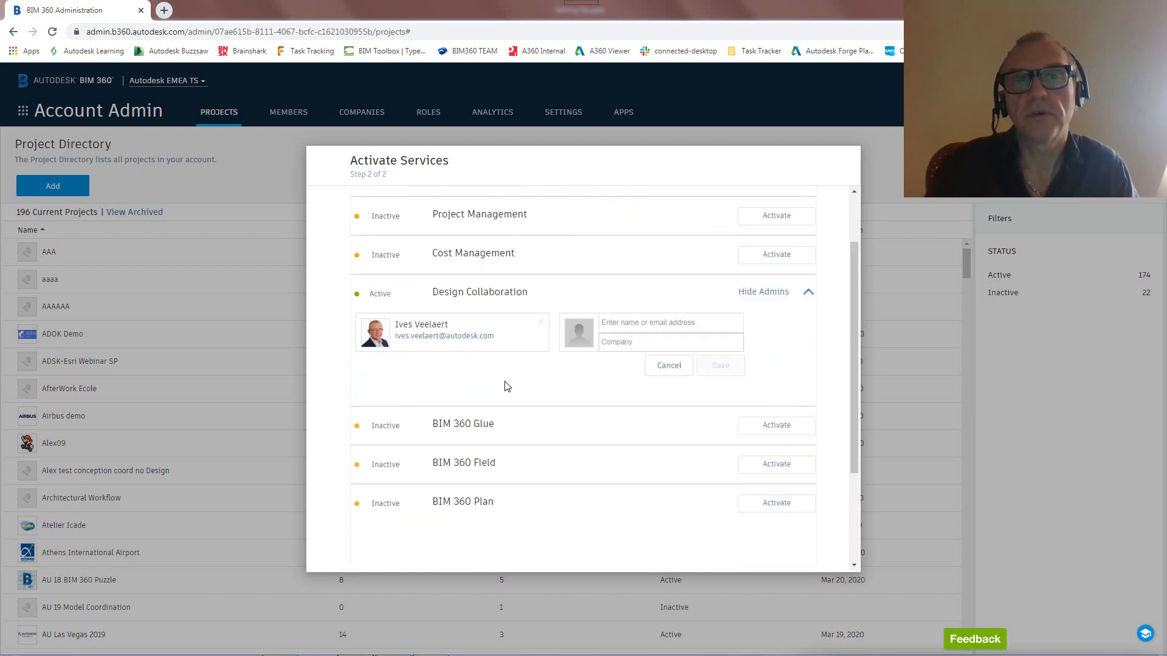
scroll(up, 3)
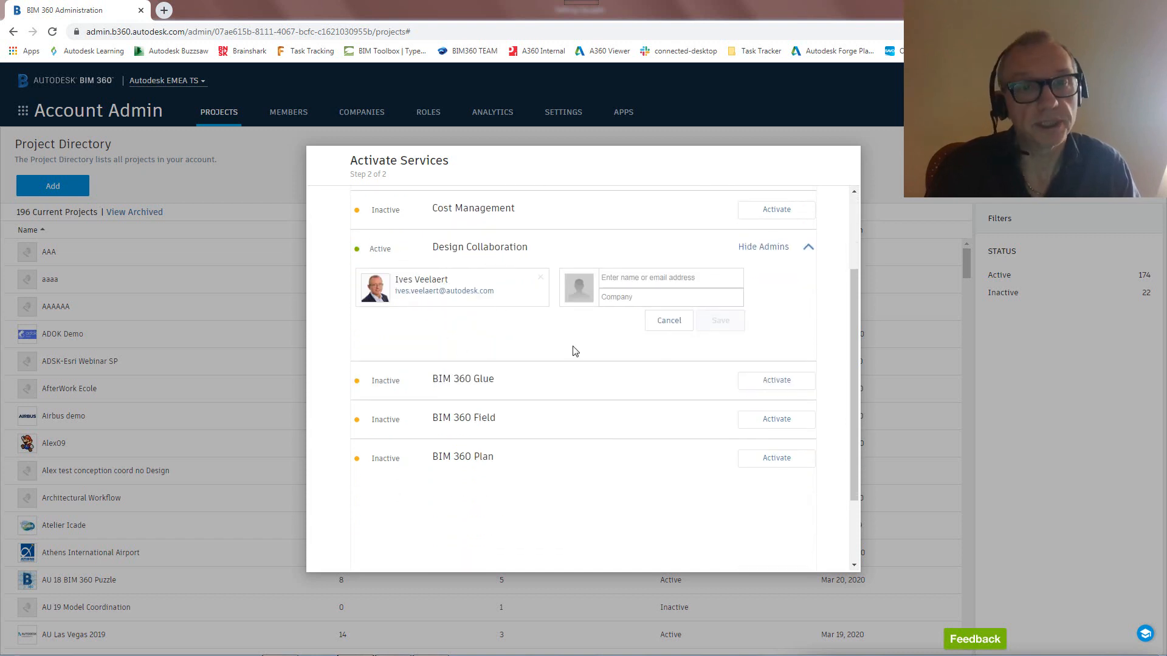
scroll(down, 3)
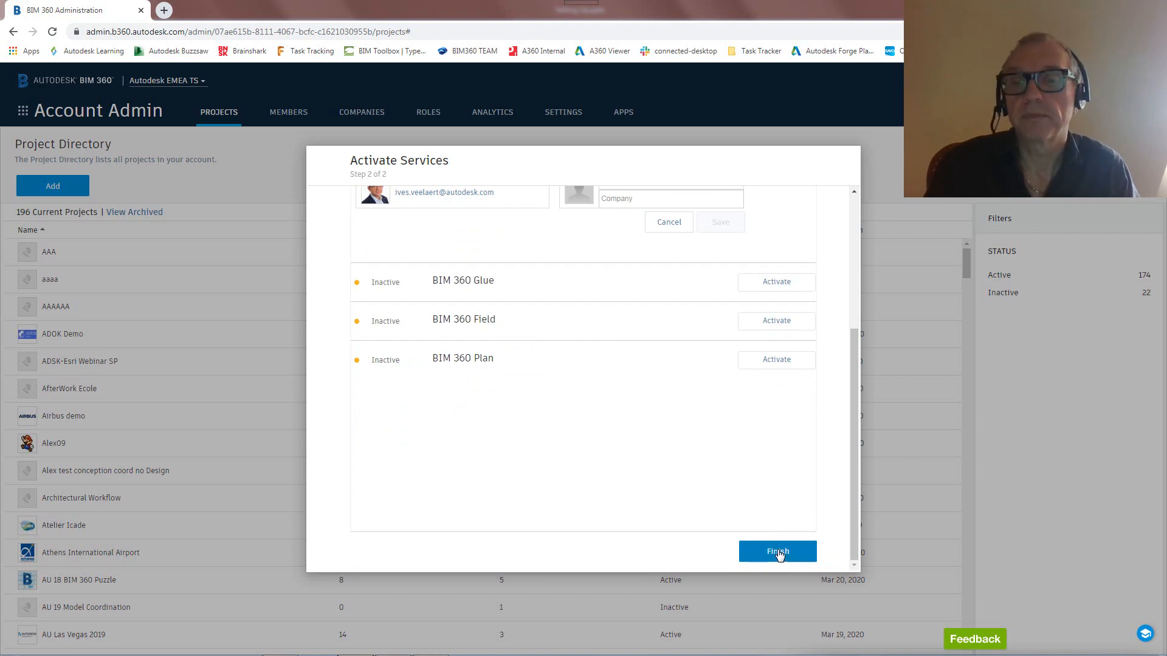
click(777, 552)
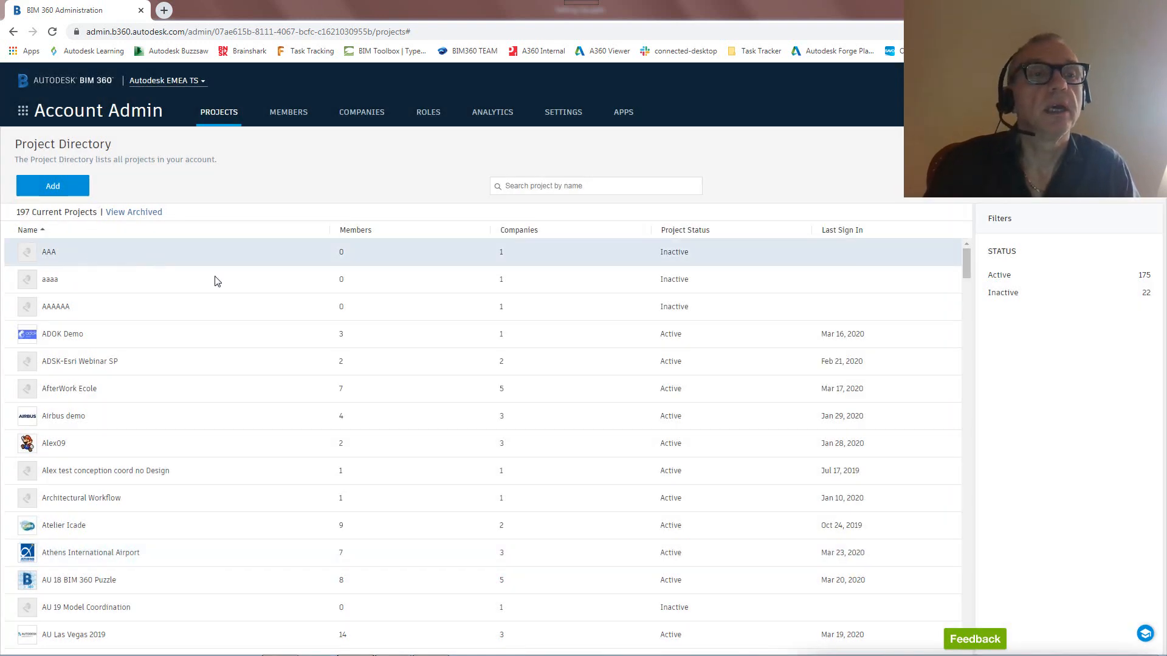
Scroll the Project Directory and open the BIM 360 Walkthrough project's admin page
scroll(down, 3)
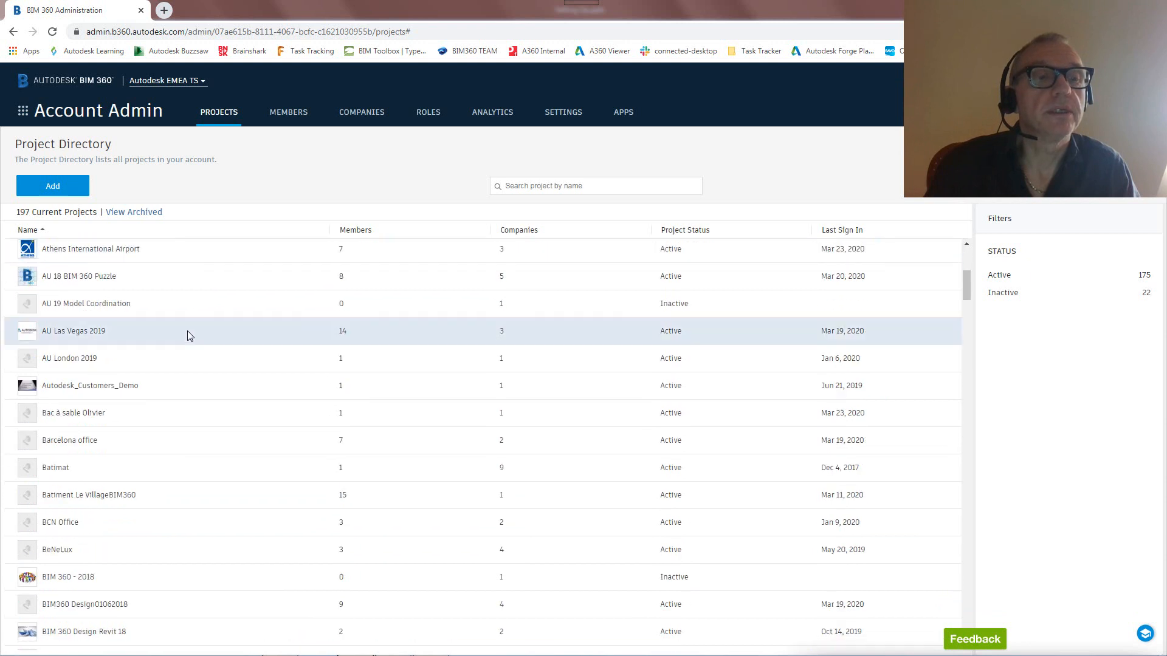
scroll(down, 3)
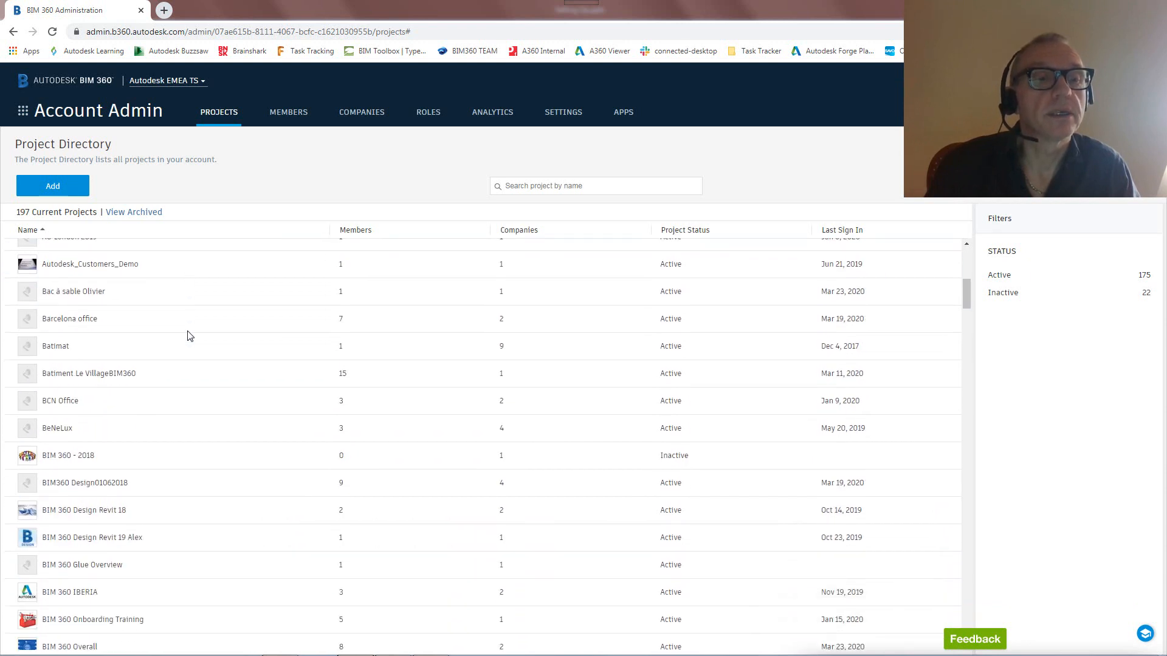
scroll(down, 3)
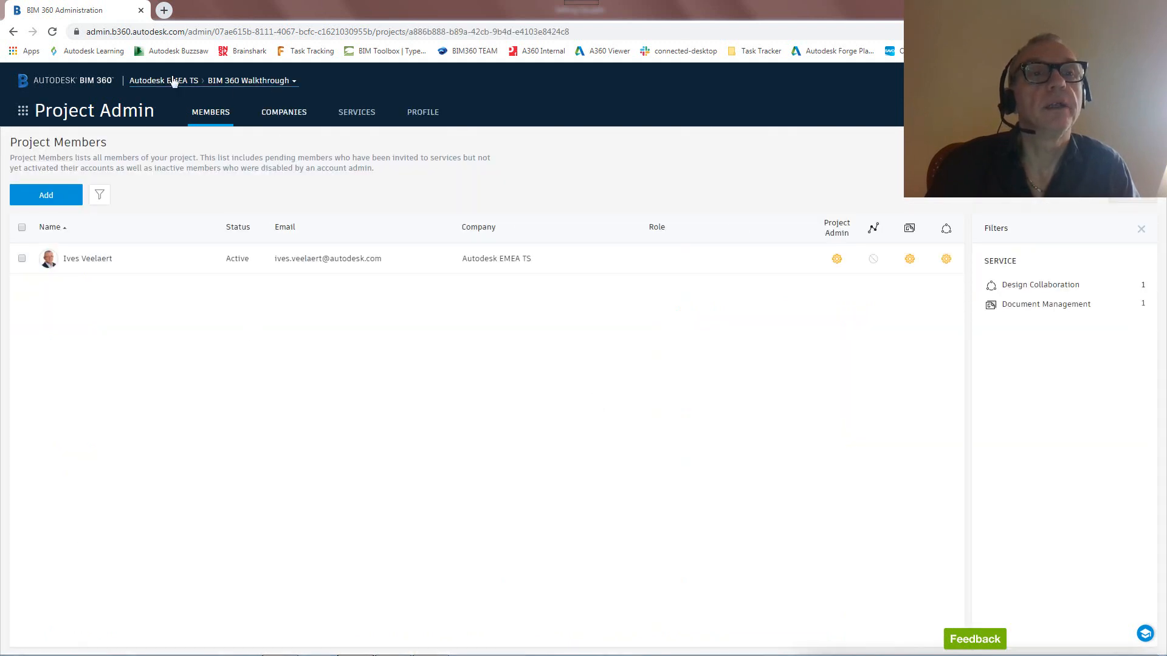
mouse_move(133, 114)
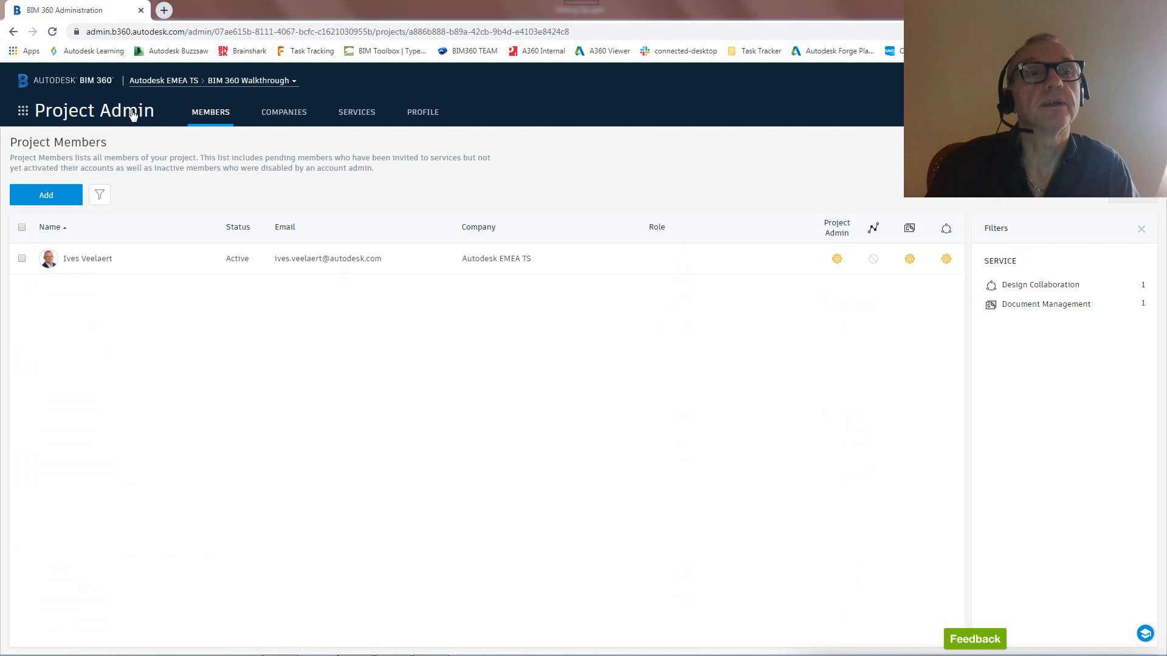
mouse_move(244, 107)
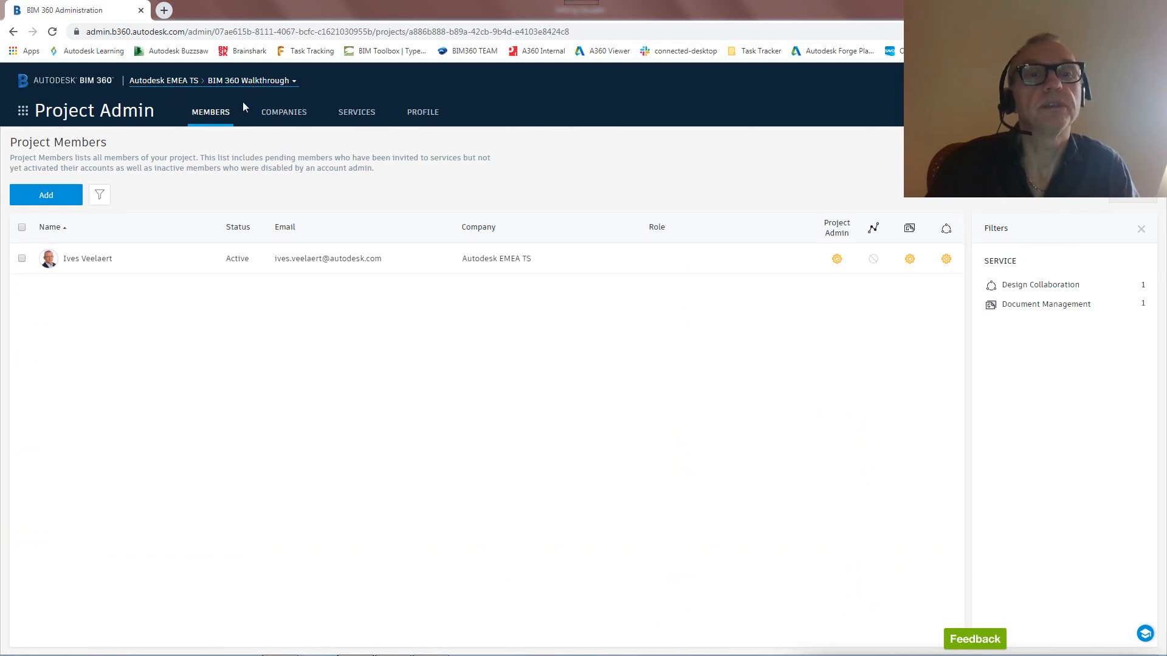
mouse_move(11, 162)
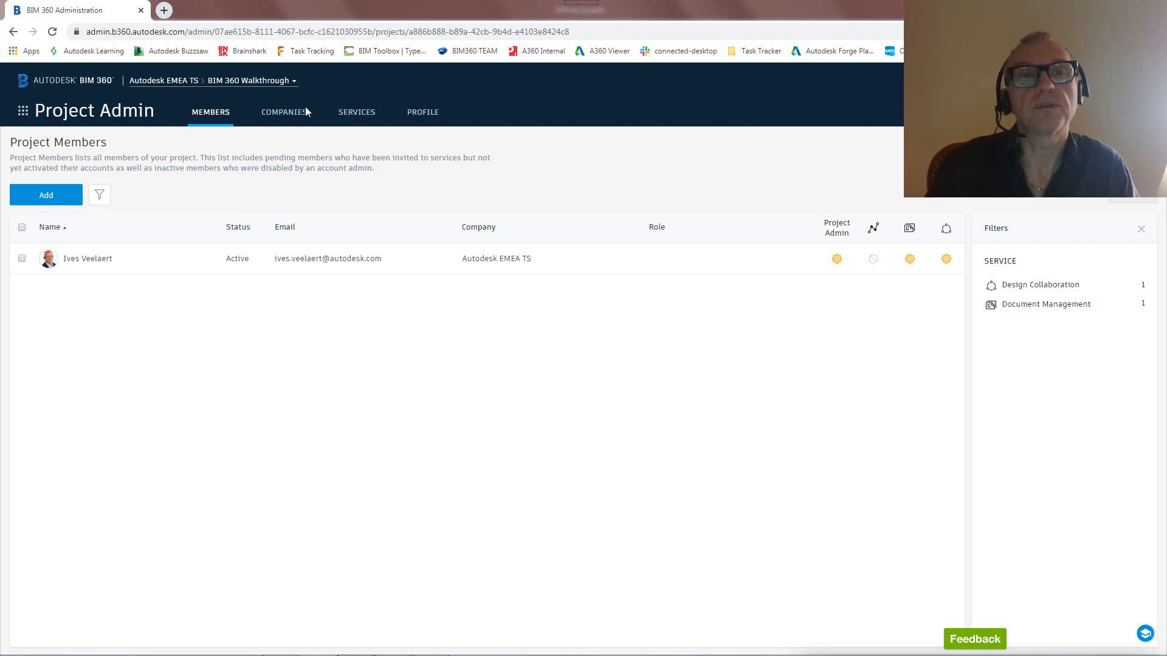
click(356, 112)
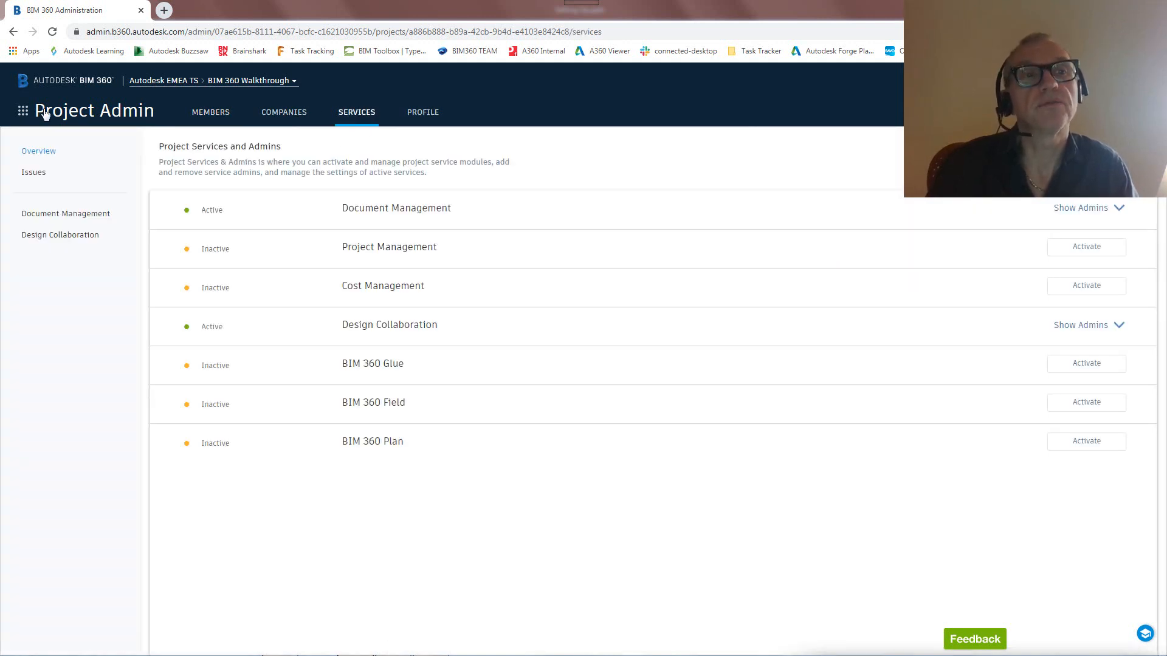
mouse_move(59, 234)
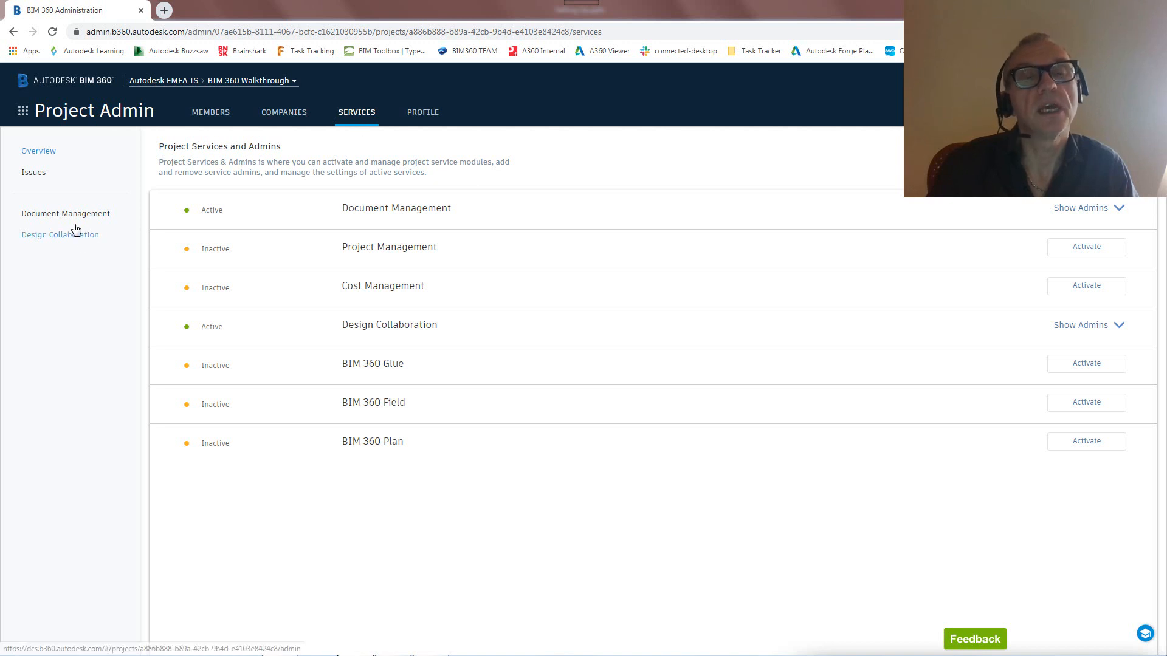
mouse_move(65, 214)
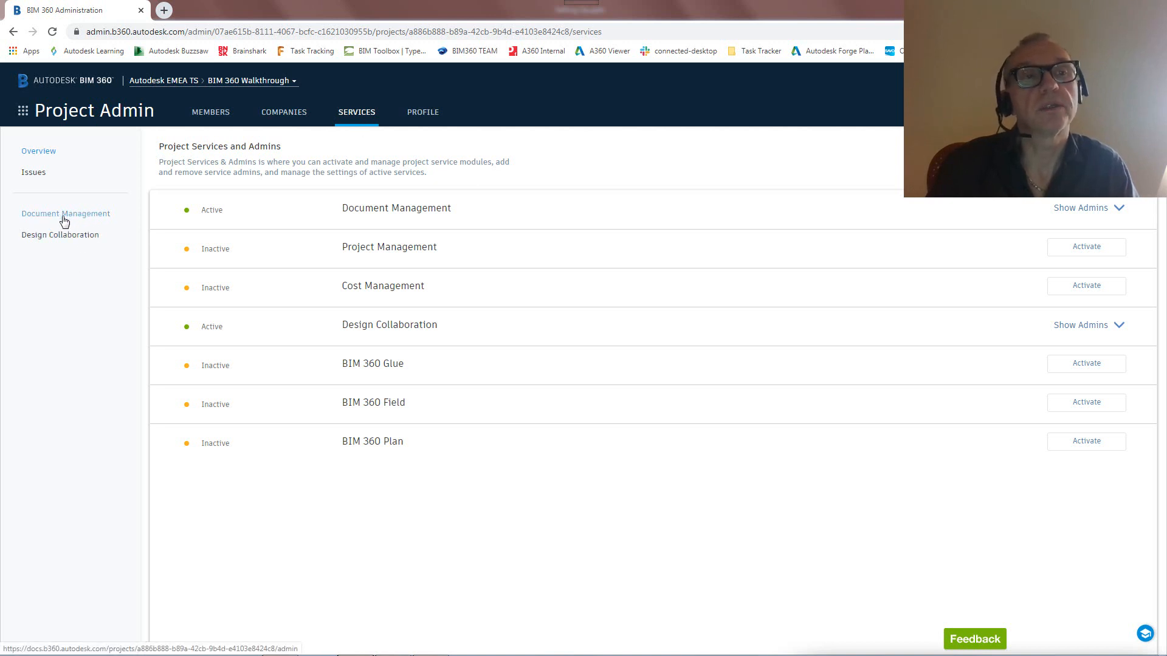
Open Document Management service settings and view the Revit Cloud Model Upgrade page
click(66, 214)
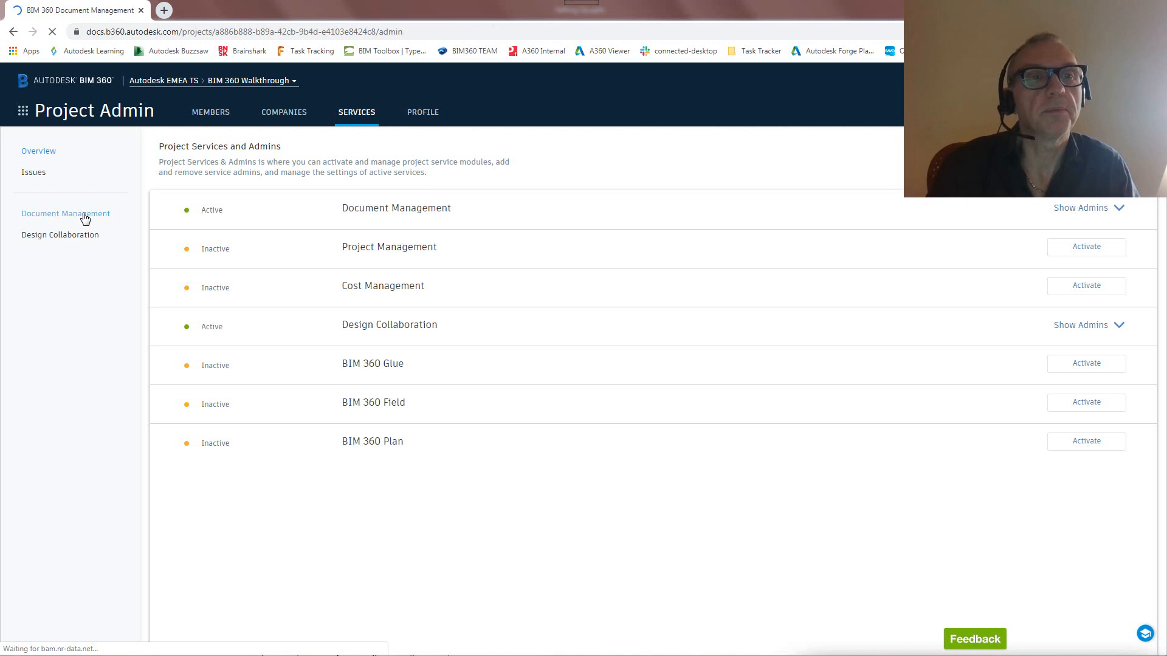
click(65, 213)
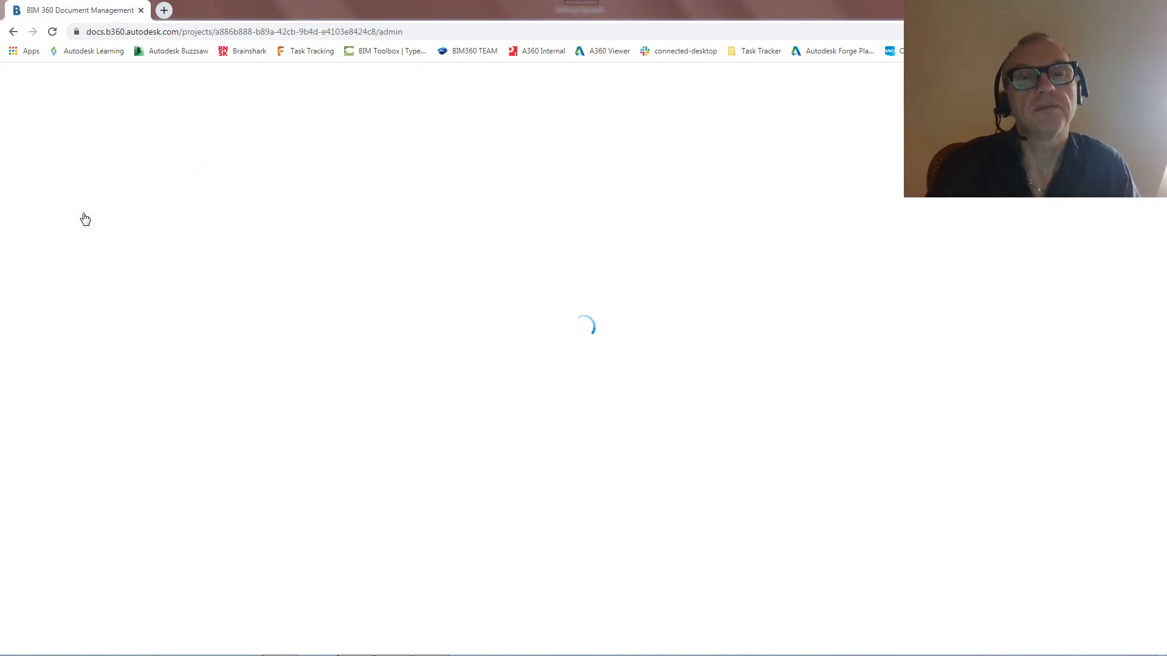
mouse_move(334, 278)
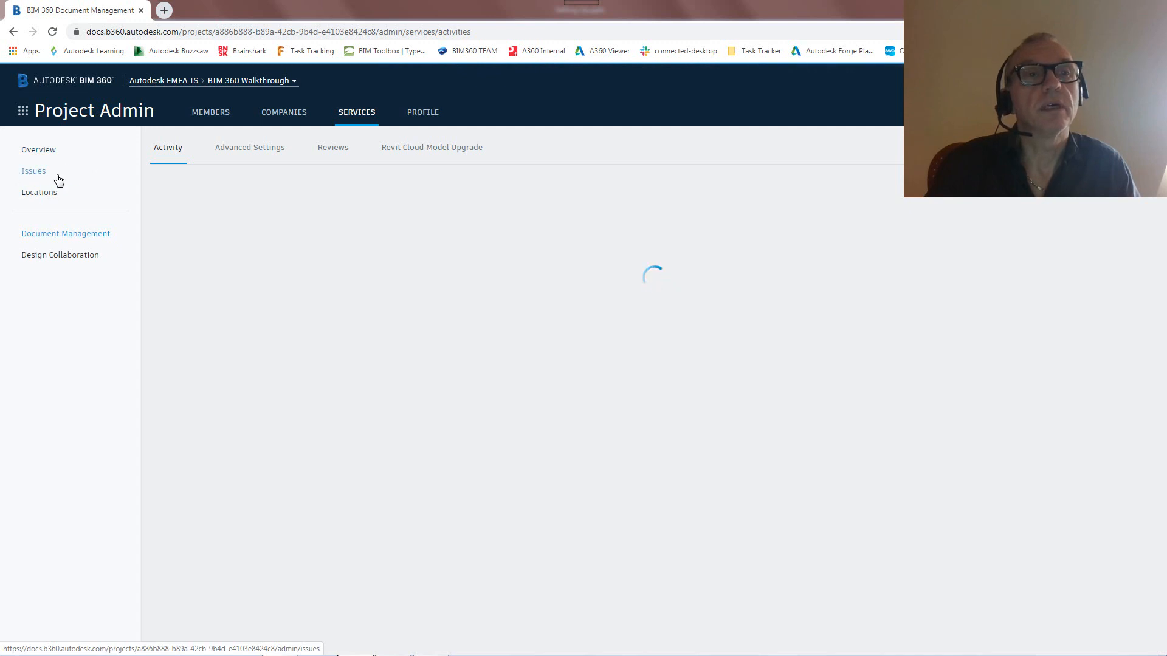
mouse_move(64, 197)
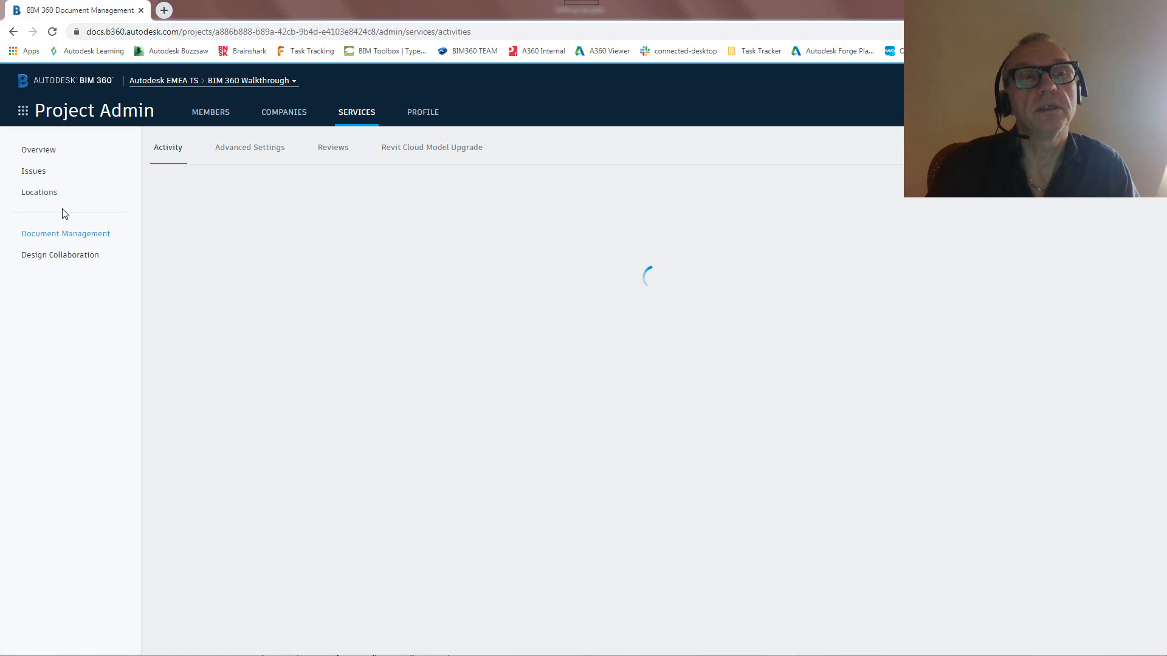
mouse_move(80, 243)
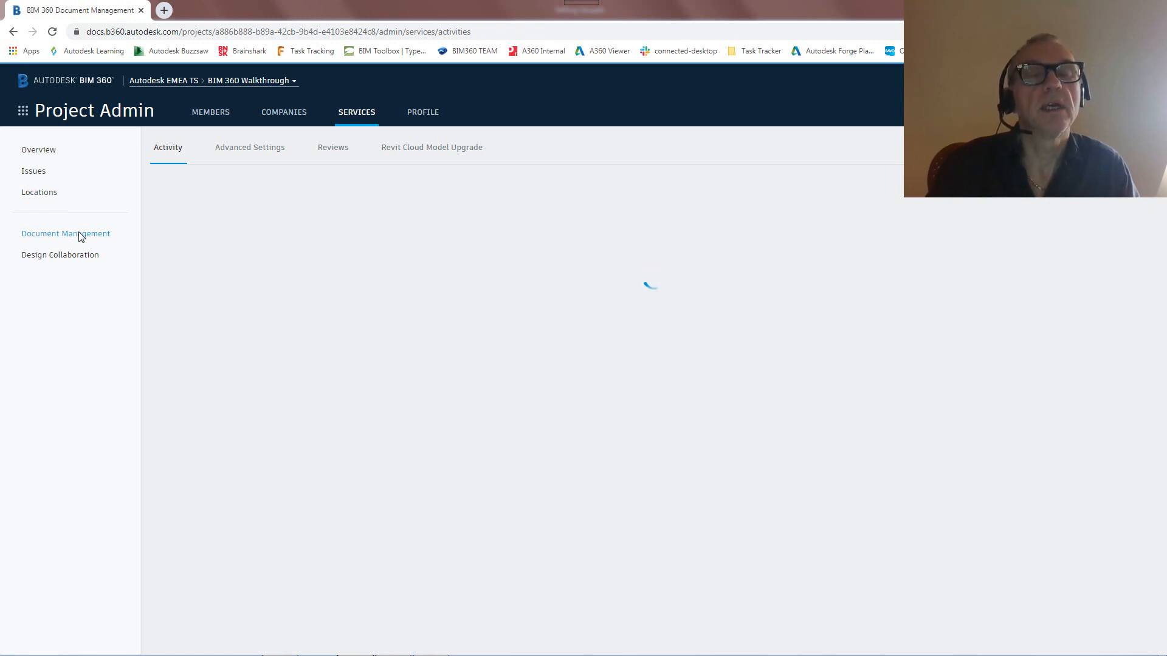
mouse_move(60, 254)
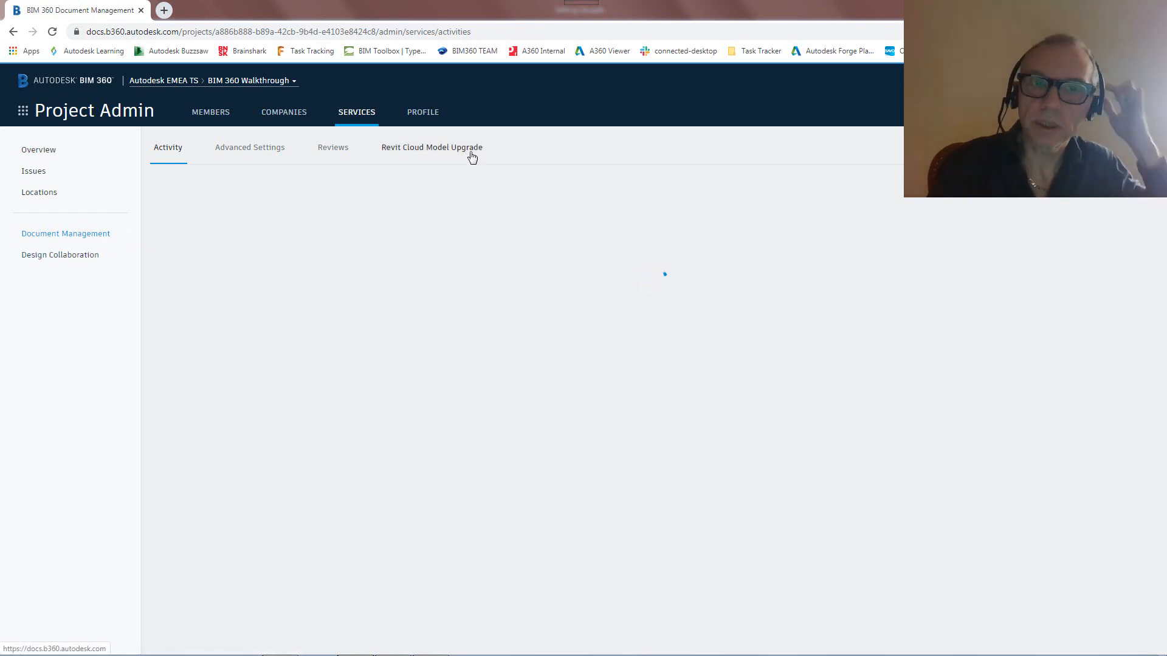
mouse_move(458, 169)
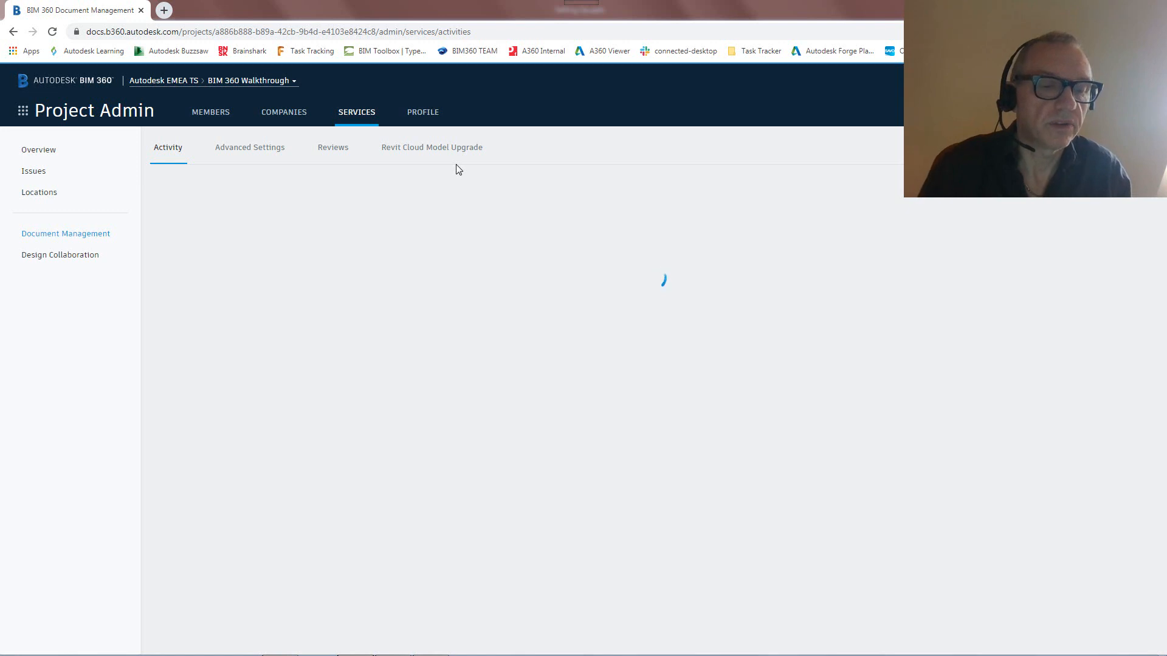
mouse_move(375, 146)
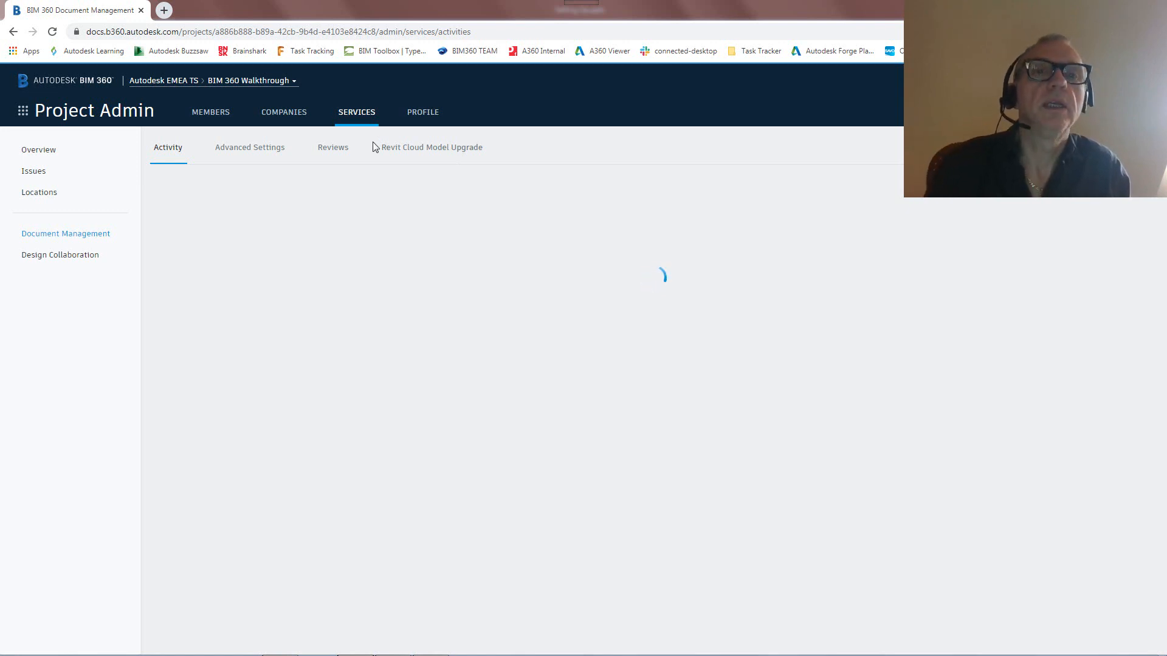
click(431, 147)
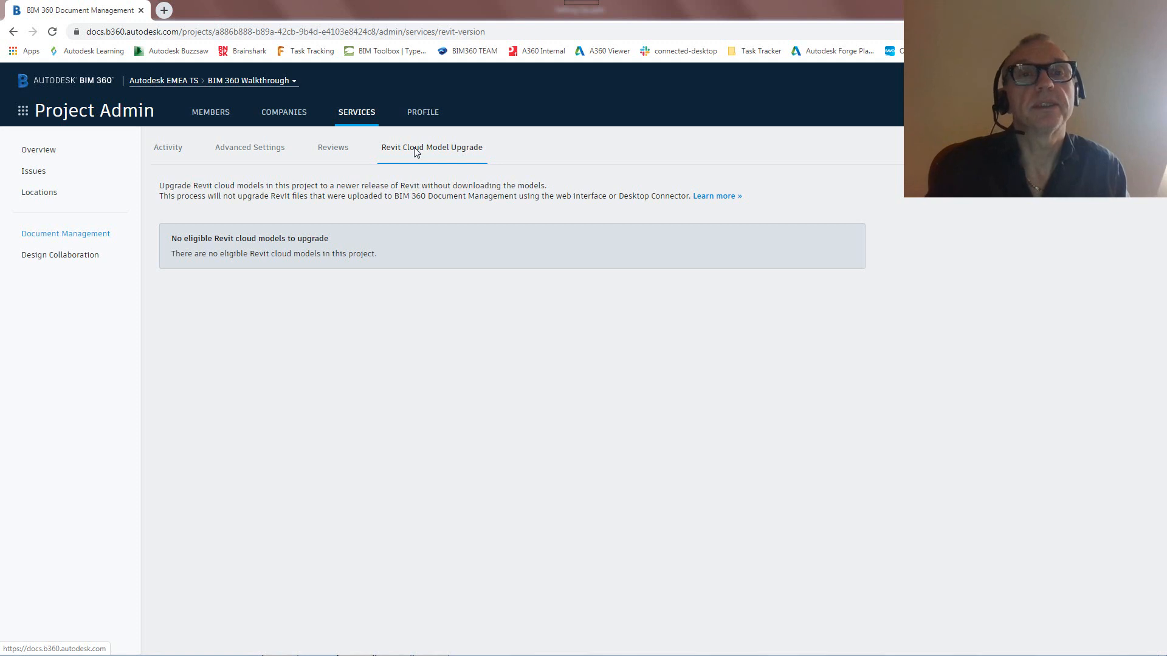
mouse_move(386, 181)
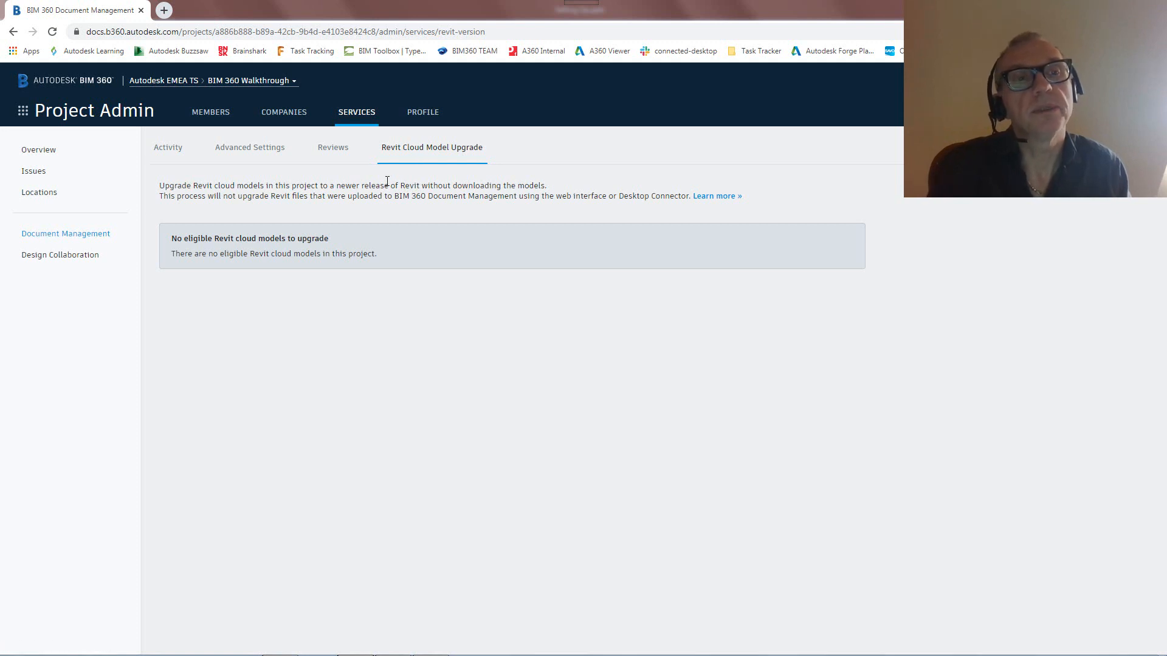
mouse_move(261, 265)
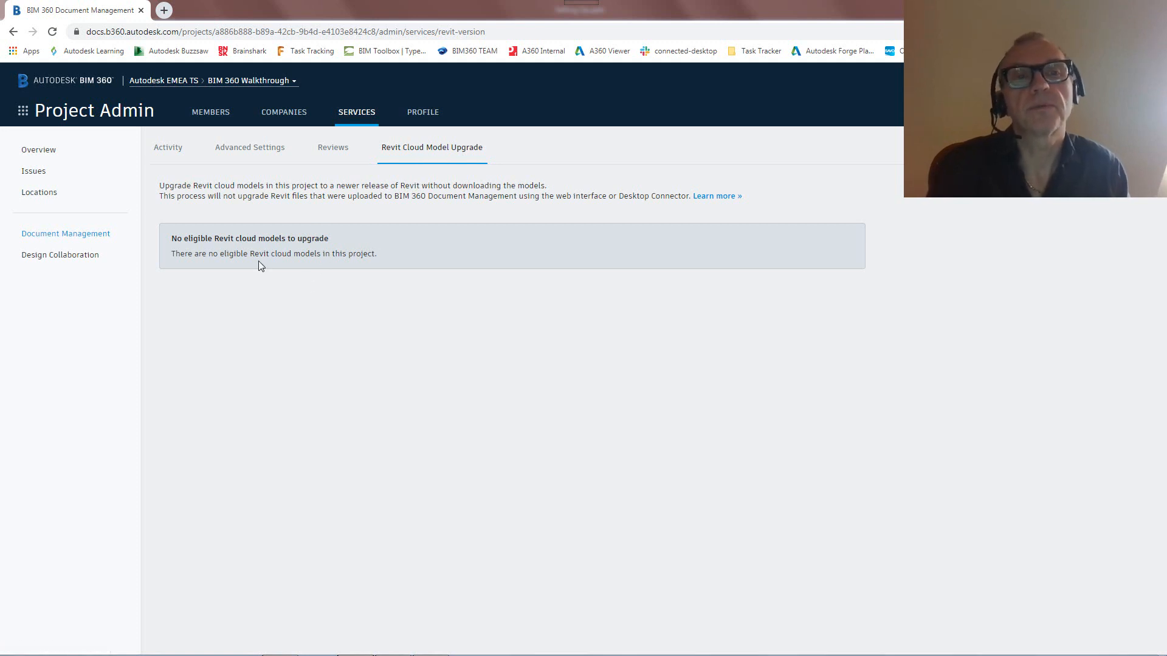
mouse_move(245, 342)
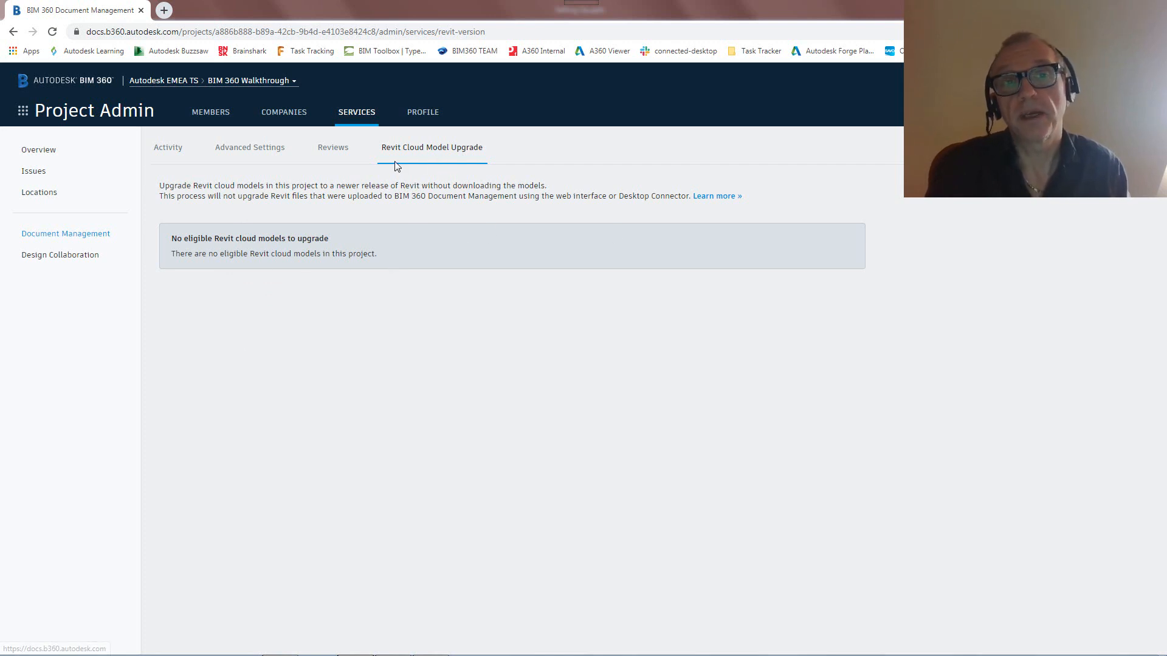
mouse_move(421, 161)
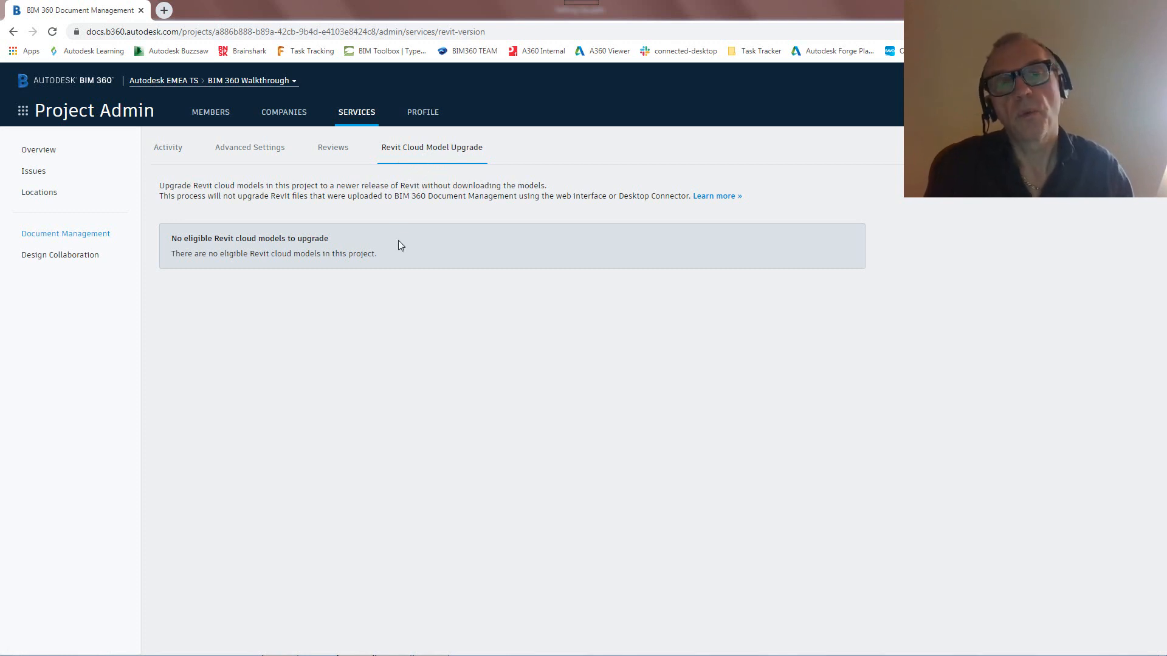
mouse_move(390, 251)
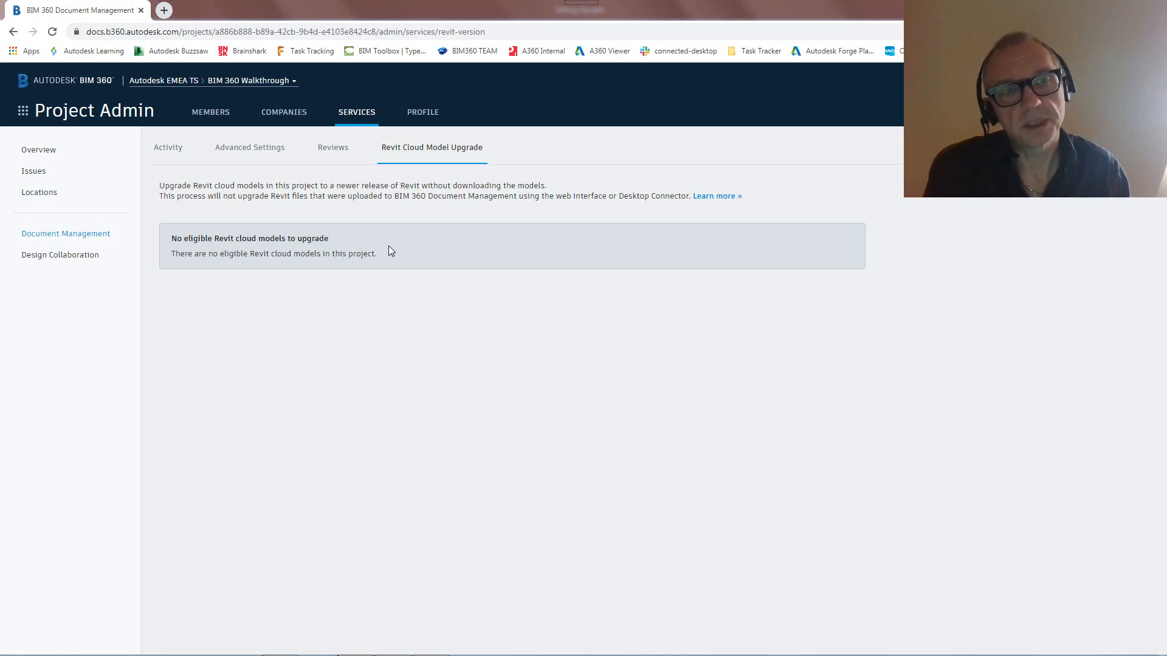
mouse_move(151, 288)
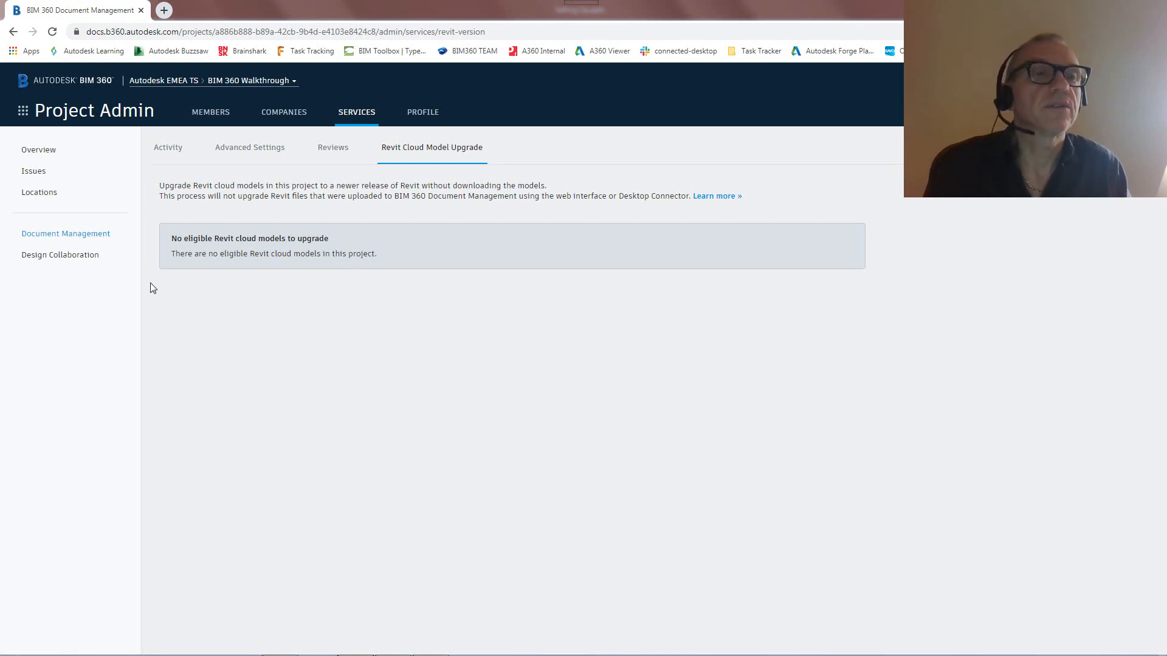
Show the Design Collaboration Teams page, with default location /Project Files
click(59, 254)
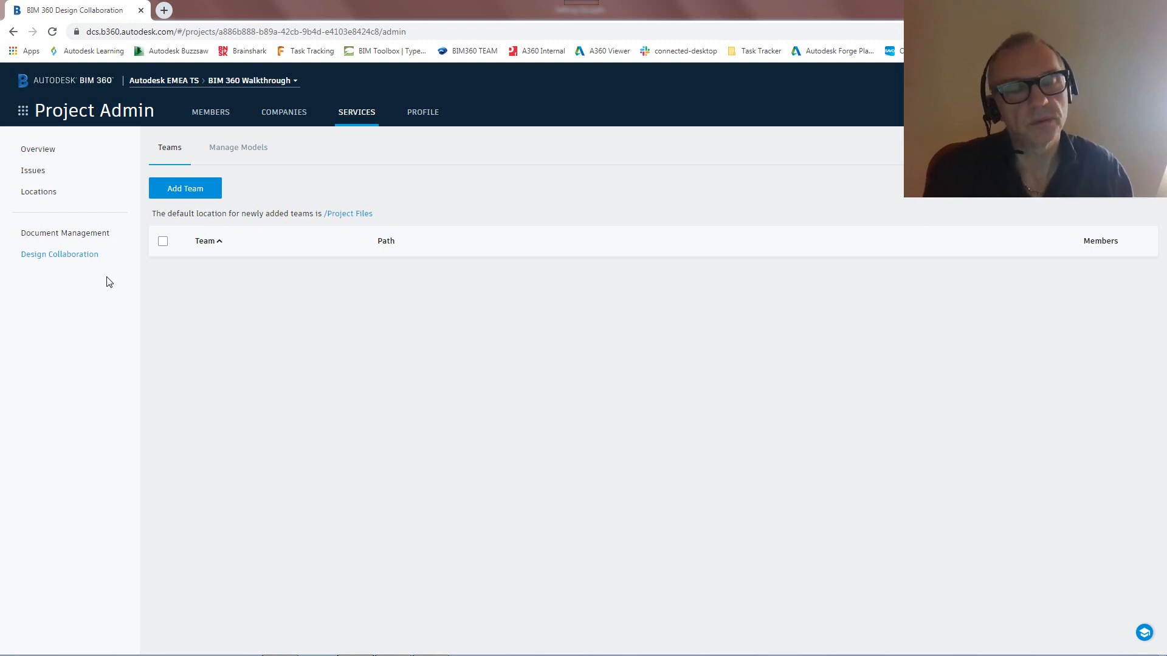
mouse_move(266, 279)
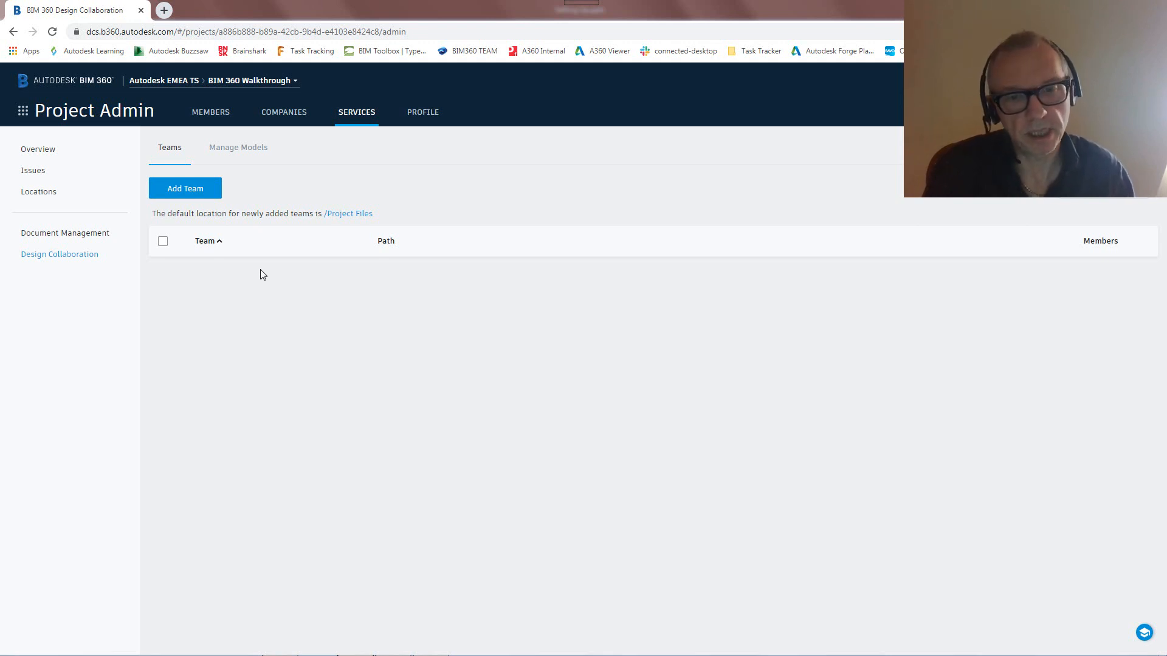
mouse_move(262, 266)
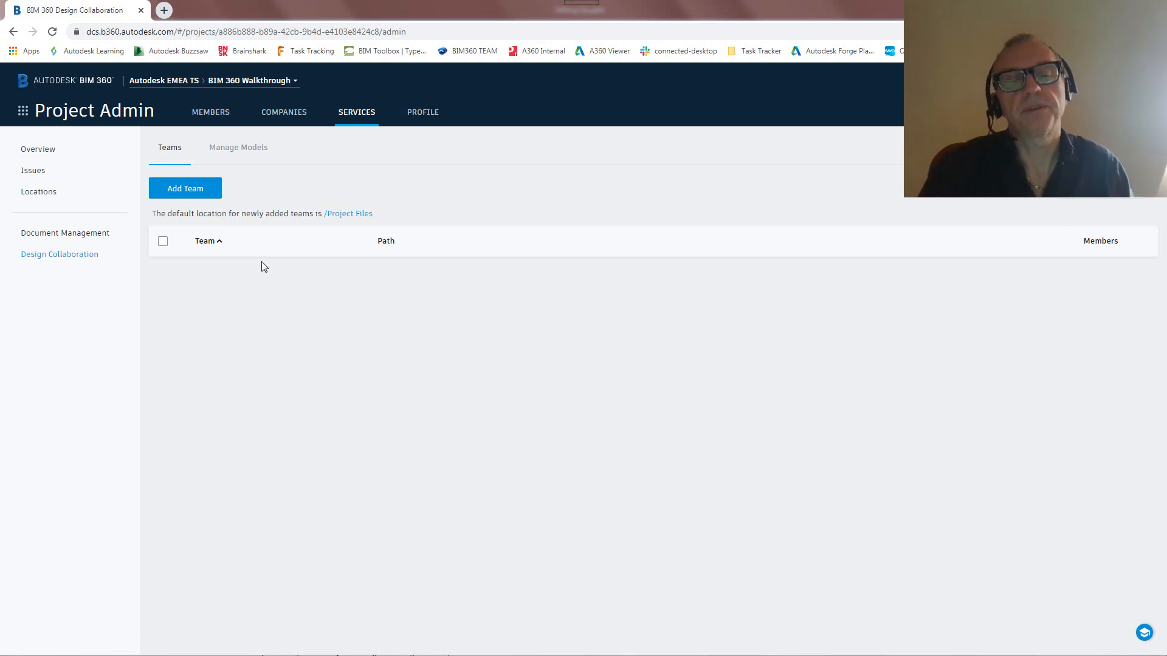
mouse_move(225, 227)
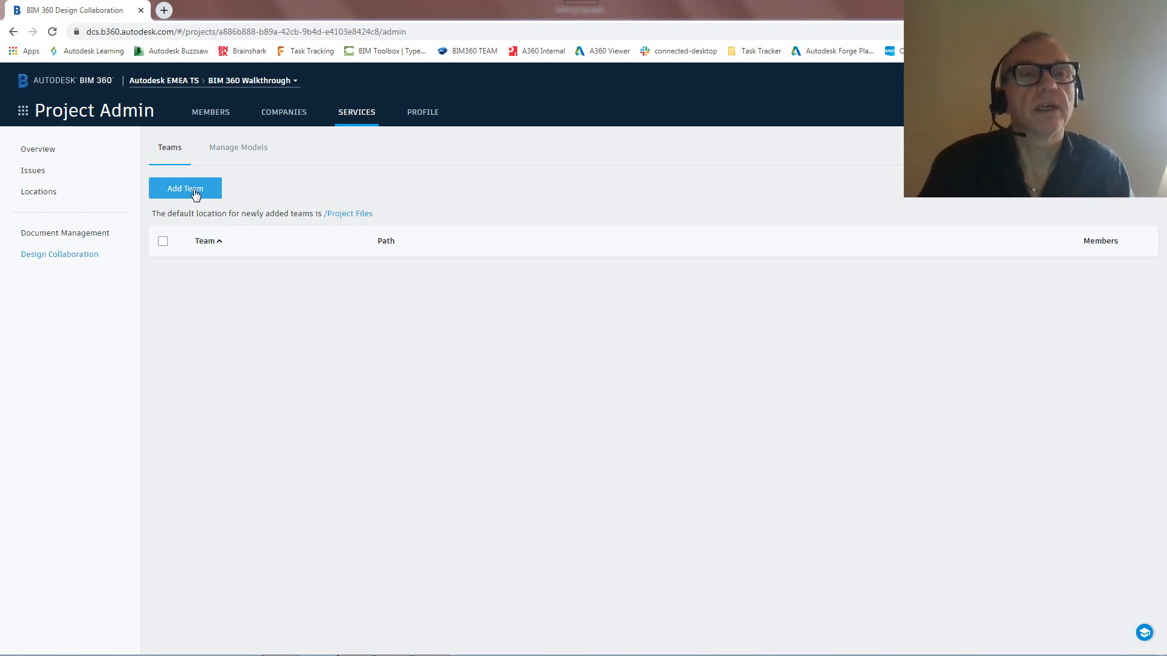
Create the 'Architectural' team under /Project Files and close the add-teams dialog
click(185, 188)
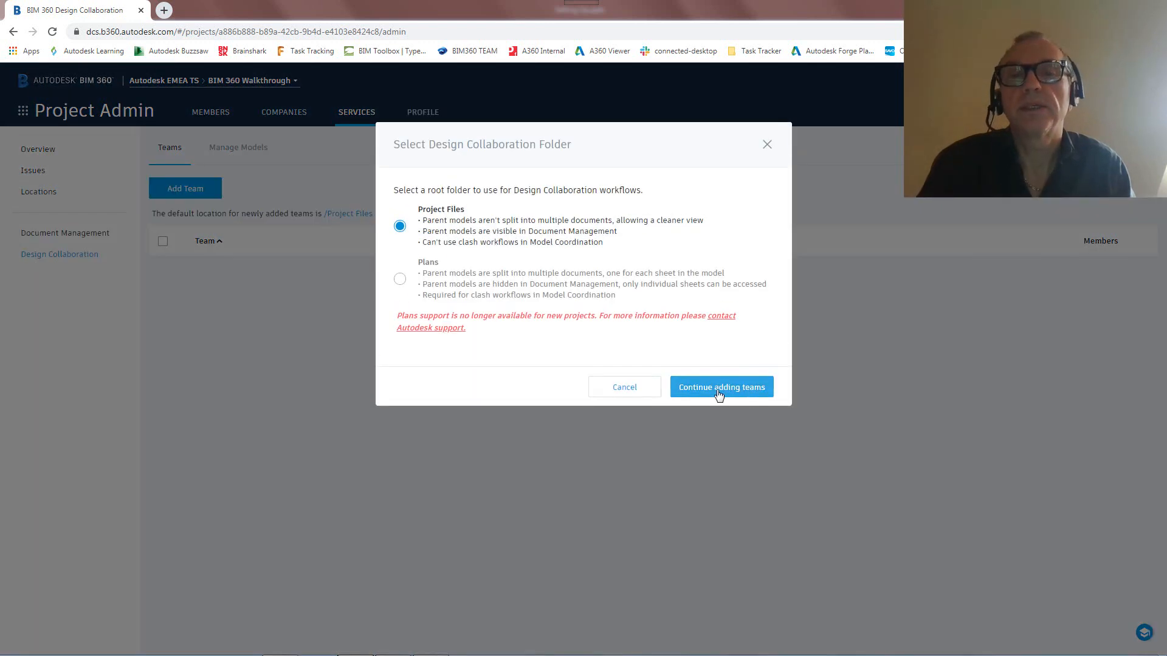
click(720, 386)
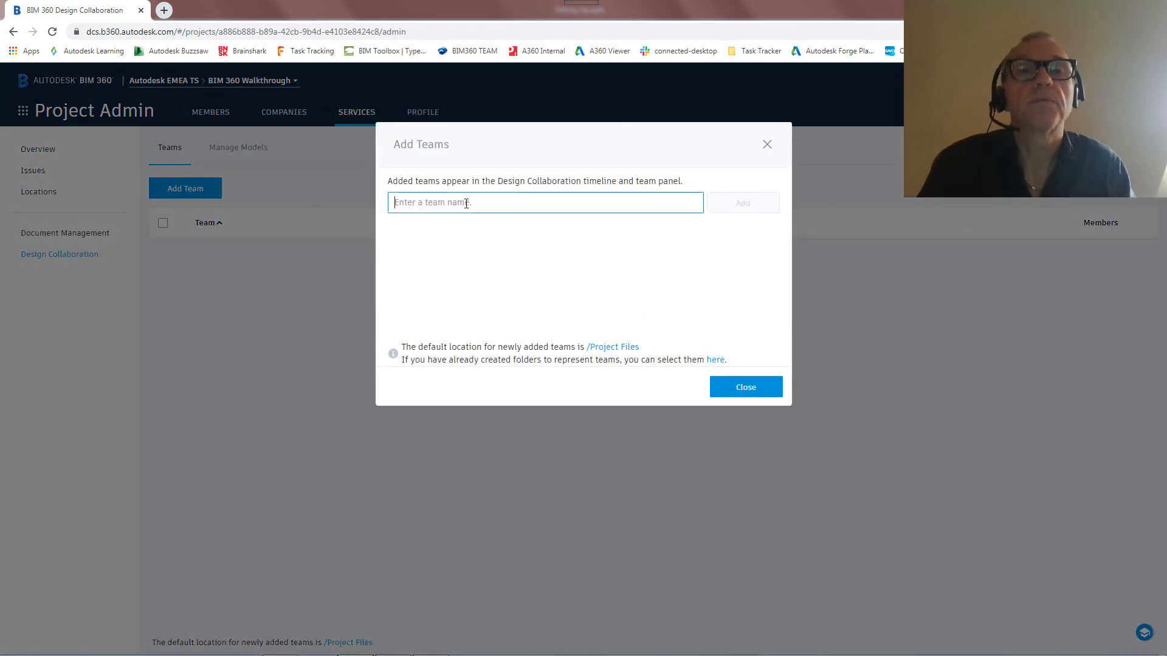
text(Arch)
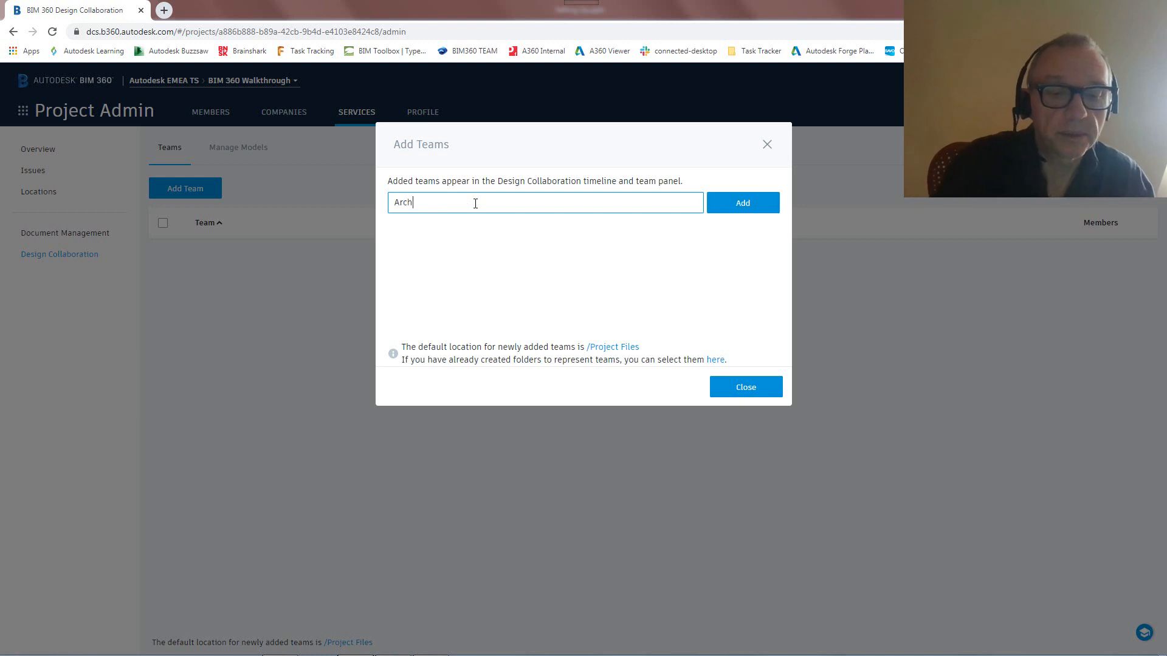
text(itectural)
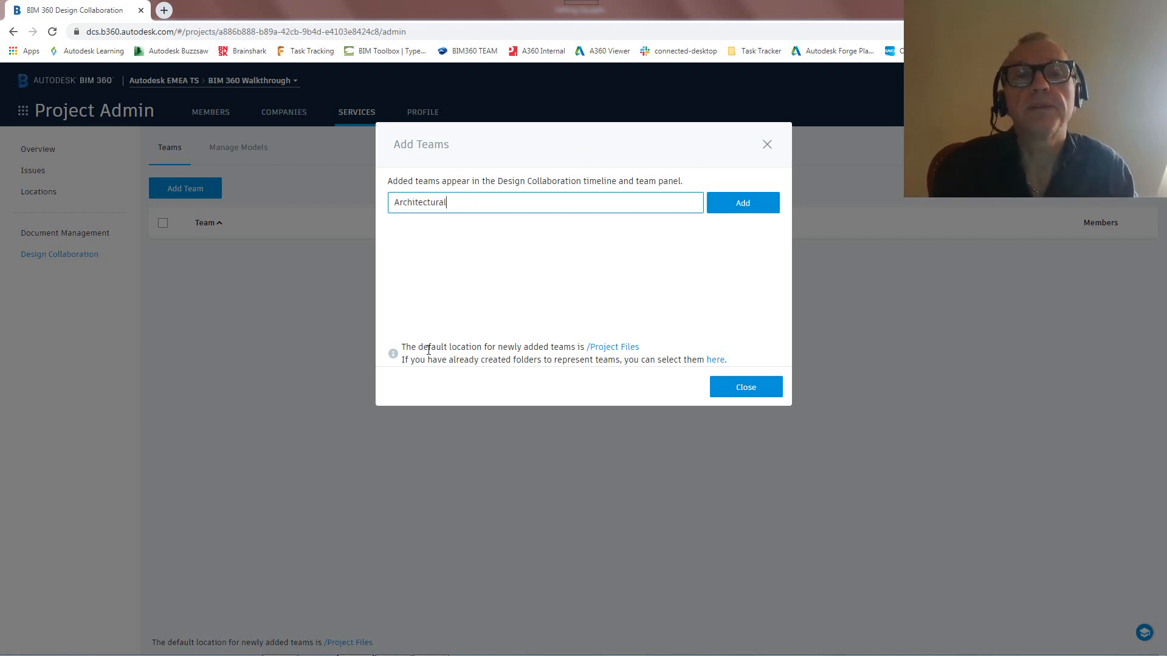
mouse_move(612, 354)
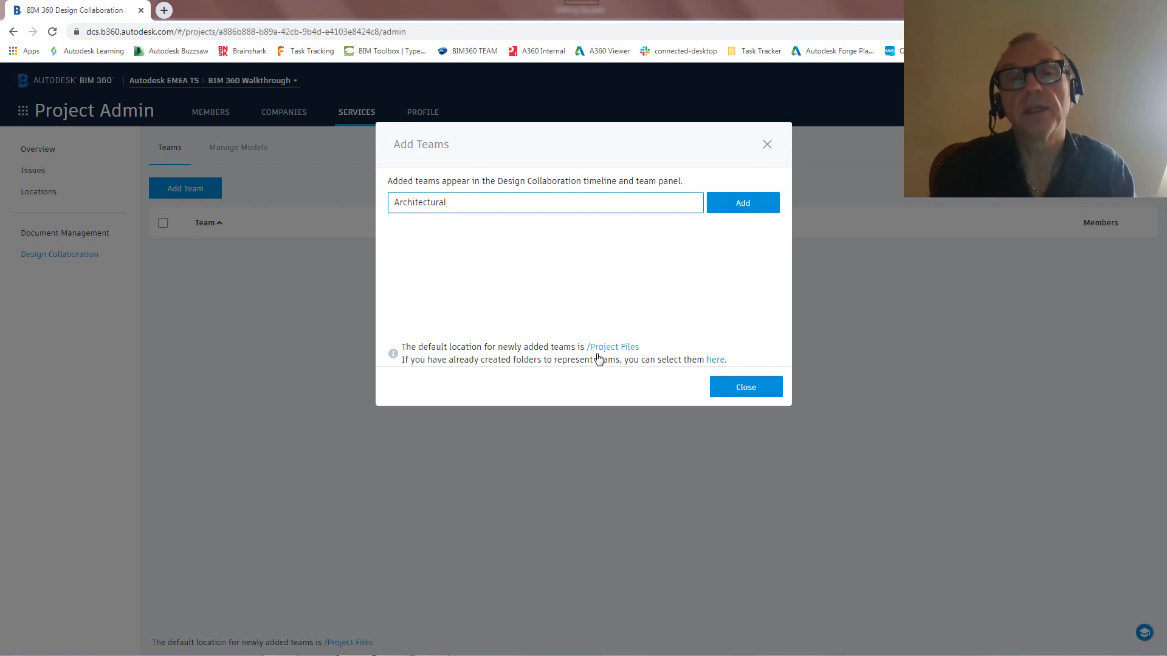
mouse_move(655, 295)
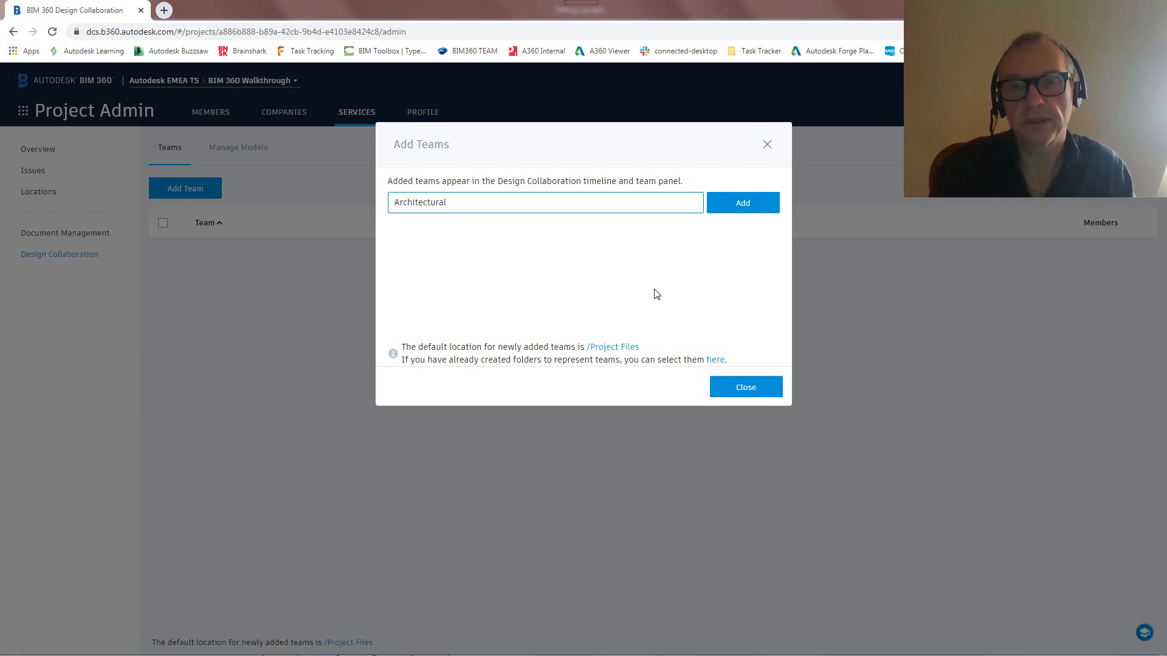
mouse_move(676, 268)
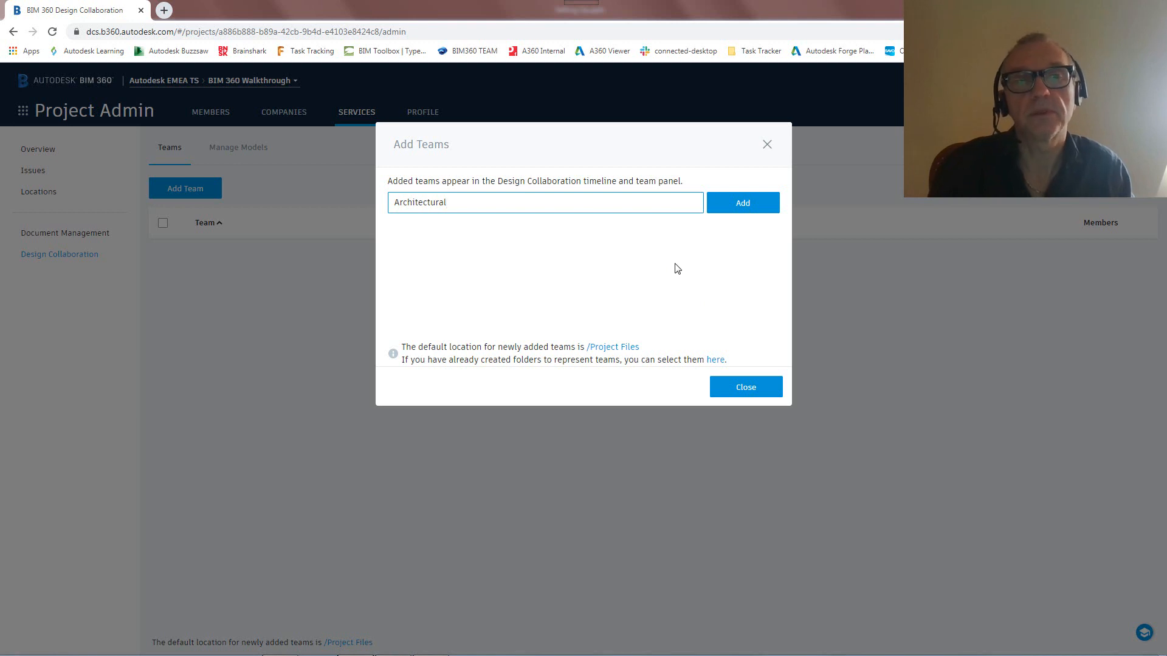
click(742, 203)
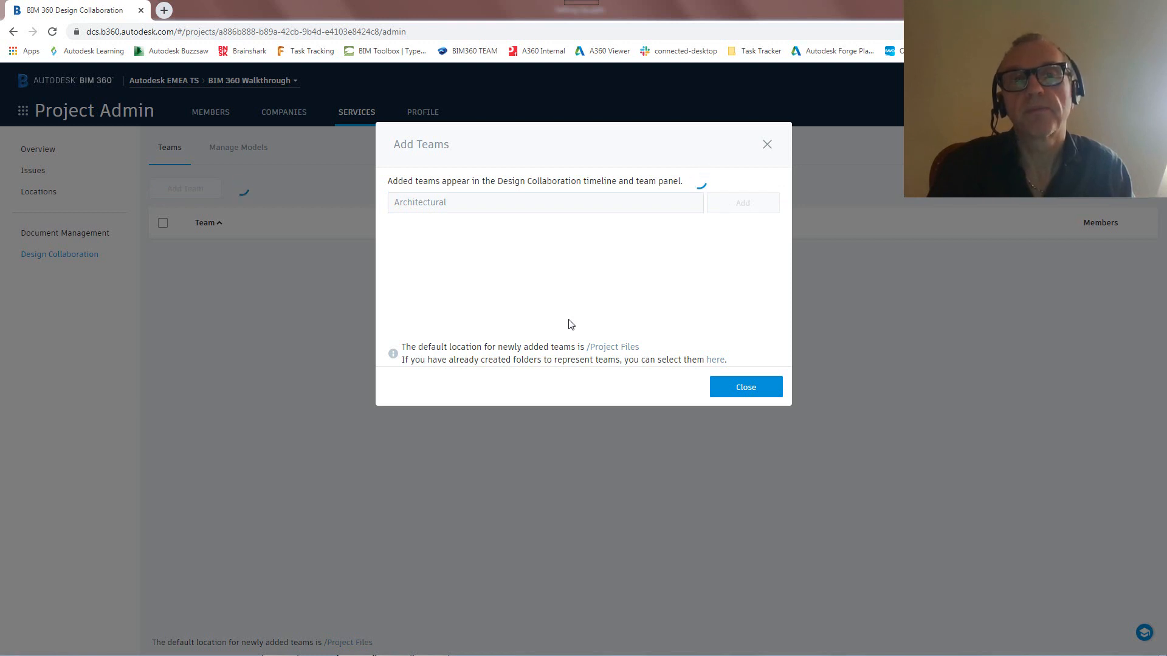
click(741, 202)
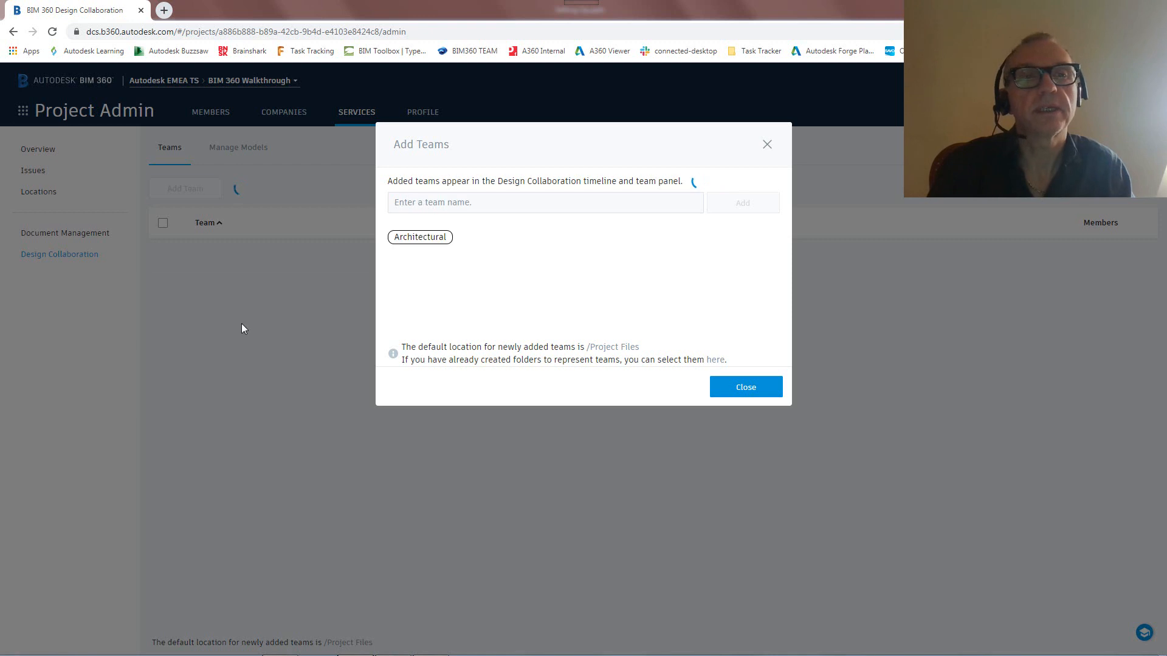
click(745, 386)
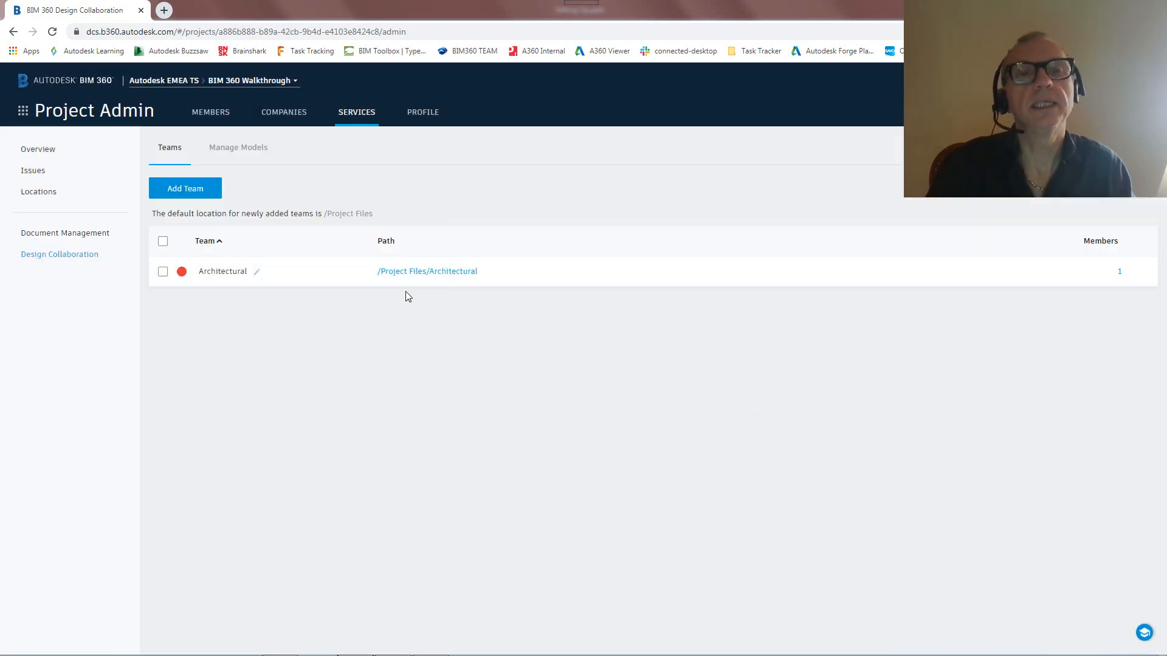
Switch from Project Admin to the Document Management module
click(23, 111)
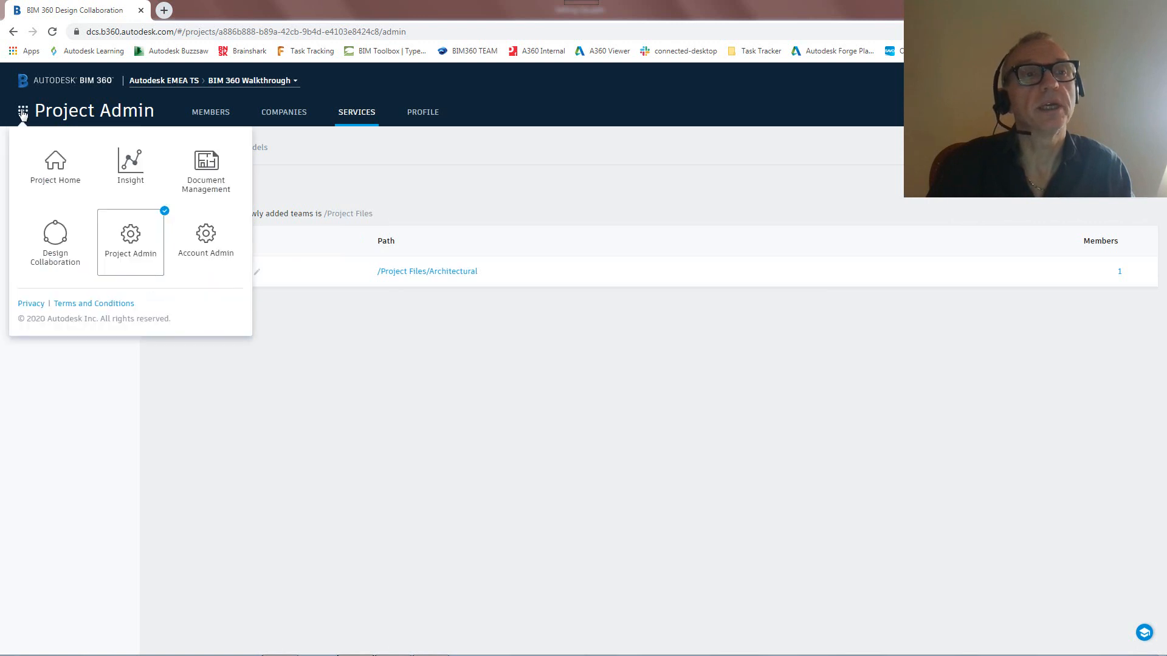
mouse_move(205, 162)
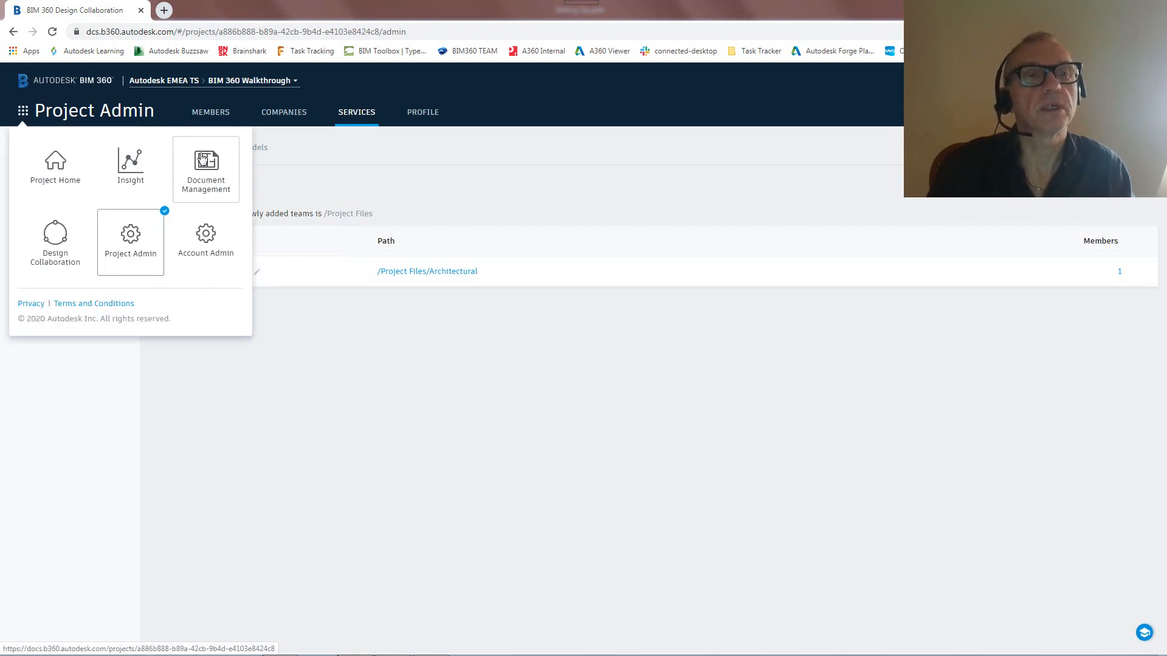
click(205, 163)
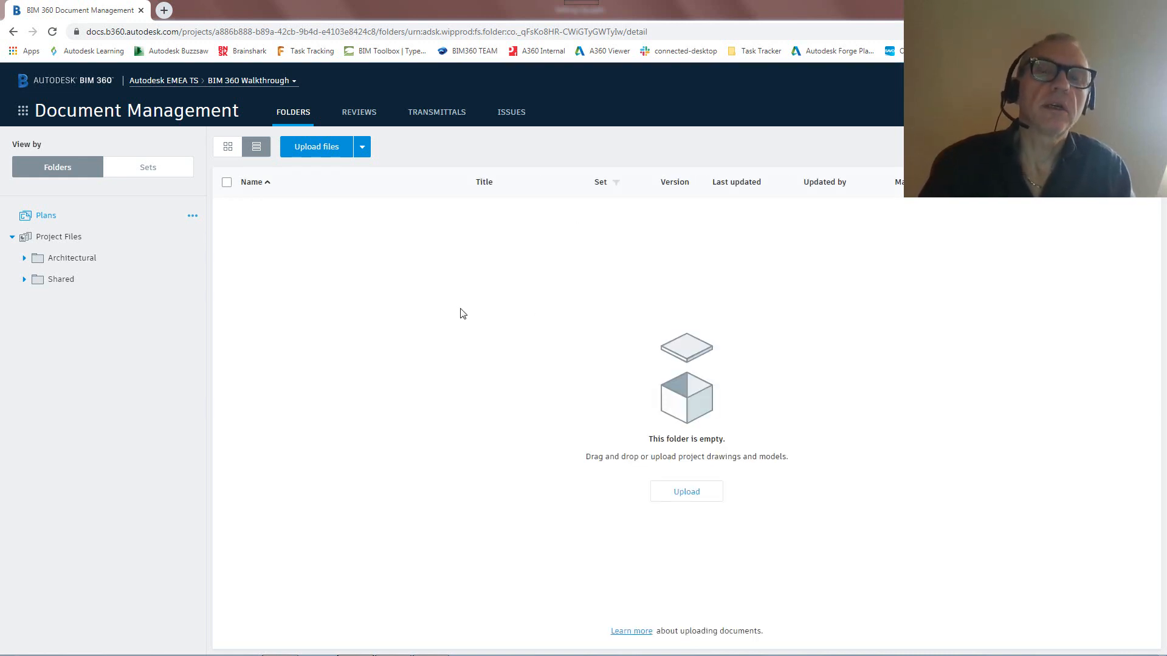
mouse_move(58, 236)
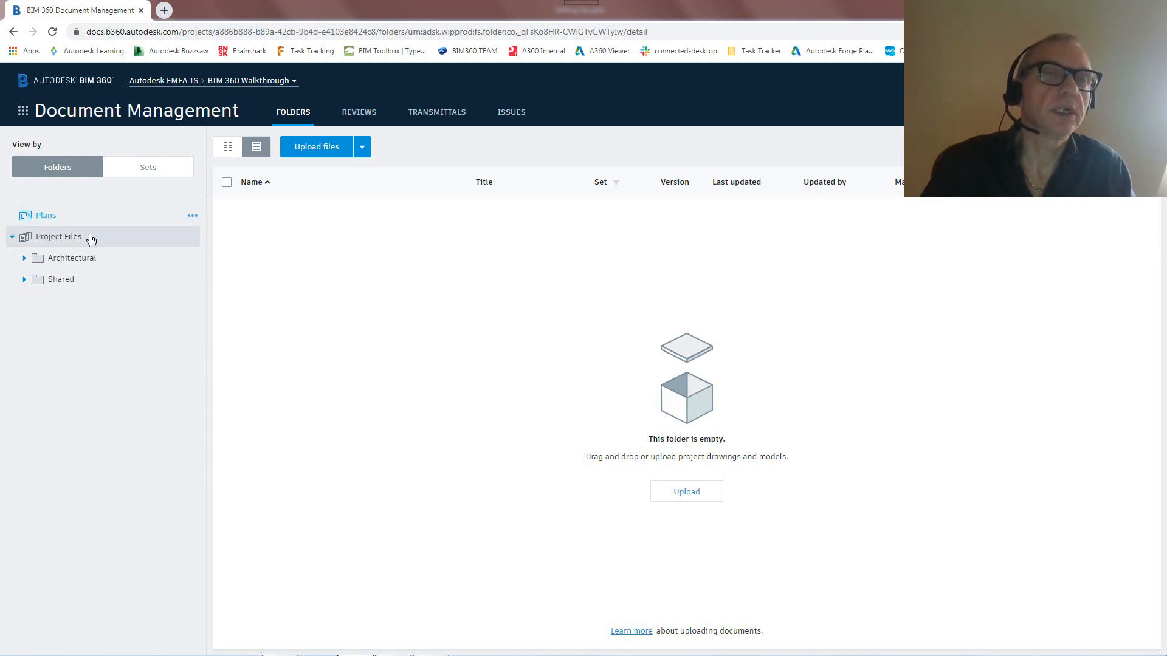
mouse_move(74, 238)
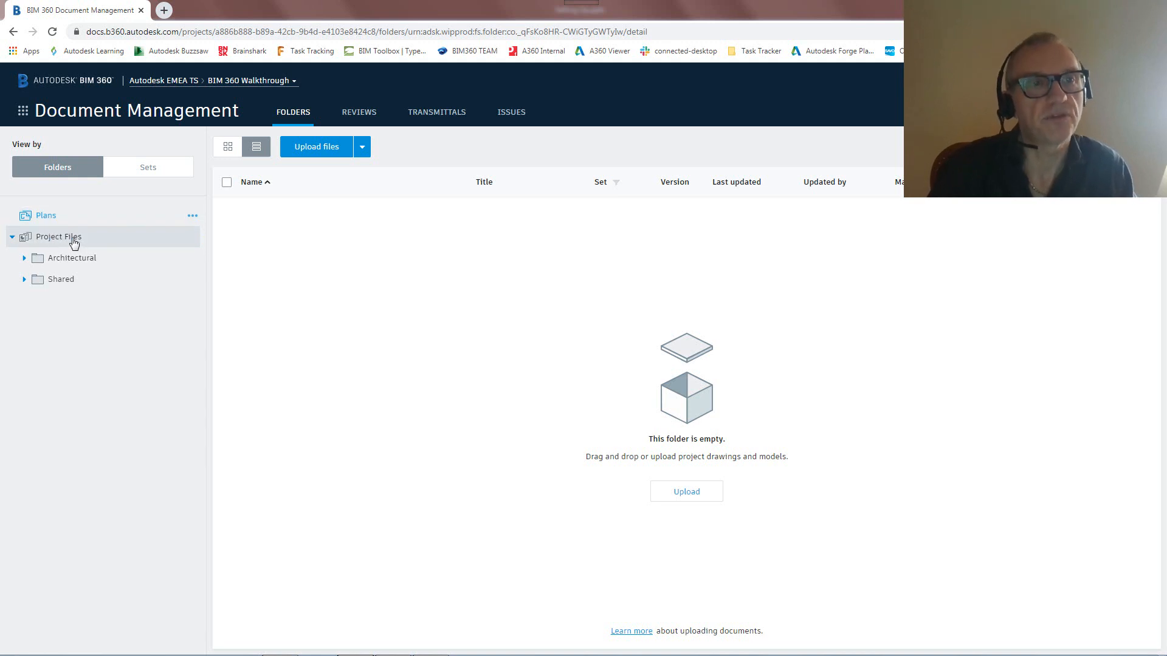
Browse Project Files > Architectural, then expand Shared and open its Architectural subfolder
click(57, 236)
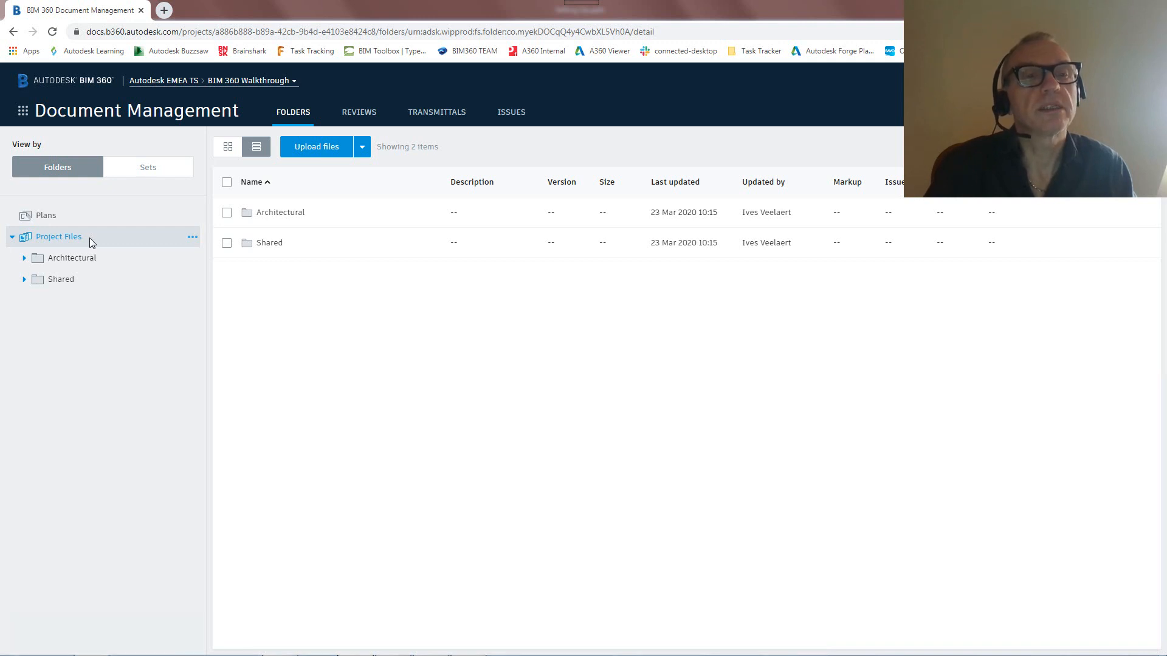
mouse_move(129, 344)
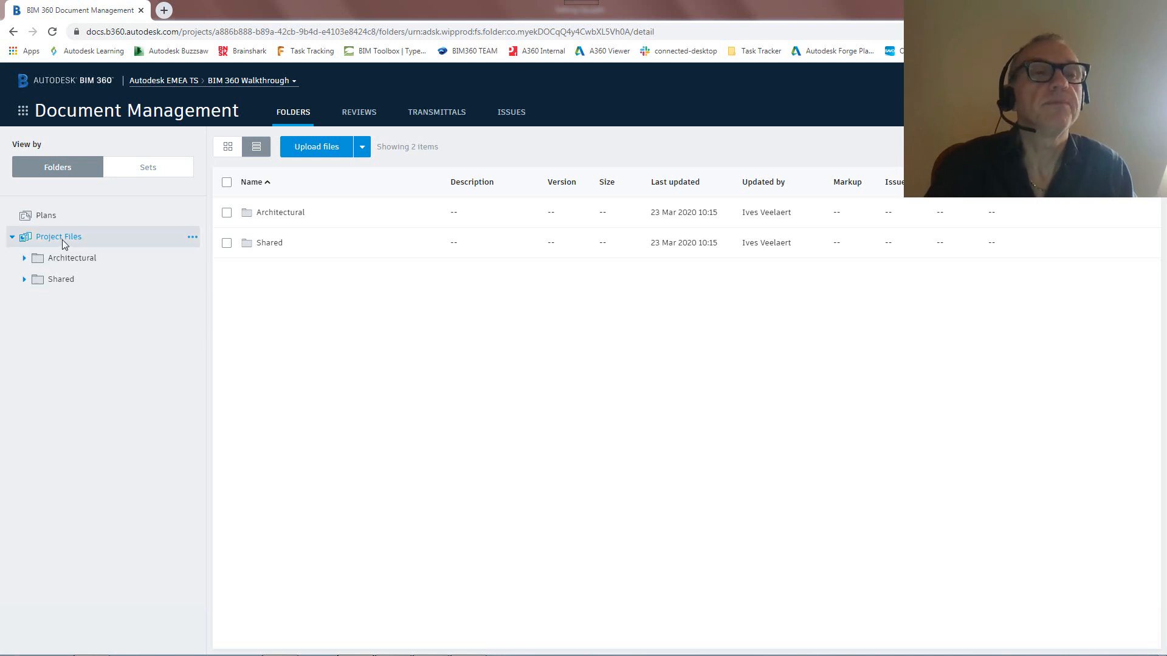
mouse_move(102, 243)
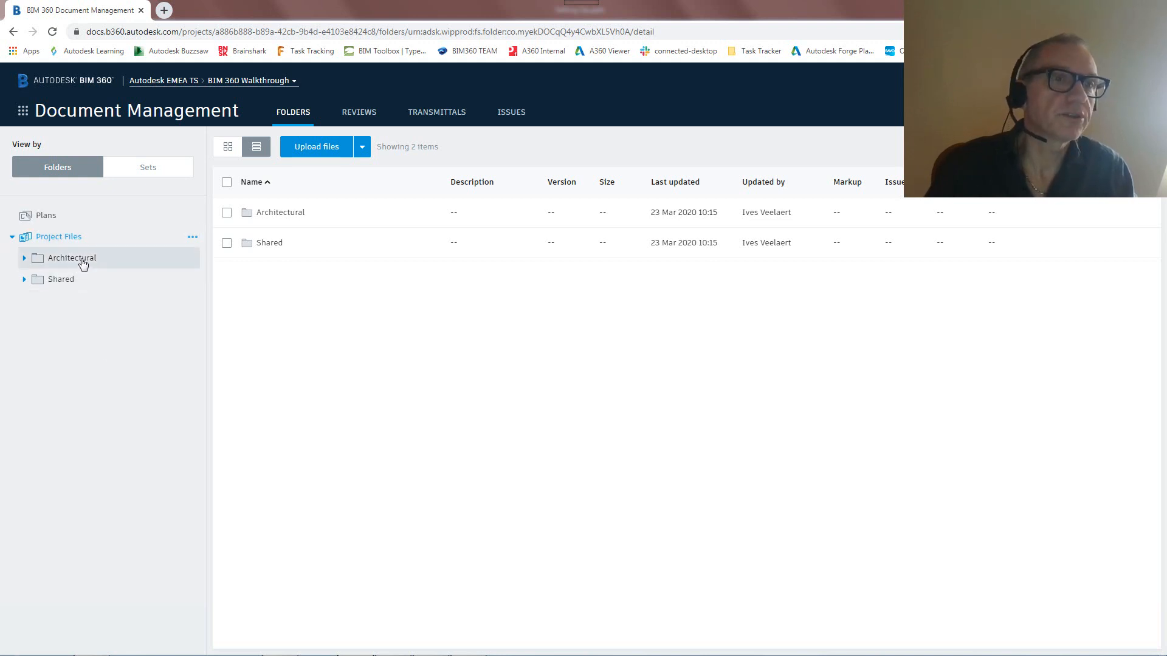
click(72, 258)
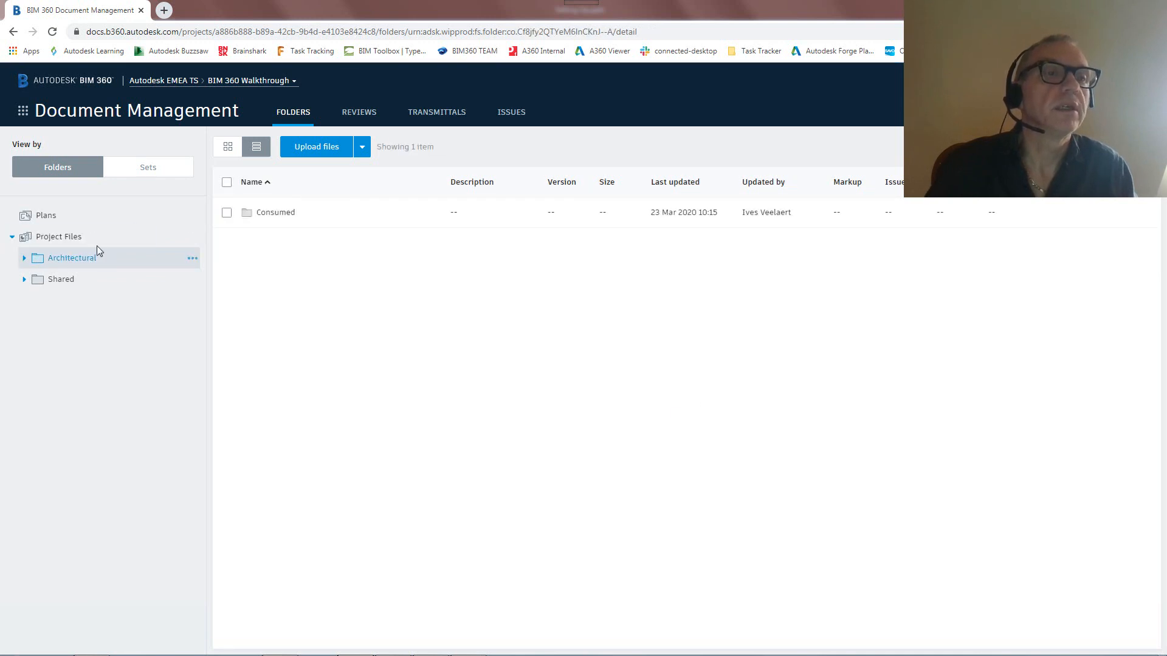
click(60, 279)
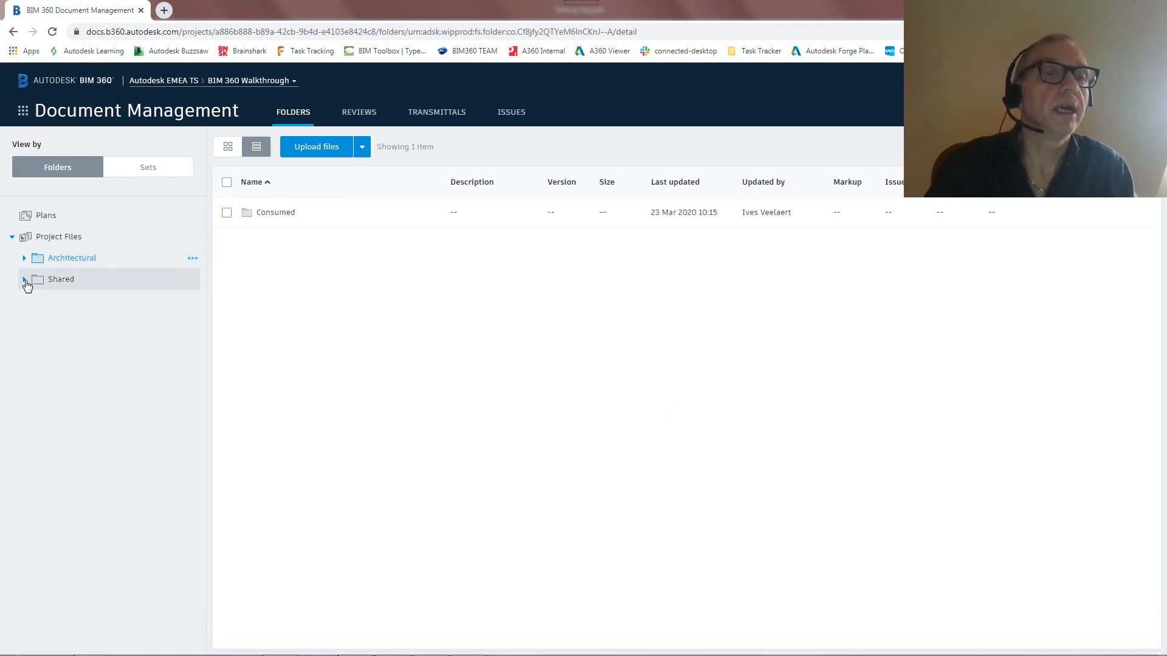
click(24, 279)
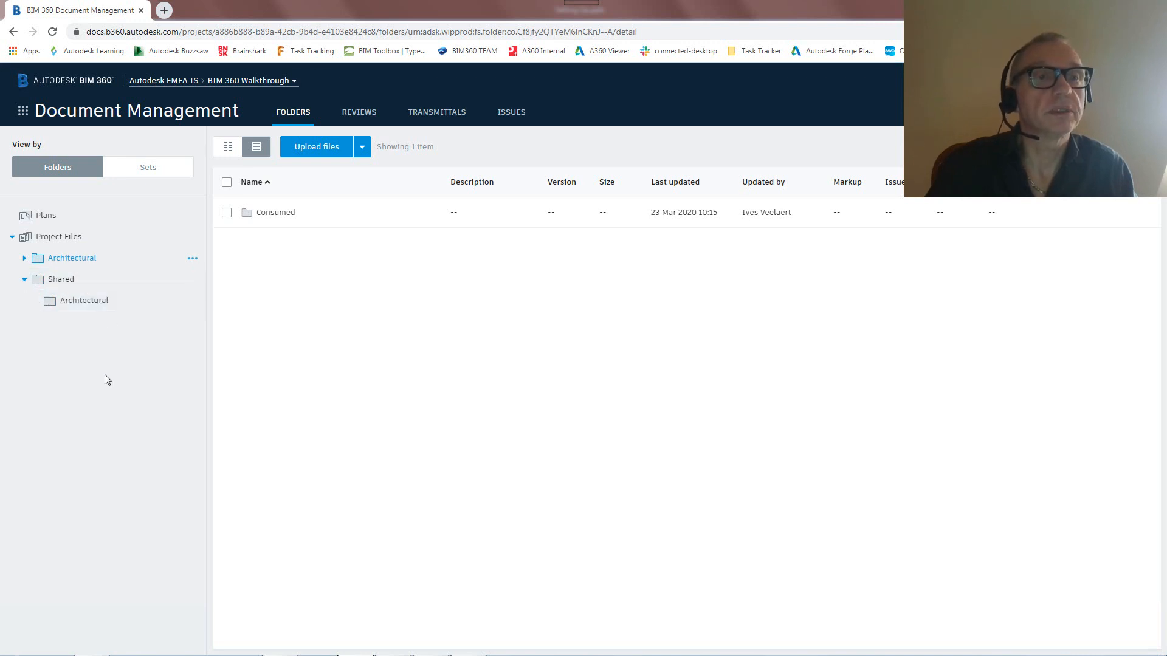
mouse_move(72, 258)
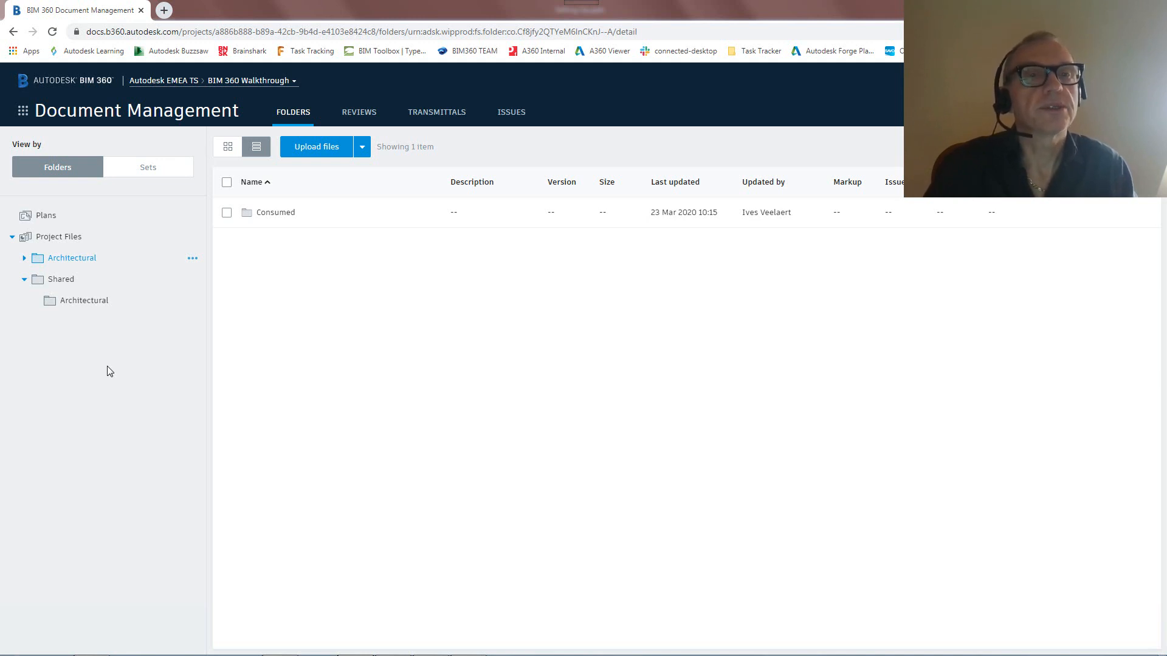
mouse_move(116, 361)
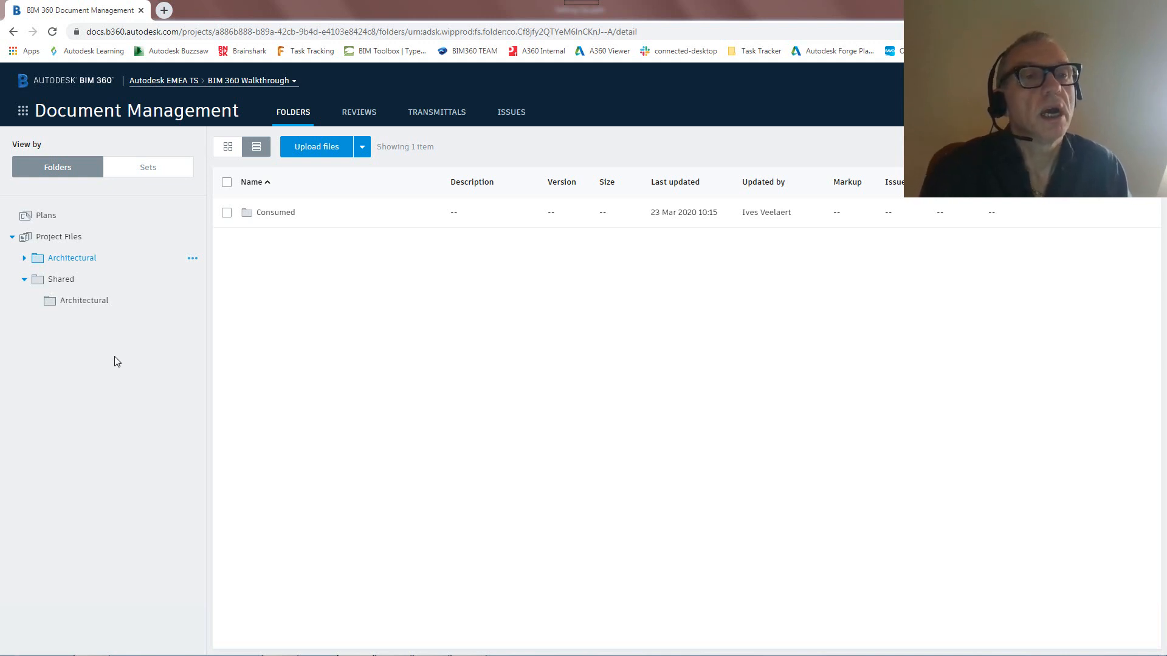
mouse_move(113, 100)
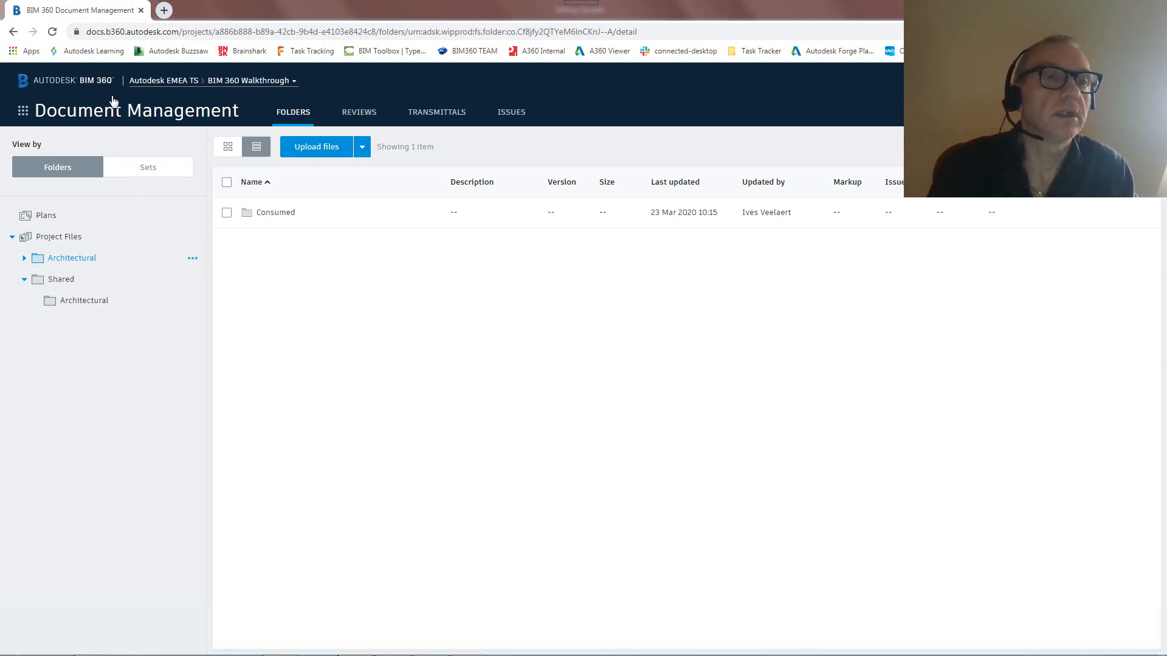
mouse_move(160, 112)
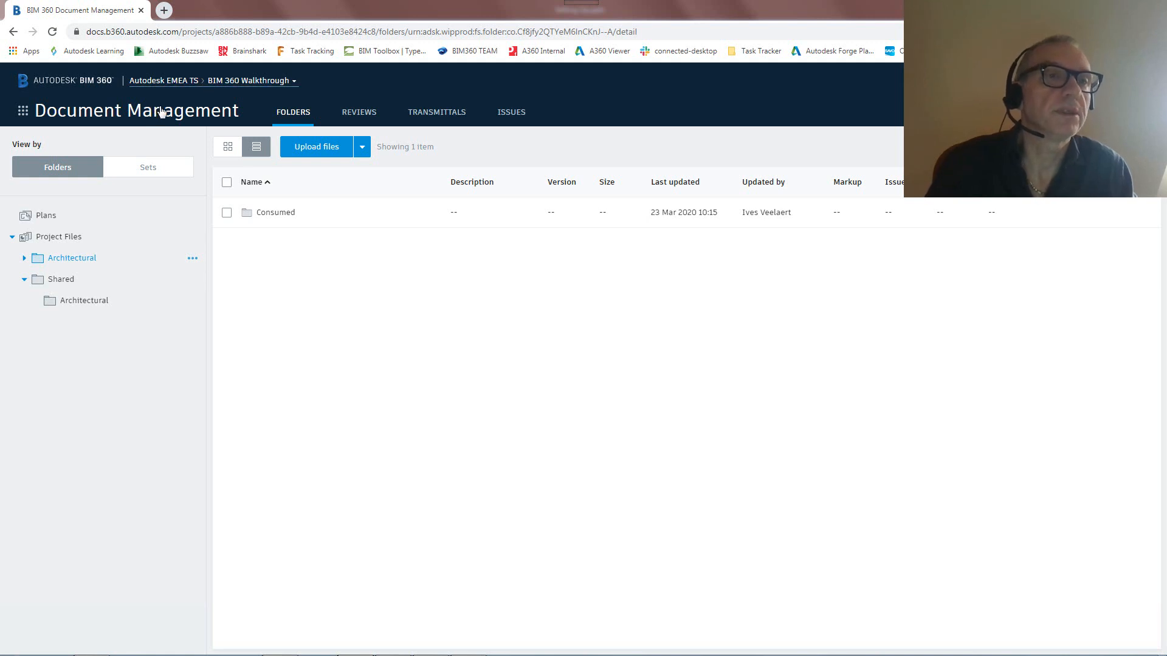
click(83, 299)
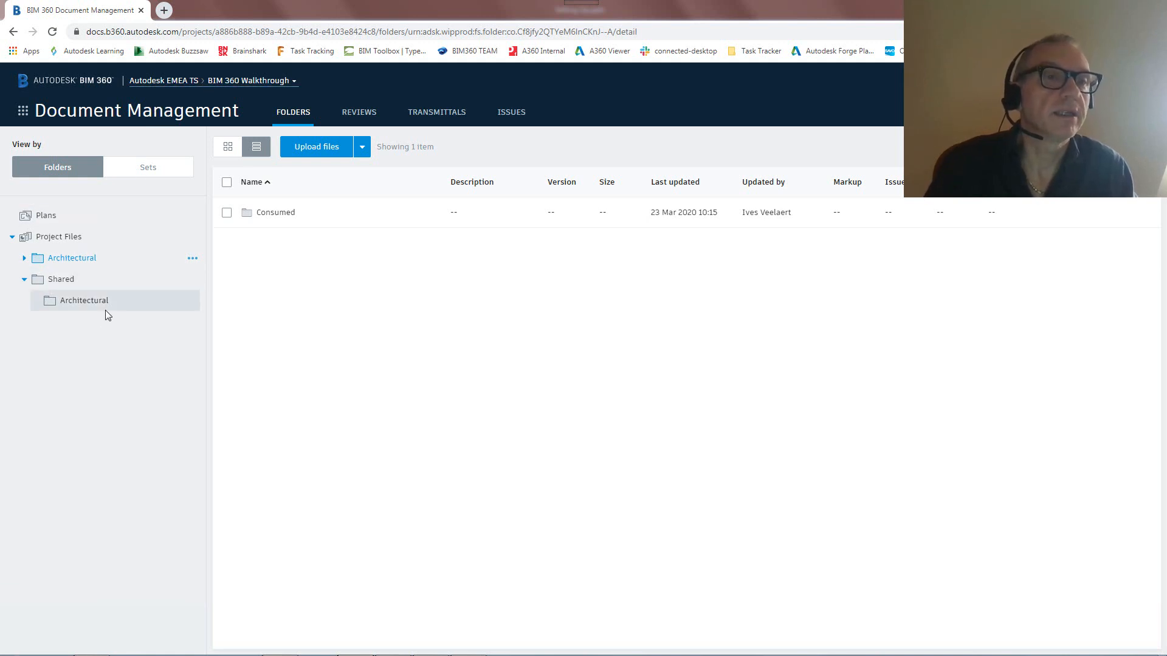